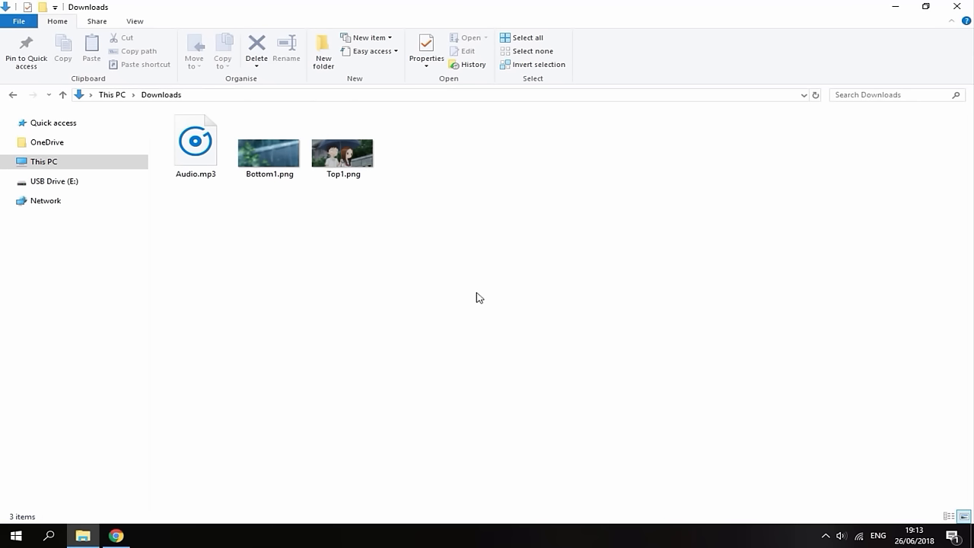
mouse_move(470, 294)
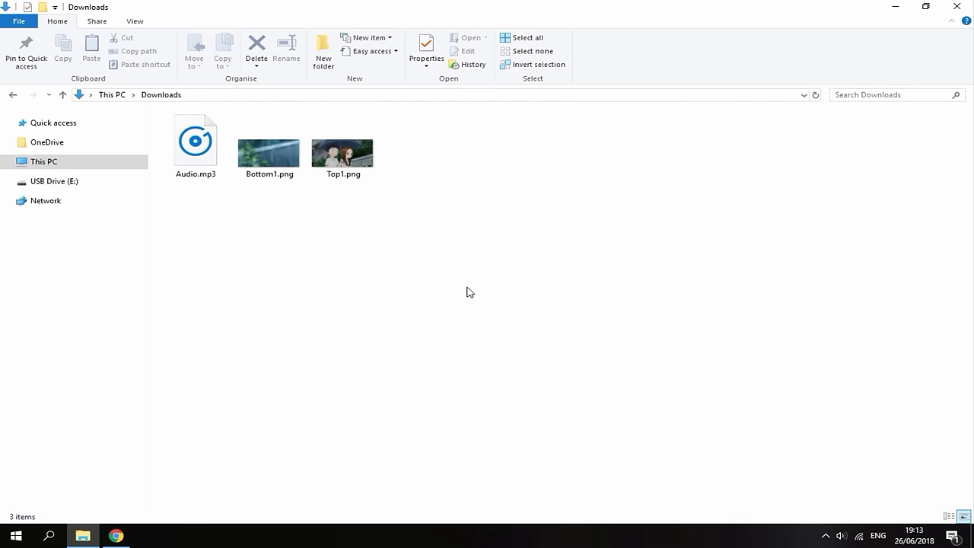
mouse_move(469, 291)
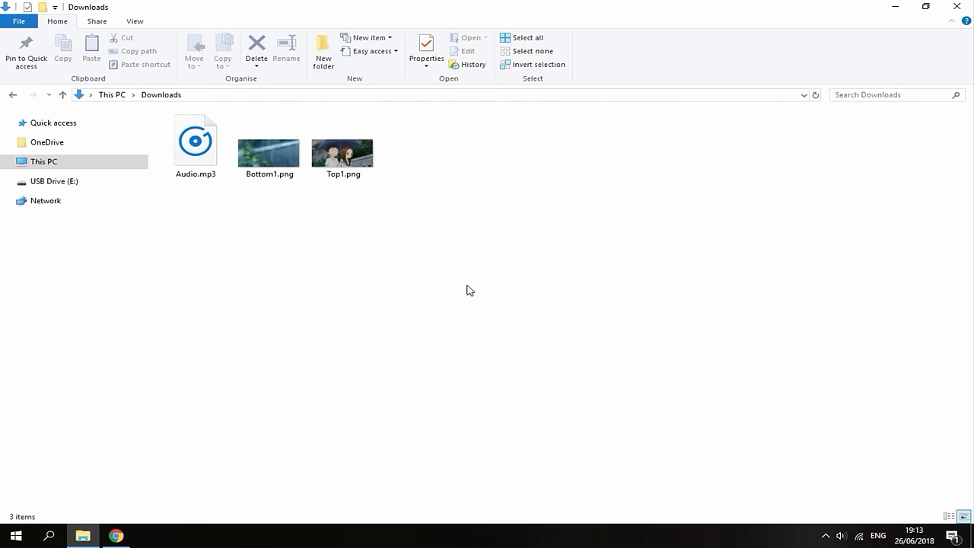
mouse_move(455, 225)
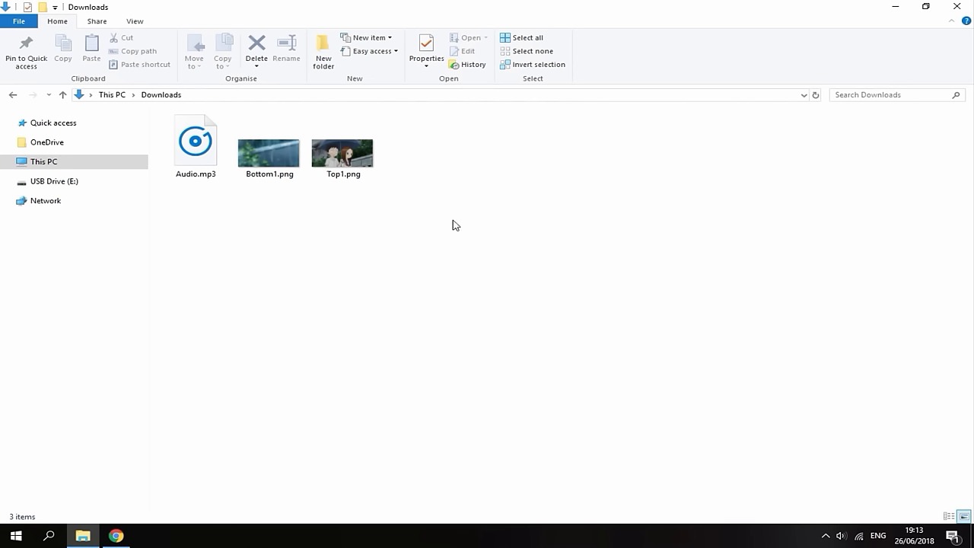
mouse_move(375, 213)
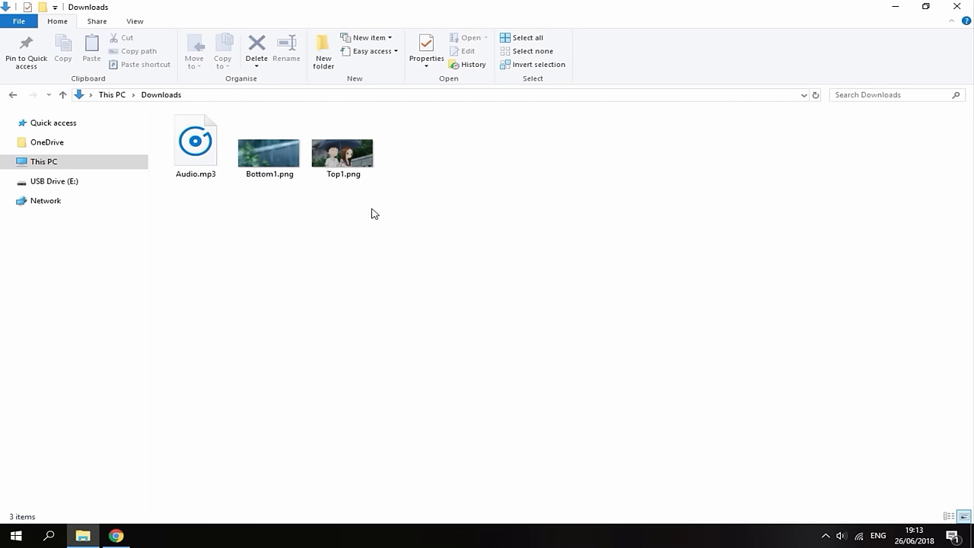
Select the Top1.png and Bottom1.png images and open Top1.png in Paint
click(342, 148)
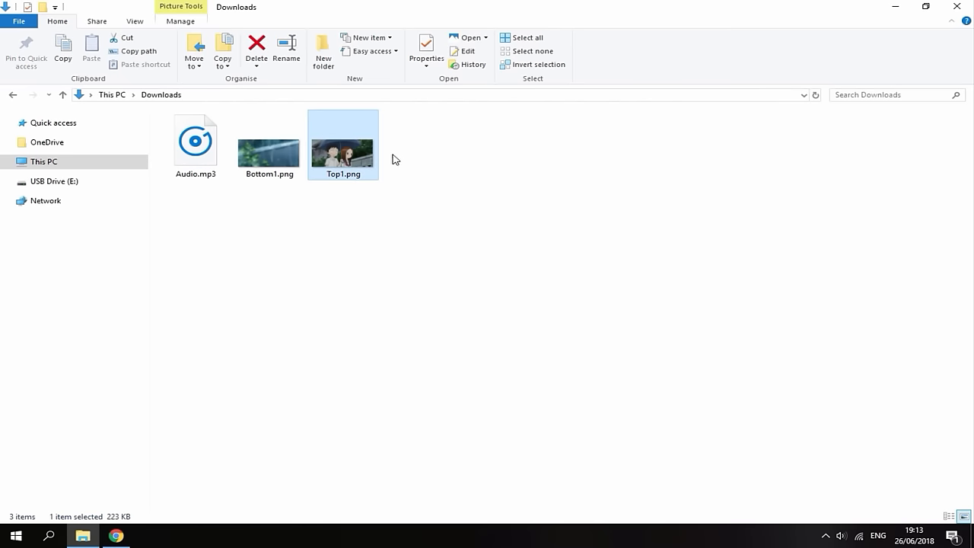
click(269, 137)
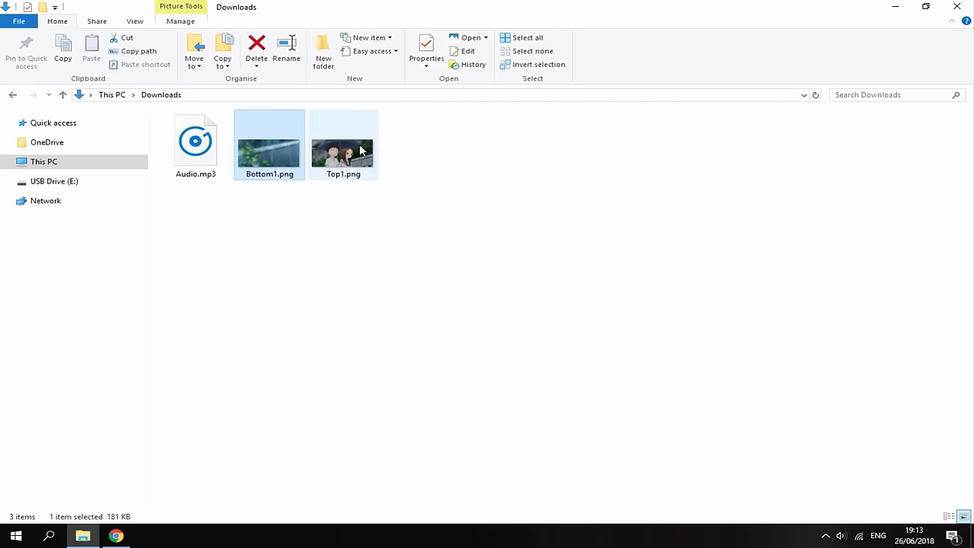
click(342, 145)
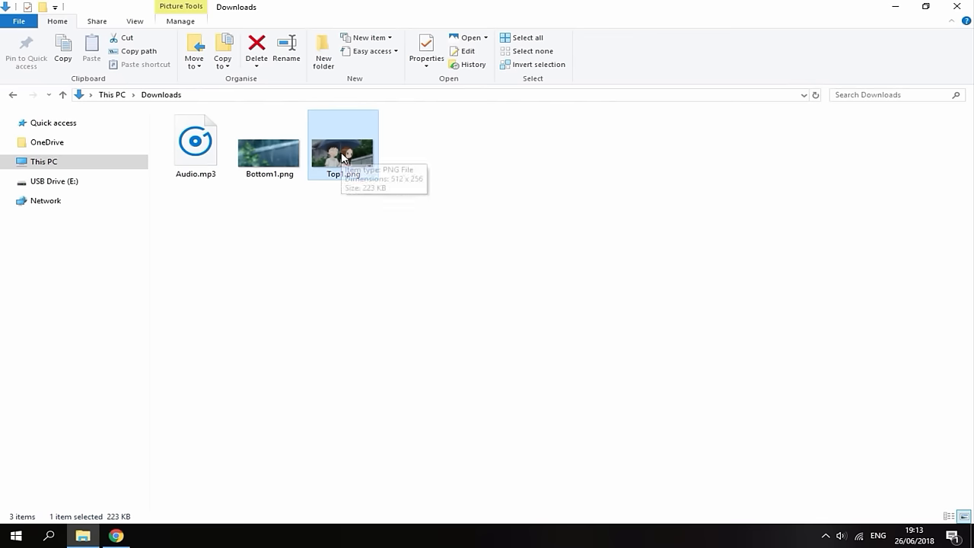
right_click(343, 156)
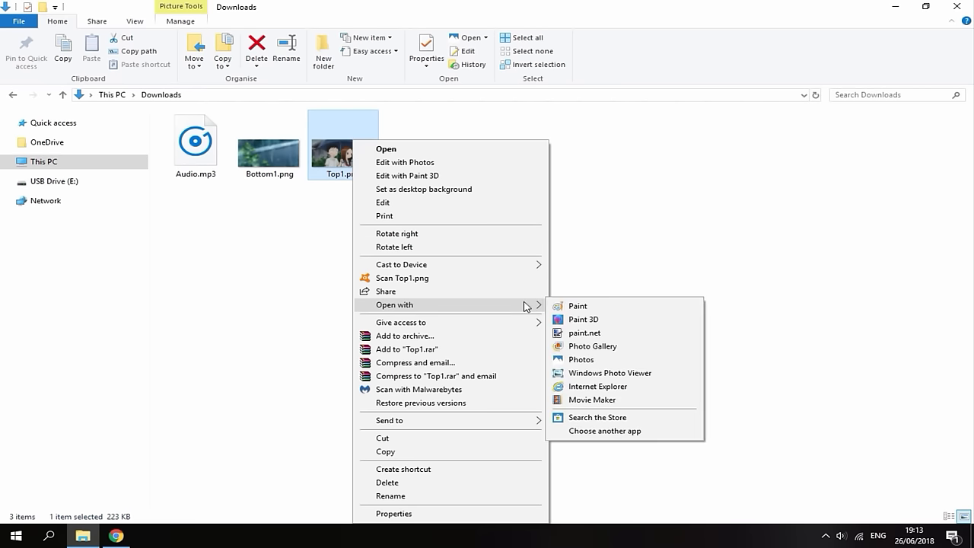
mouse_move(581, 359)
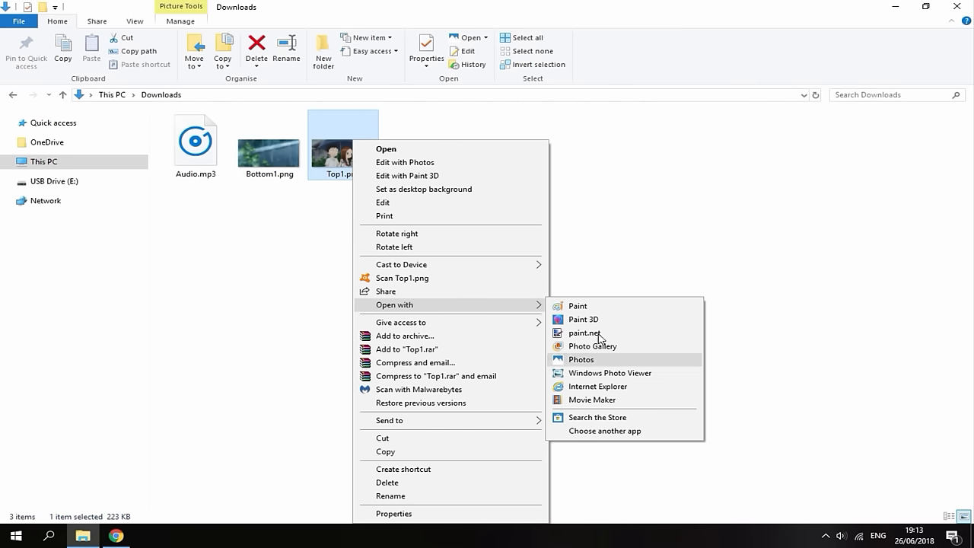
mouse_move(578, 306)
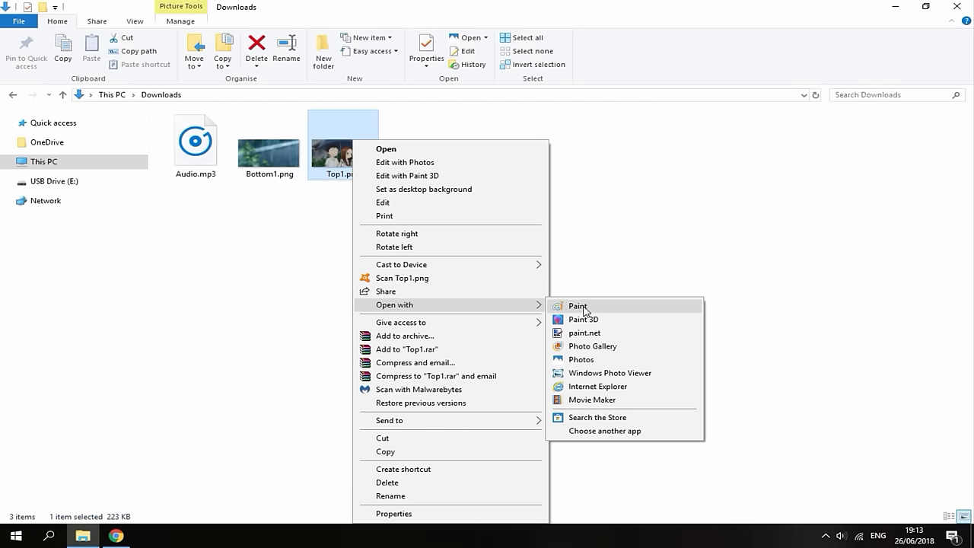
click(577, 305)
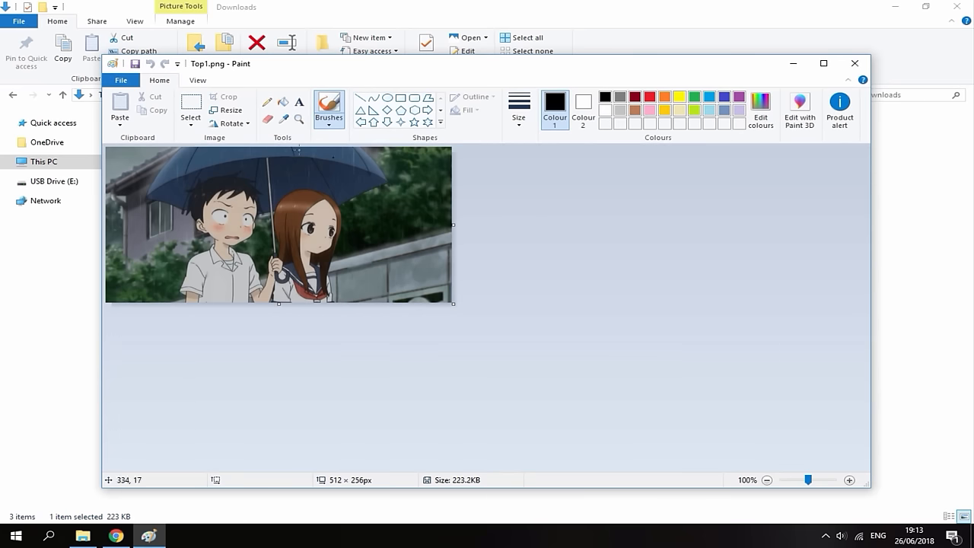
Check Top1.png's dimensions in the Resize dialog without changing them, then close it
click(231, 110)
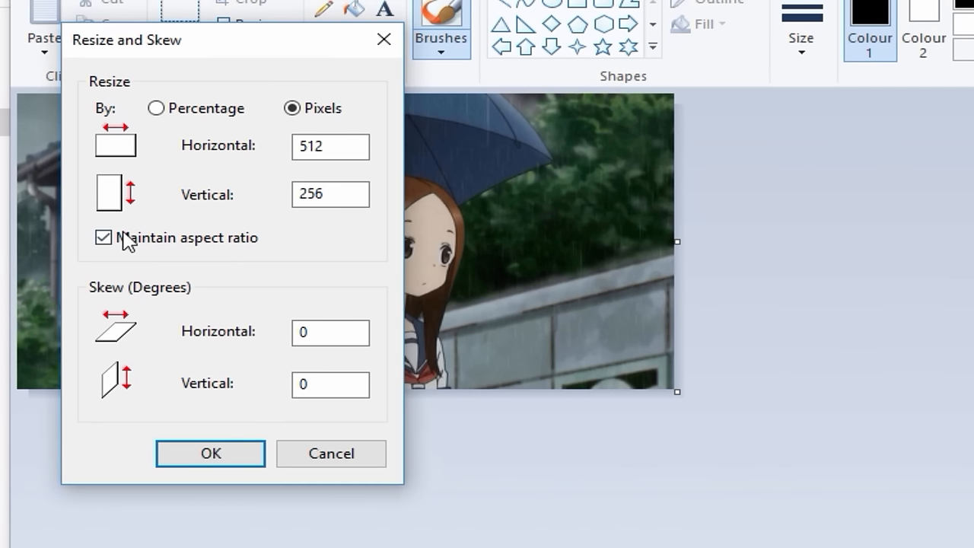
click(103, 237)
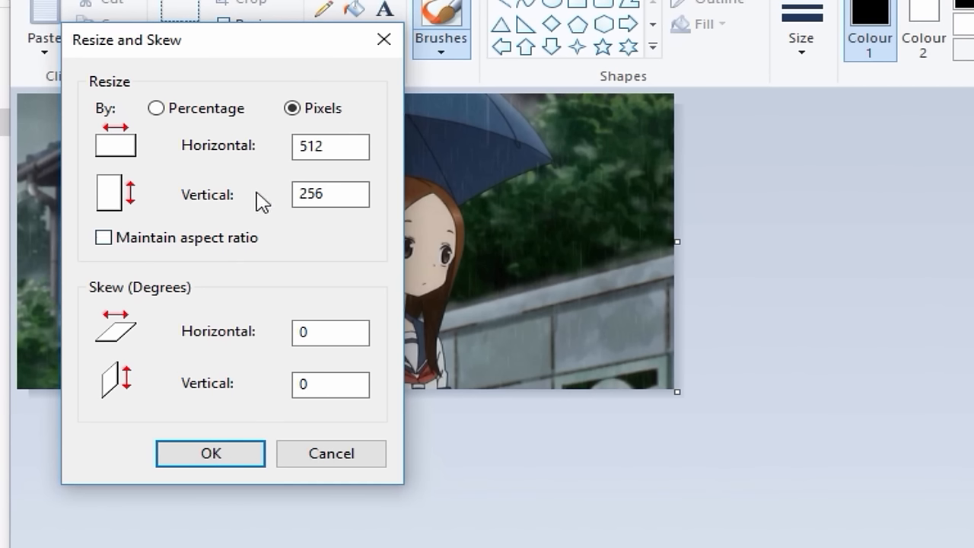
click(330, 146)
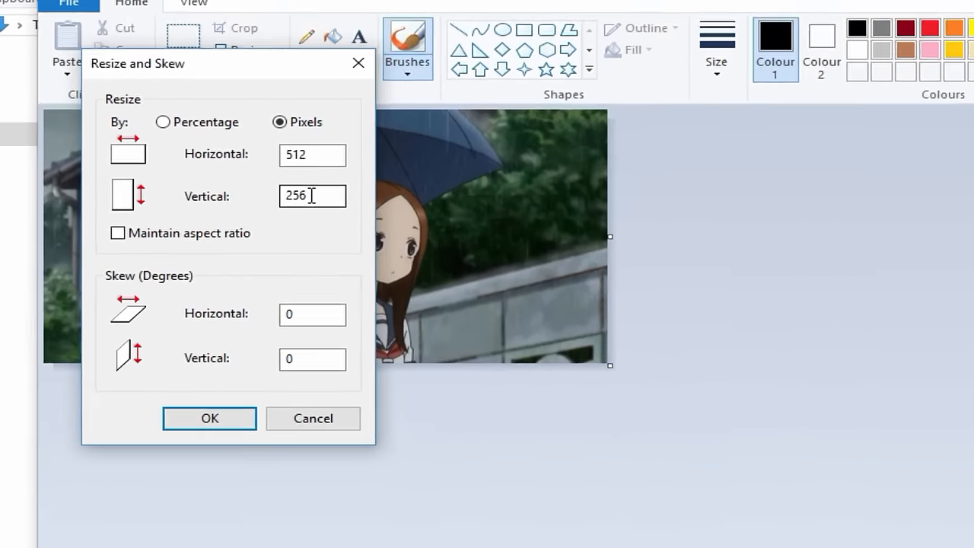
click(209, 417)
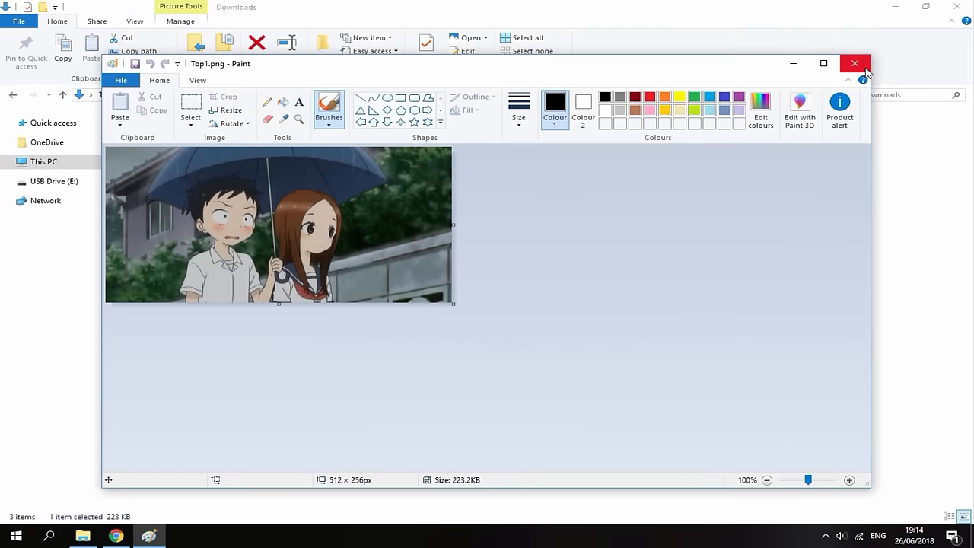
click(120, 79)
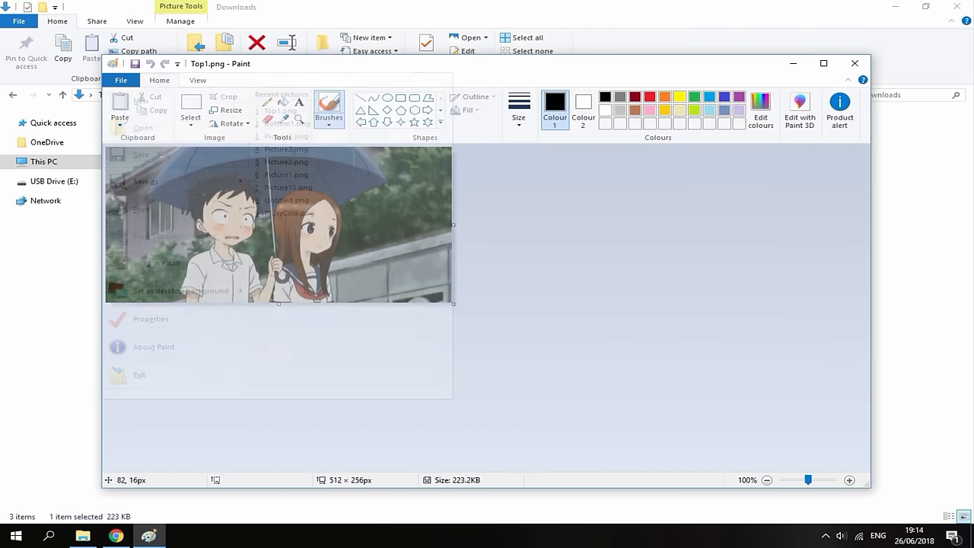
Select Bottom1.png and pick an option from its context menu
click(853, 63)
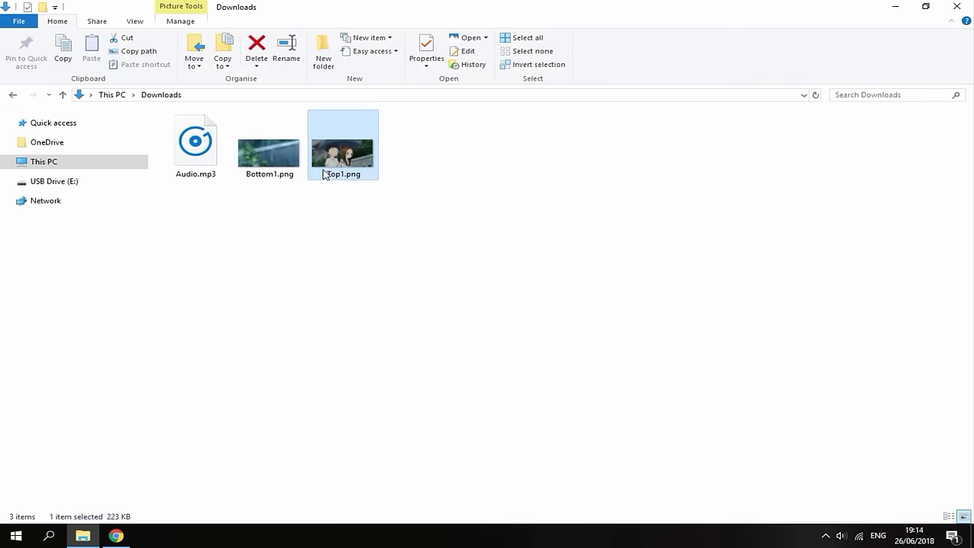
right_click(269, 144)
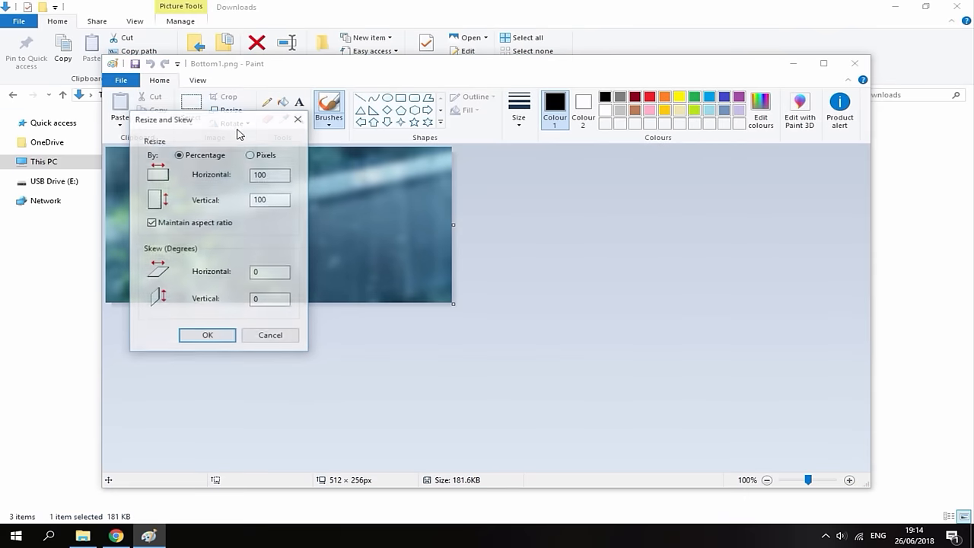
click(250, 155)
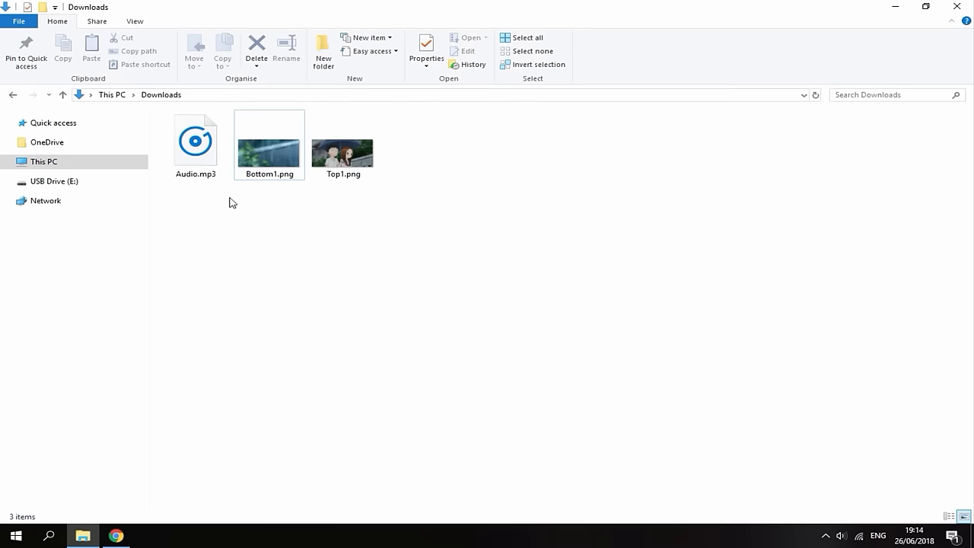
mouse_move(229, 220)
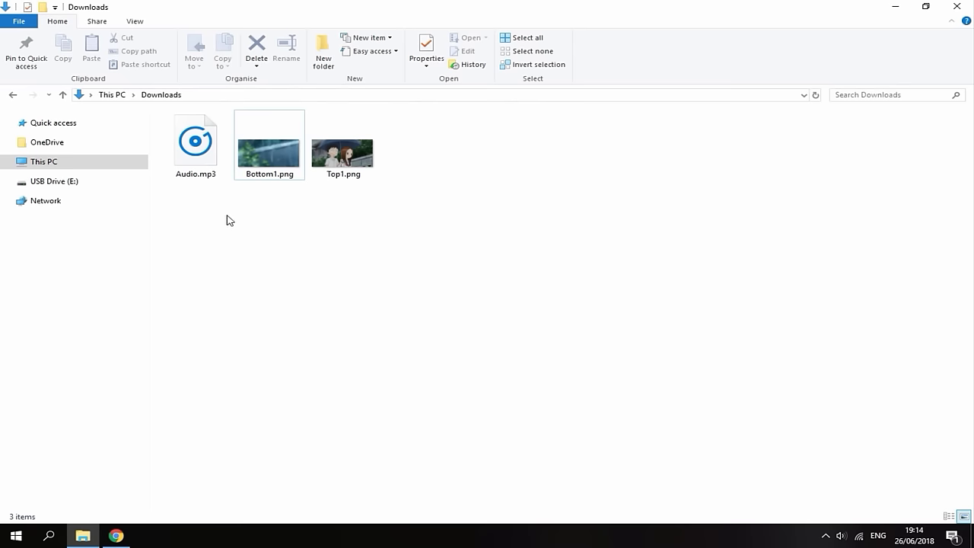
View Audio.mp3's properties, note its 1.06 MB size, and close the dialog
click(194, 145)
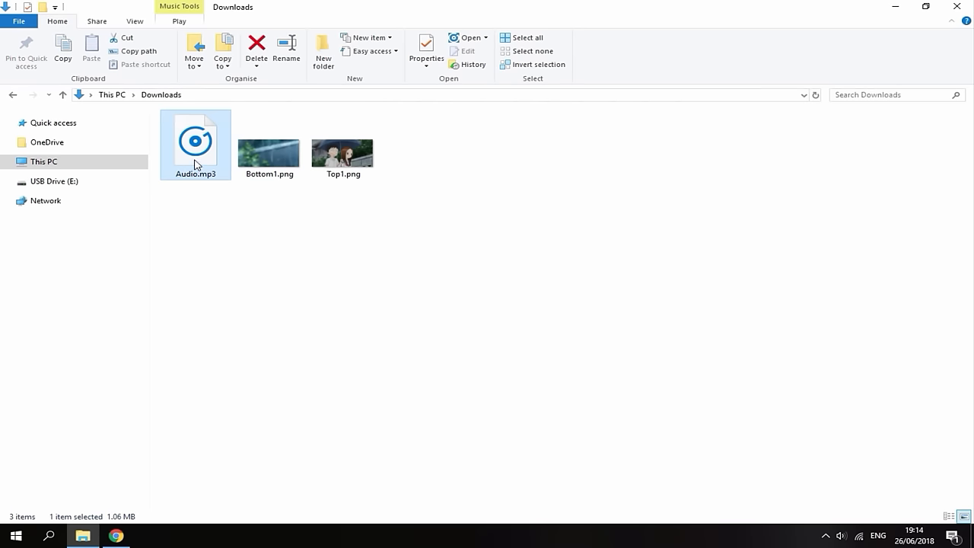
mouse_move(185, 144)
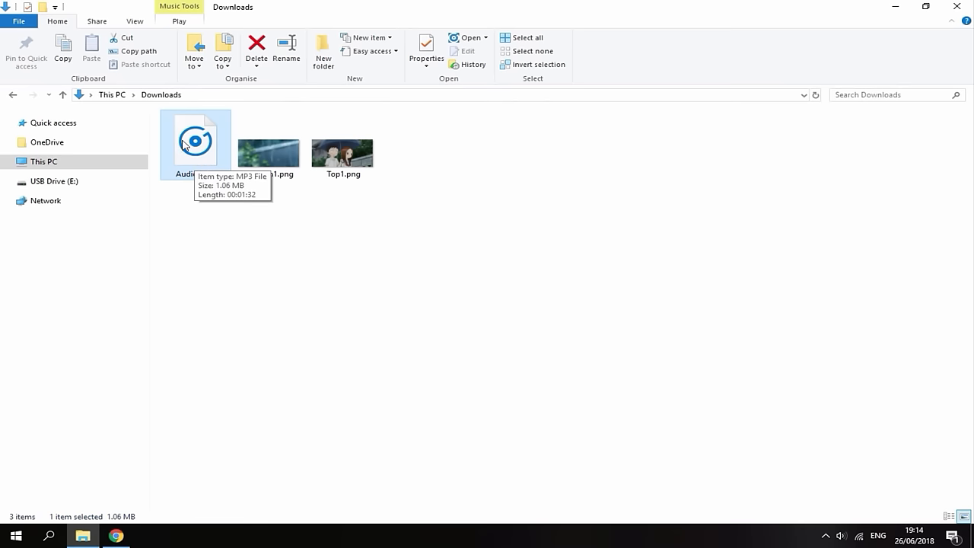
mouse_move(197, 154)
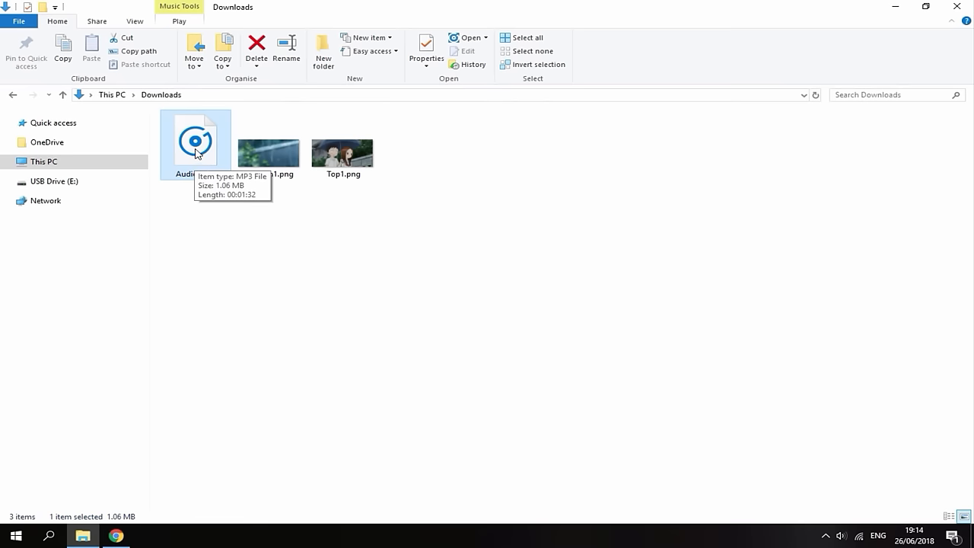
right_click(195, 141)
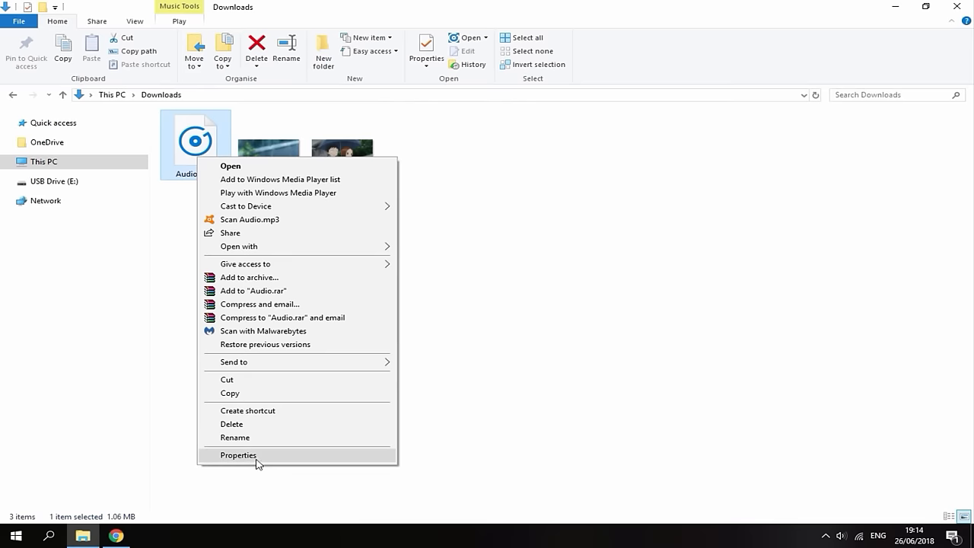
click(238, 454)
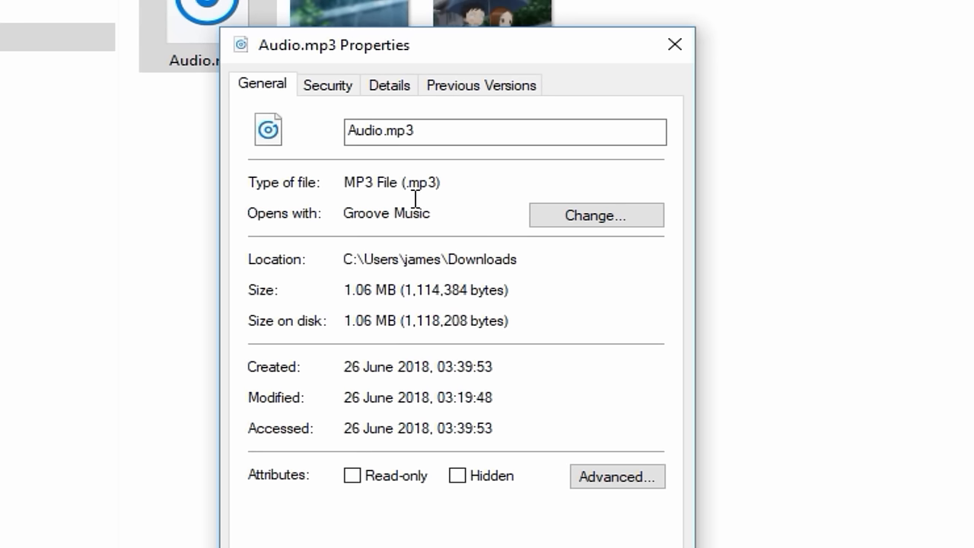
mouse_move(342, 296)
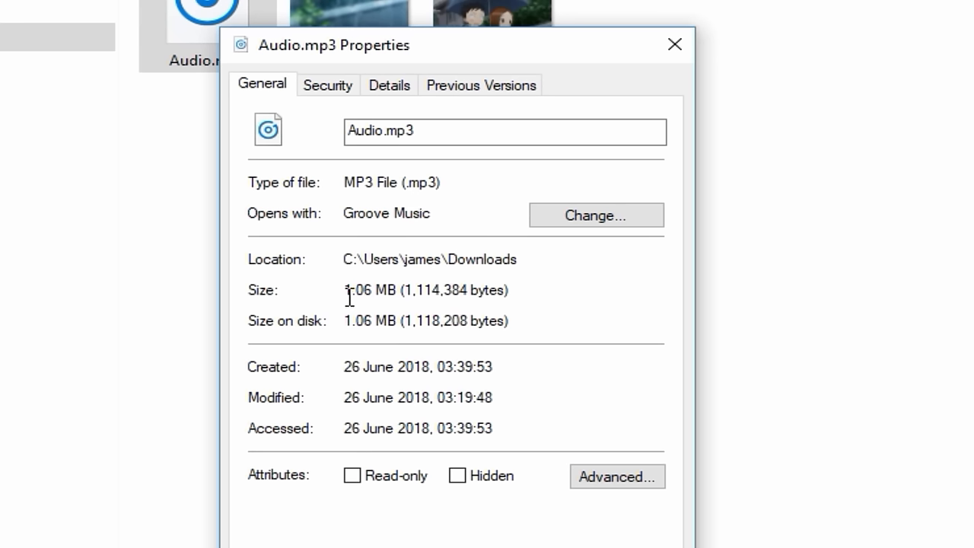
mouse_move(385, 290)
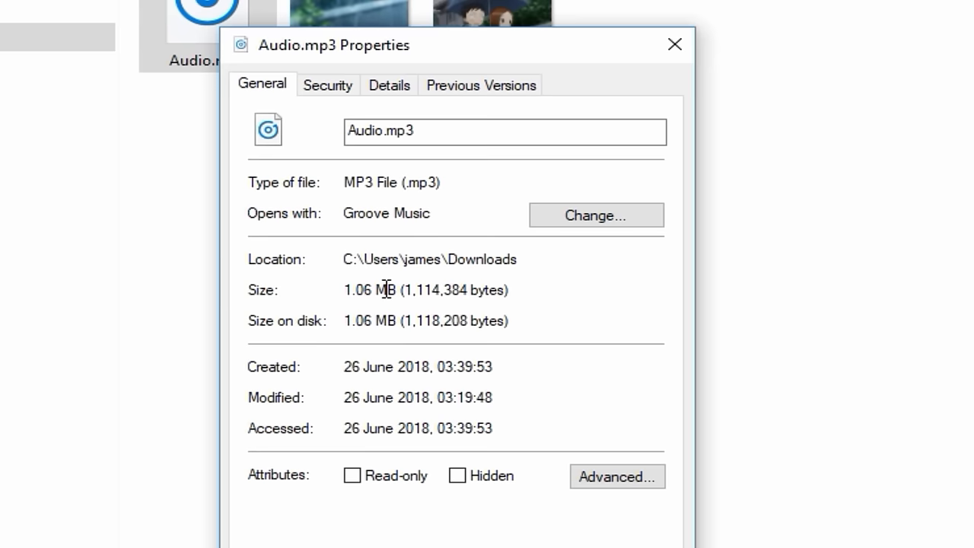
mouse_move(410, 267)
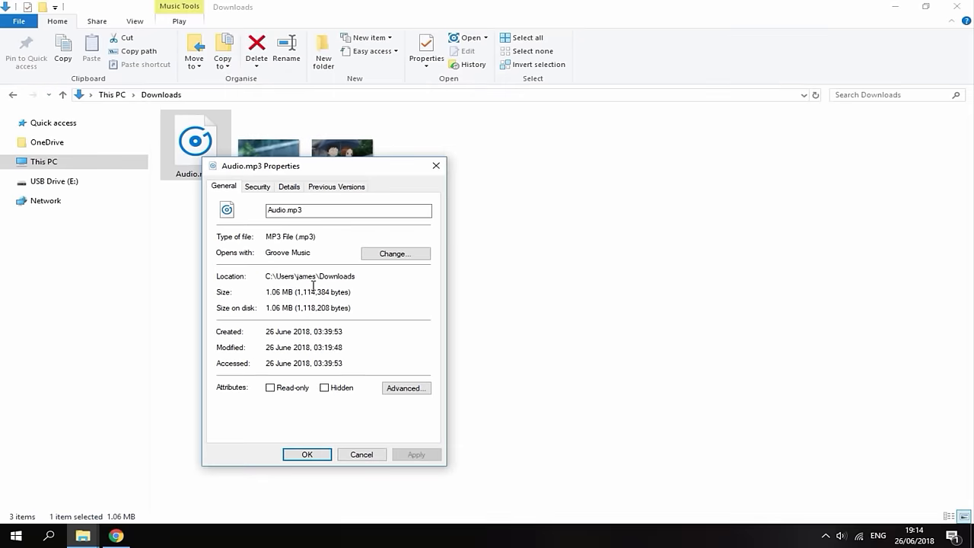
mouse_move(293, 277)
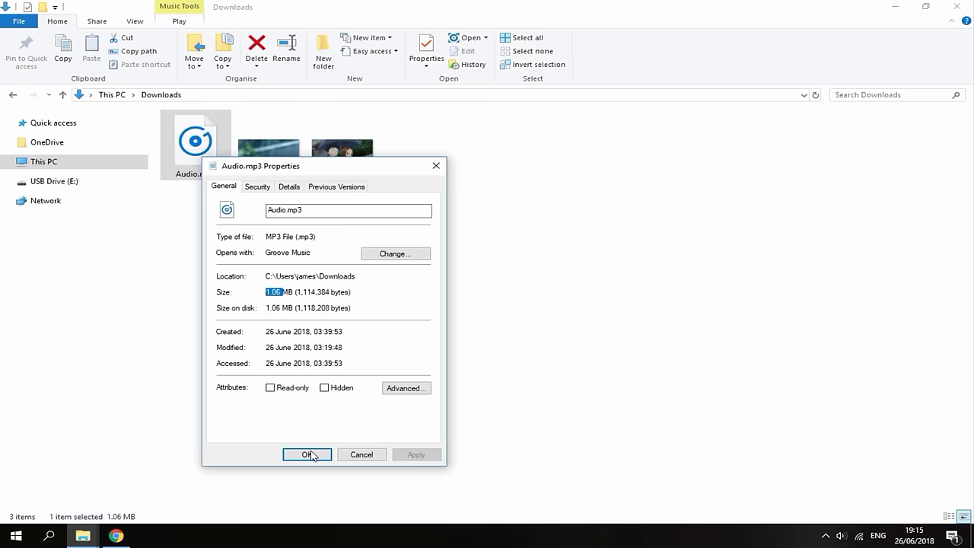
click(307, 454)
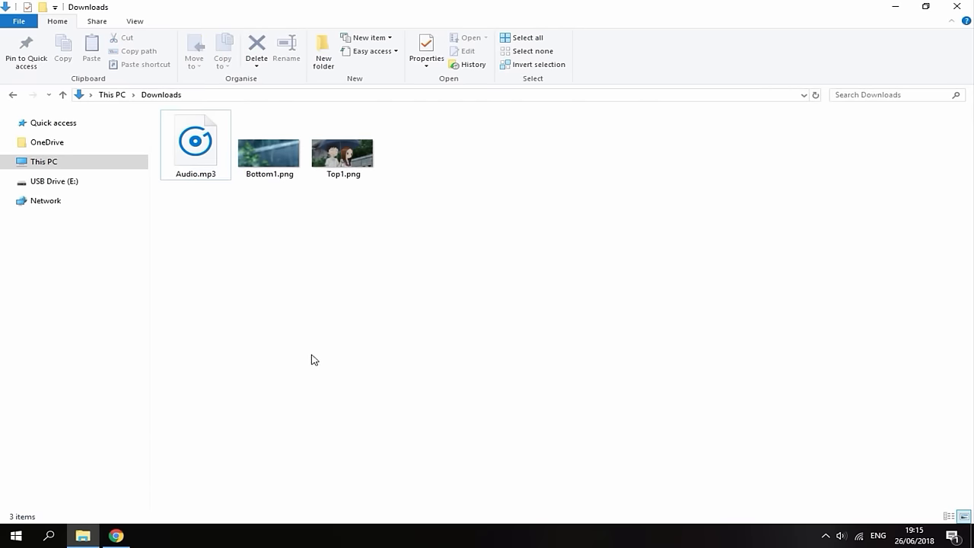
Download the 3DS Theme Editor 1.0.12.1 zip and LoopingAudioConverter 1.3 Windows zip from GitHub
click(115, 535)
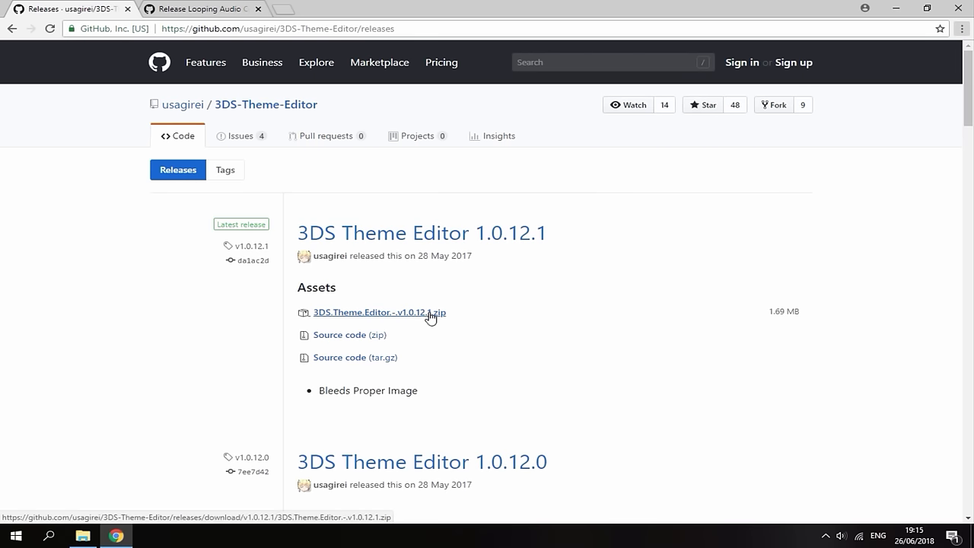
click(379, 311)
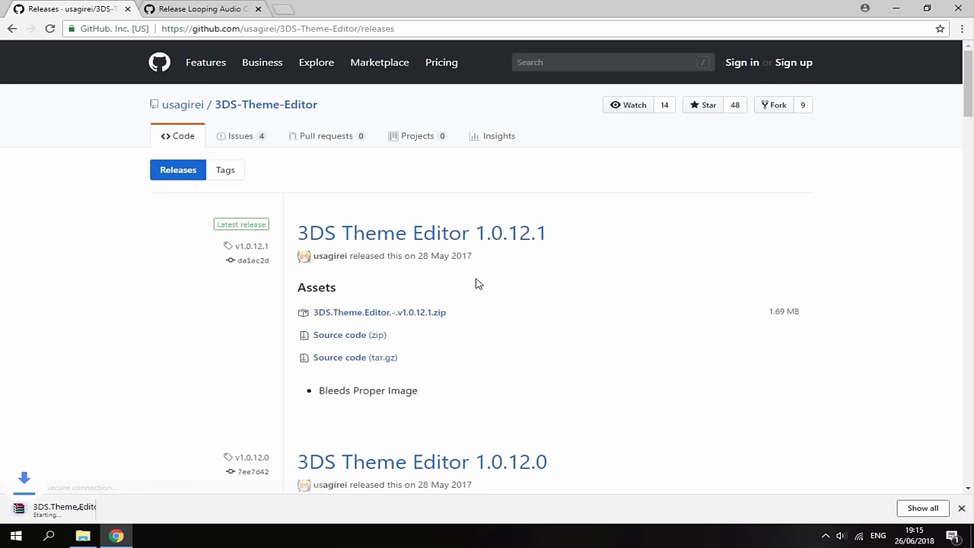
click(202, 9)
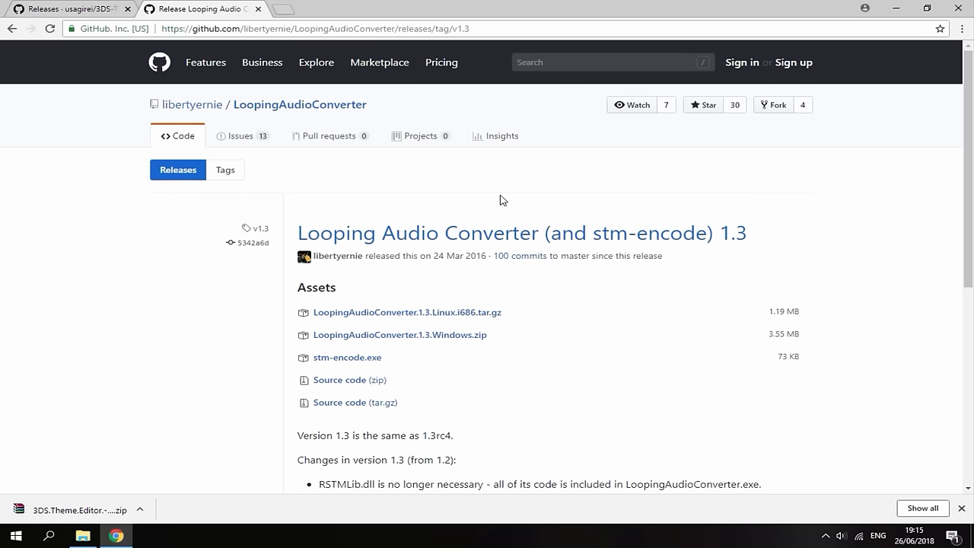
mouse_move(485, 298)
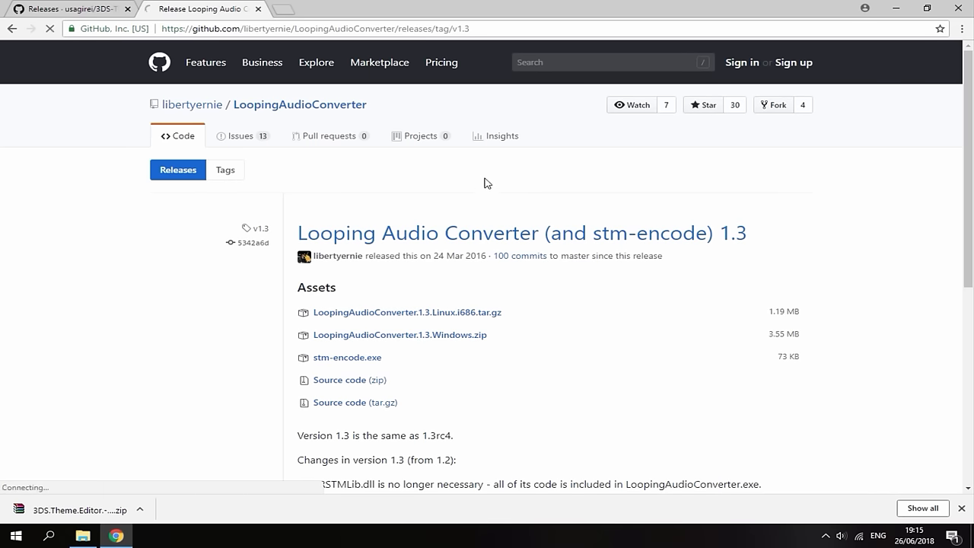
click(400, 335)
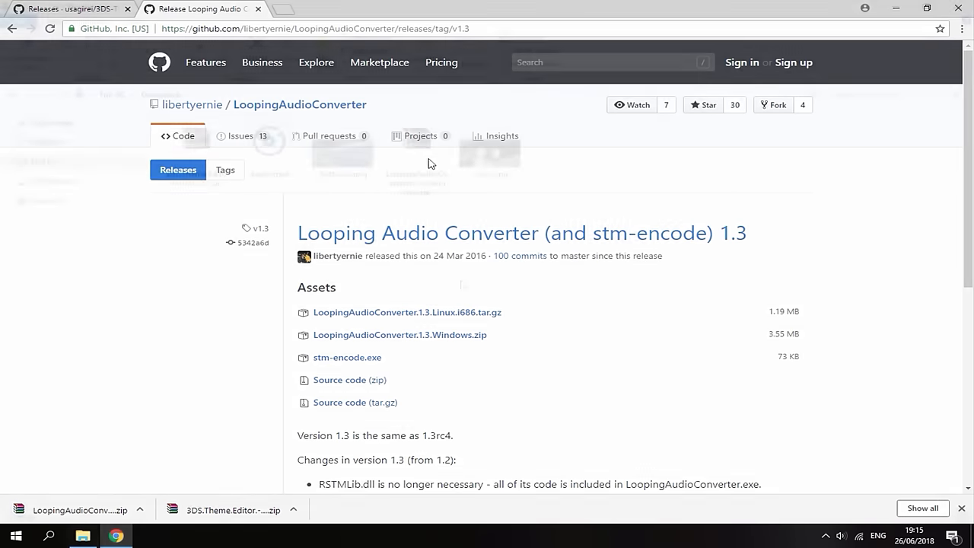
Extract the LoopingAudioConverter and 3DS Theme Editor zips in Downloads and delete the zips
click(83, 535)
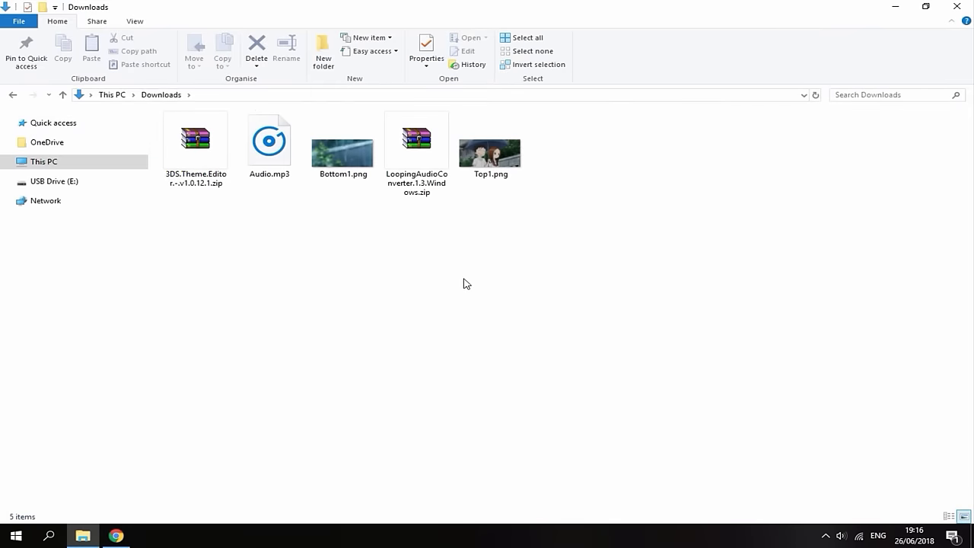
click(416, 137)
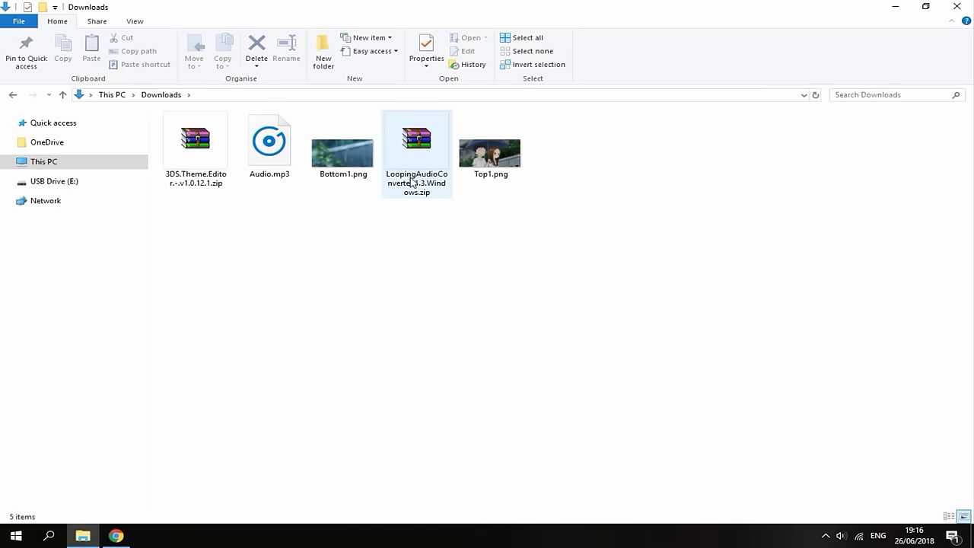
click(416, 137)
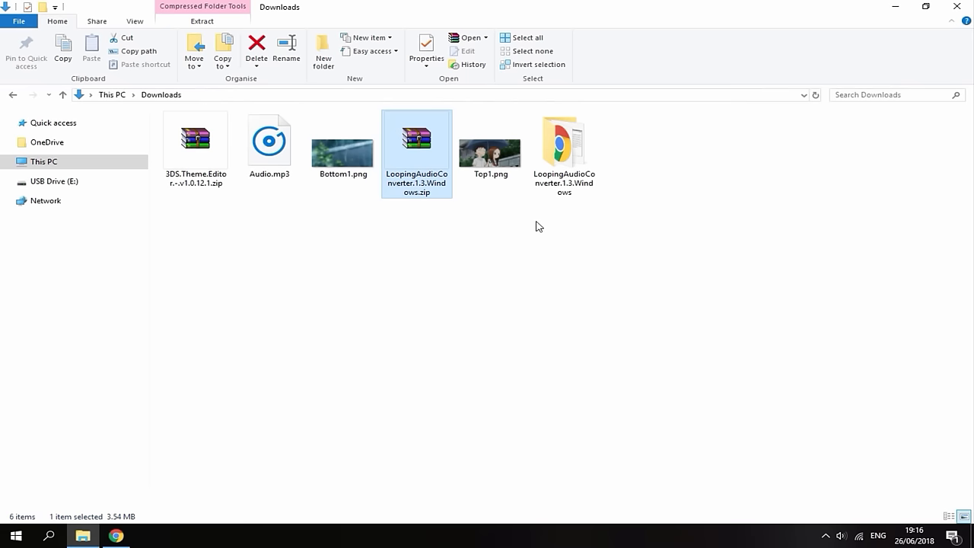
right_click(195, 141)
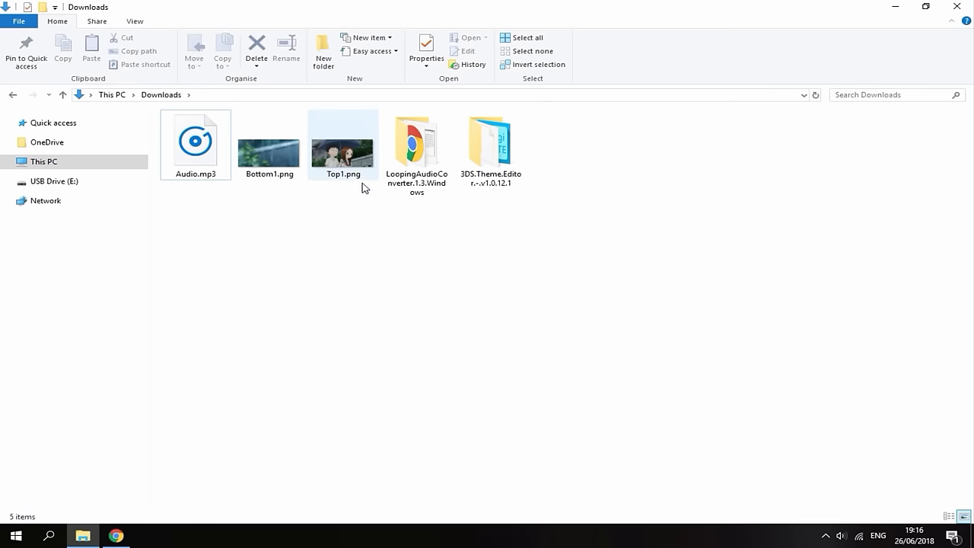
click(416, 141)
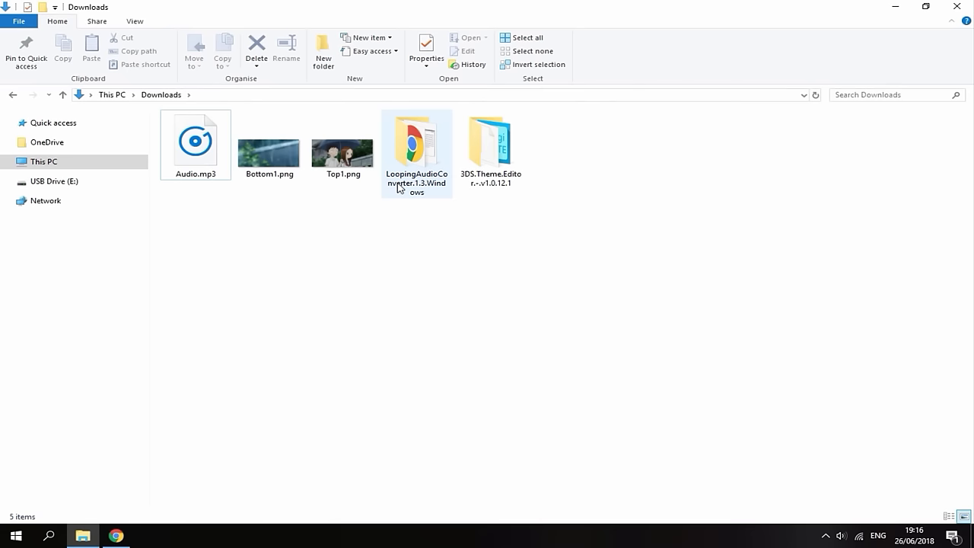
mouse_move(401, 186)
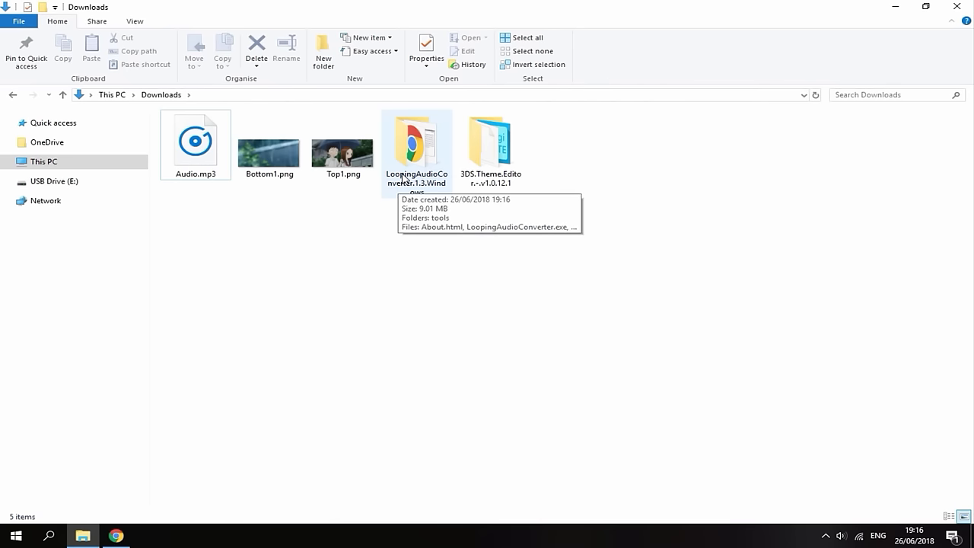
Launch Looping Audio Converter and create a new TakagiSan folder in Downloads
double_click(416, 141)
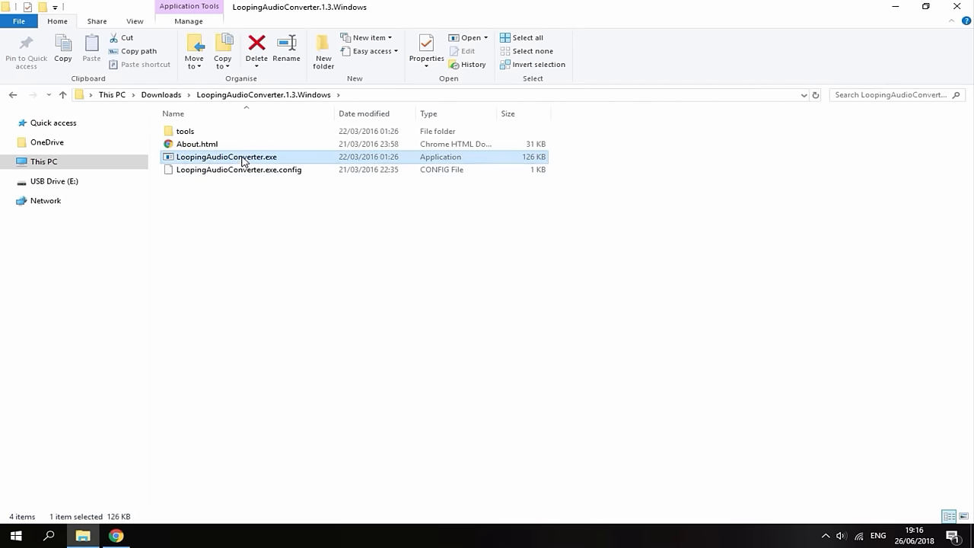
double_click(225, 157)
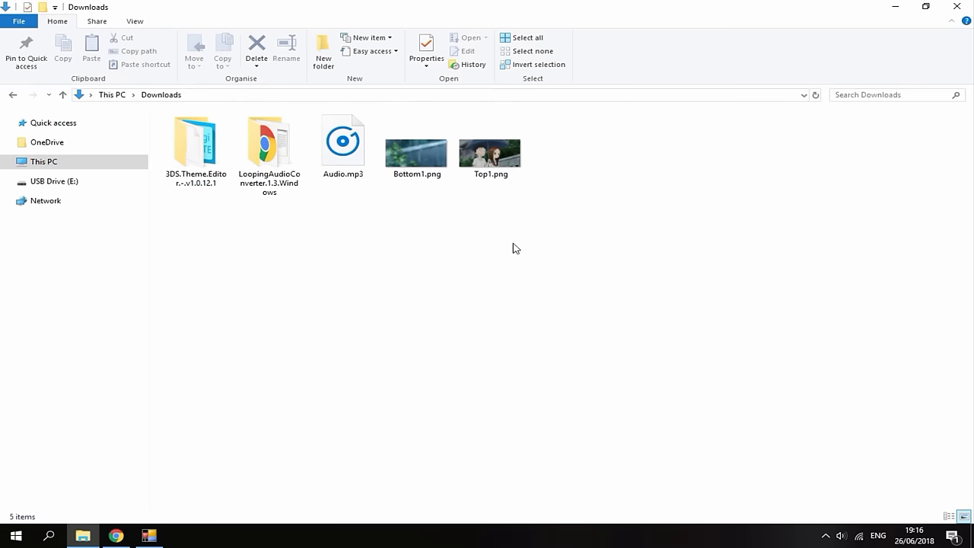
right_click(514, 248)
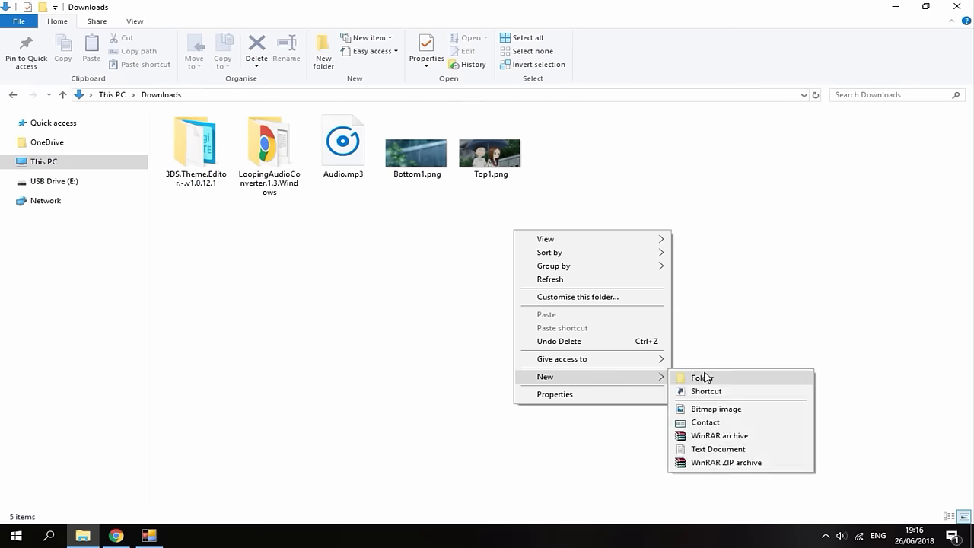
click(700, 377)
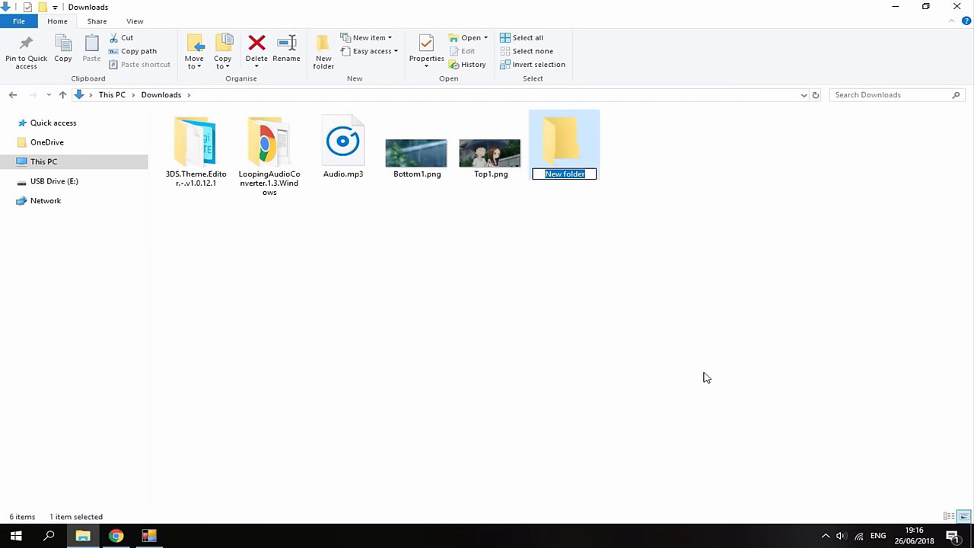
text(TakagiSan)
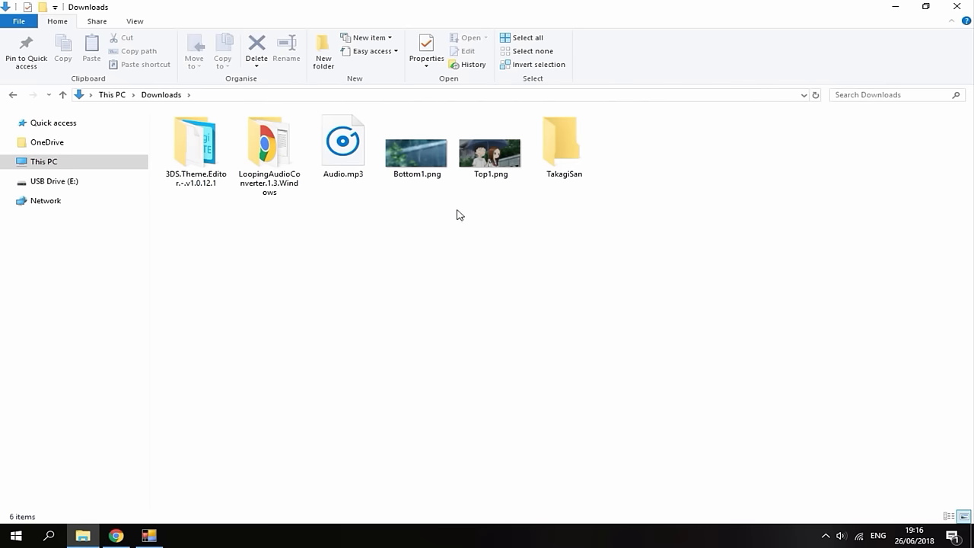
Move Audio.mp3, Bottom1.png and Top1.png into the TakagiSan folder
drag(342, 122, 490, 190)
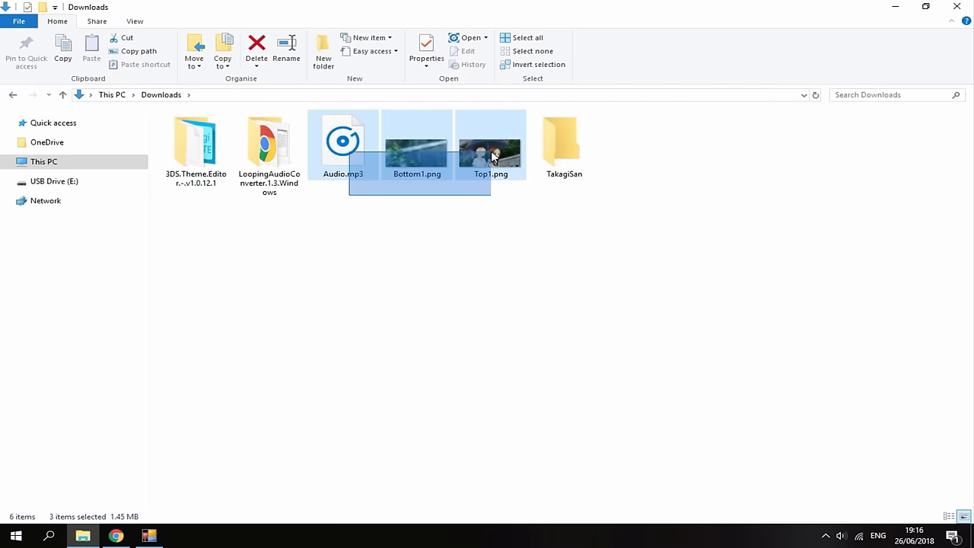
drag(491, 145, 563, 144)
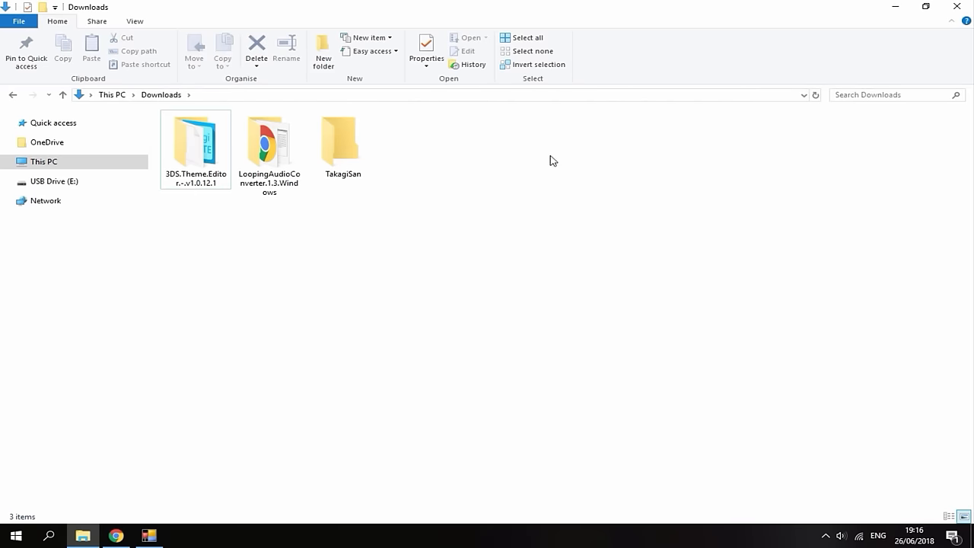
double_click(341, 141)
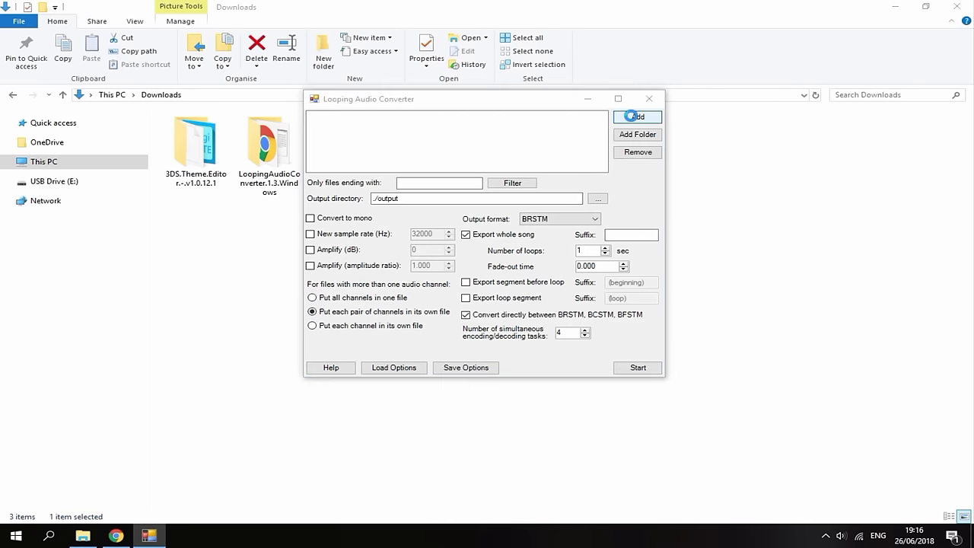
Add Audio.mp3 from the TakagiSan folder to Looping Audio Converter
click(636, 117)
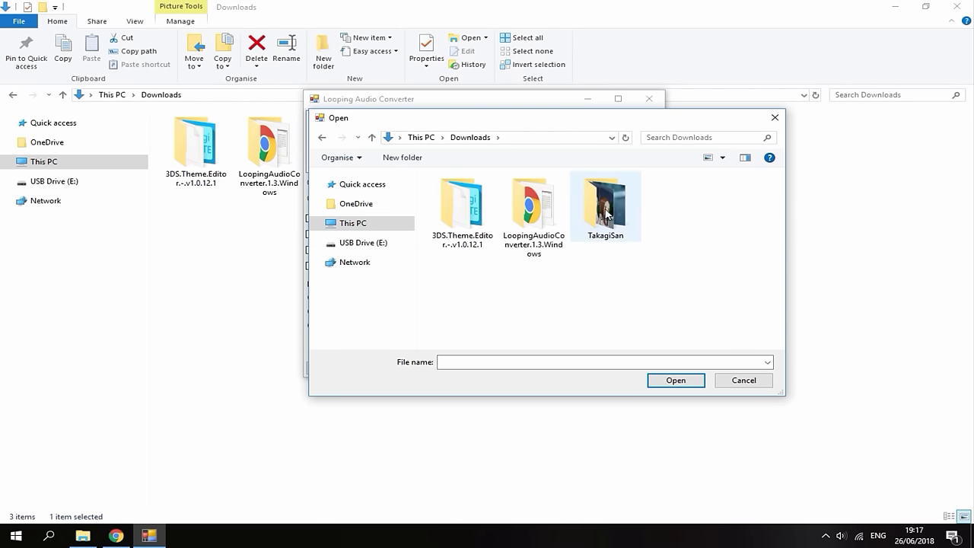
double_click(605, 201)
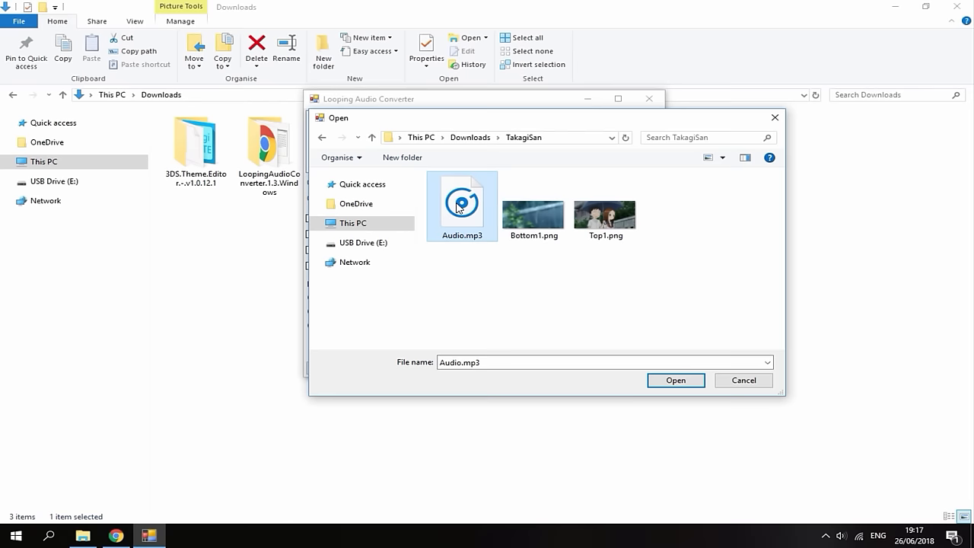
click(676, 380)
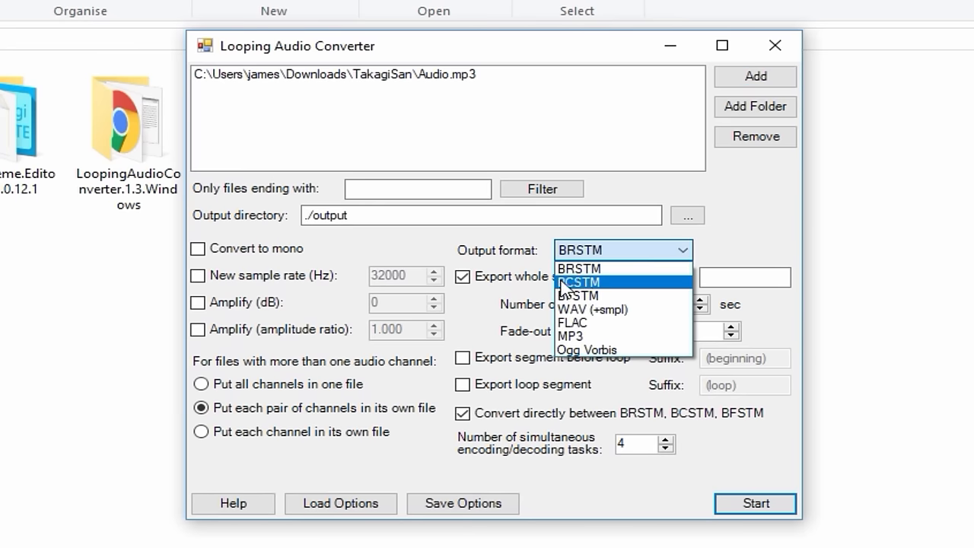
Export the song as BCSTM including the loop segment and confirm 2 exported files
click(580, 281)
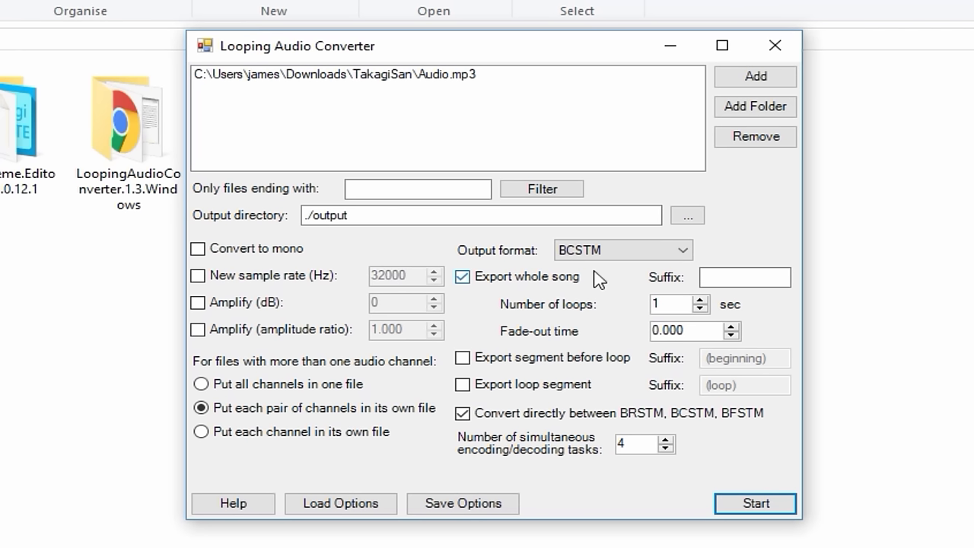
click(462, 384)
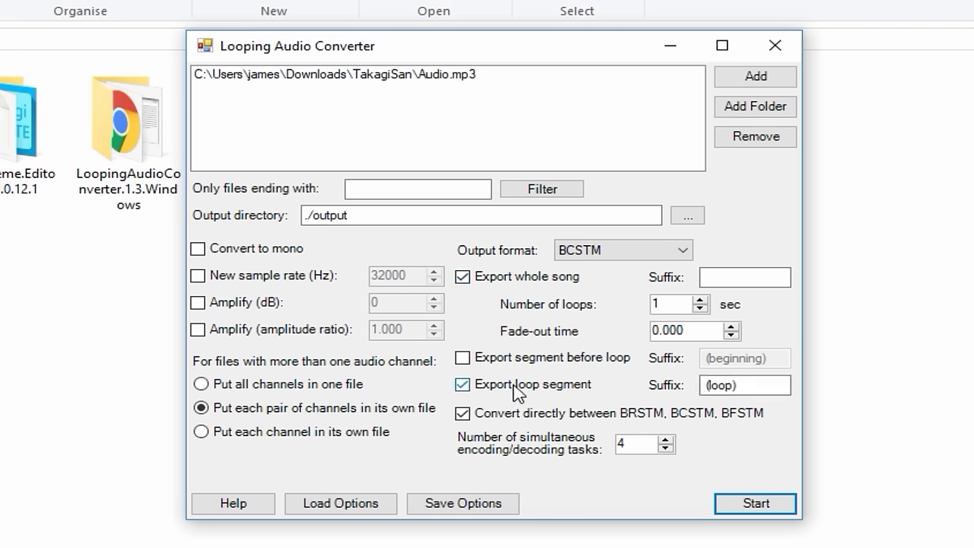
mouse_move(584, 390)
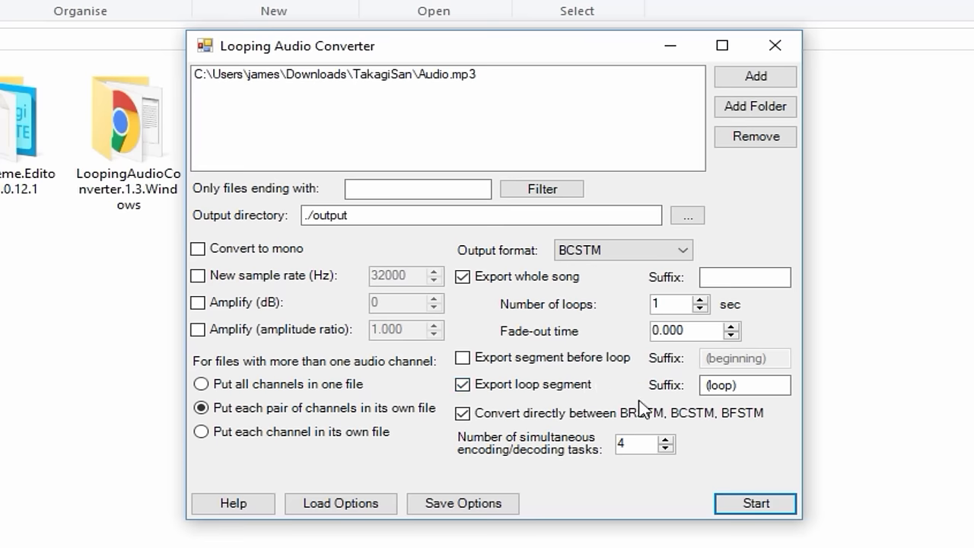
click(754, 502)
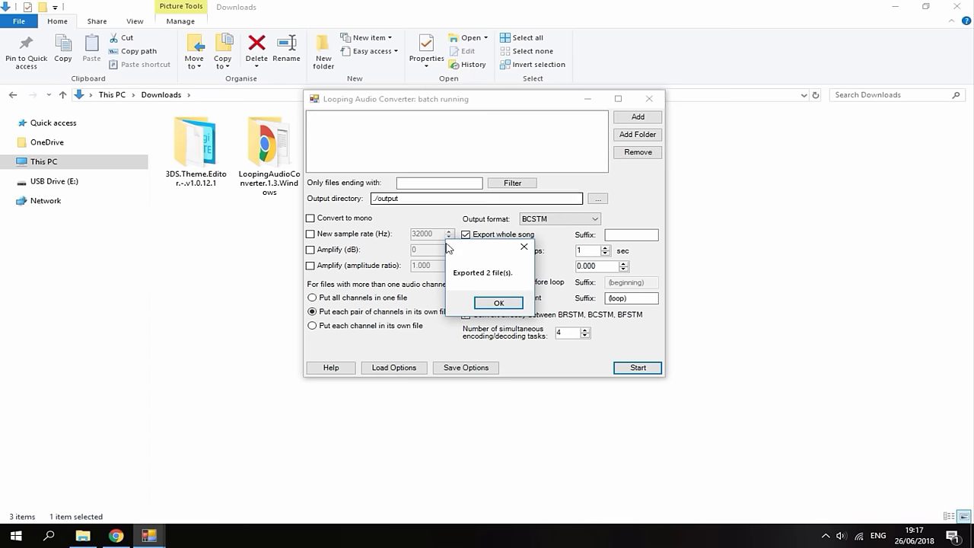
click(499, 302)
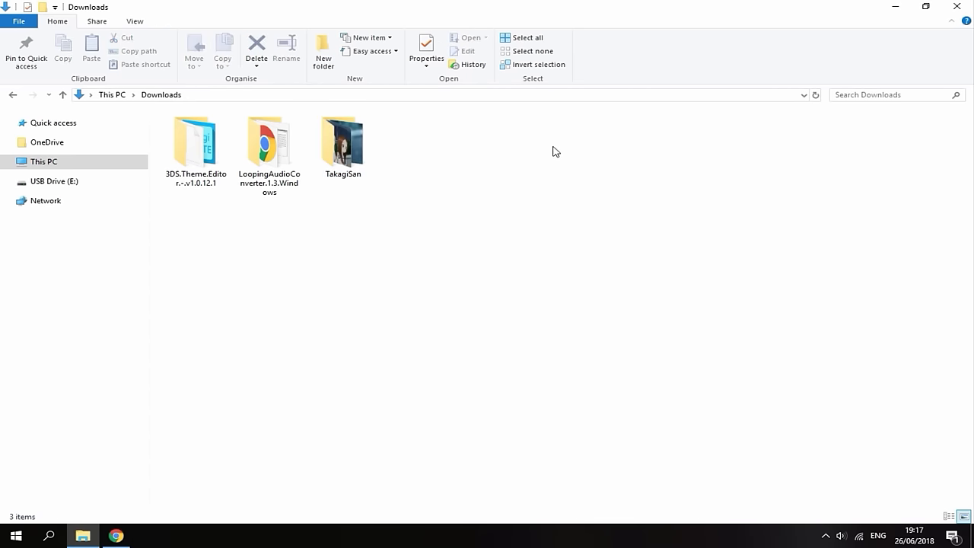
mouse_move(403, 144)
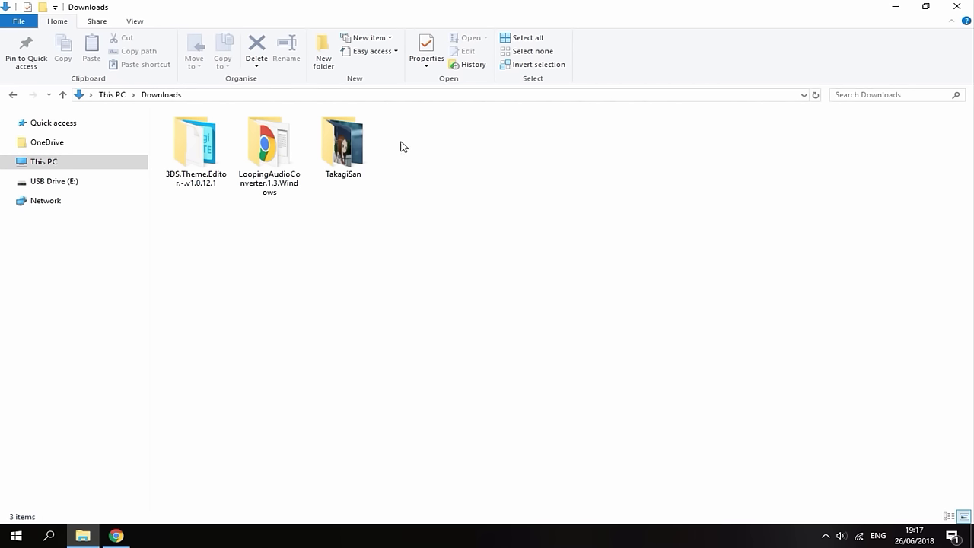
mouse_move(347, 273)
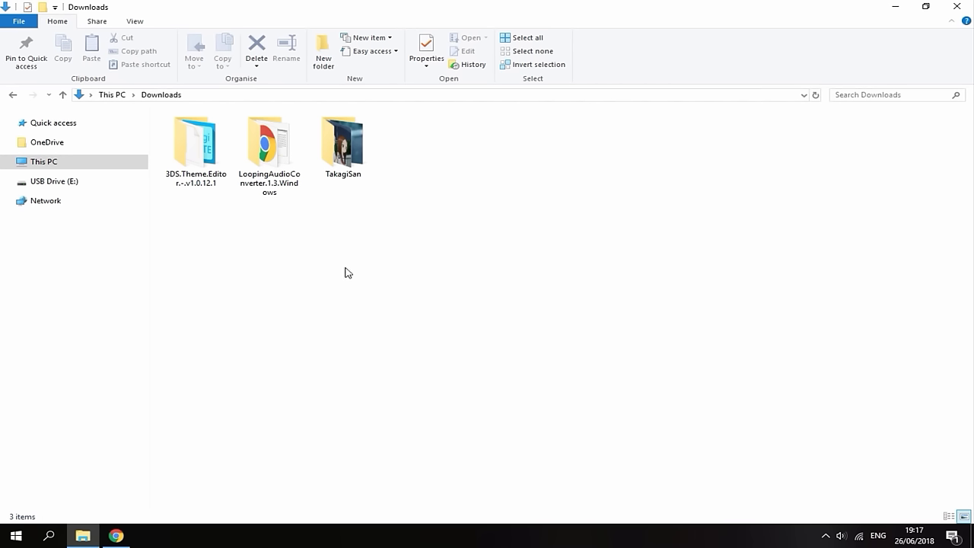
Open LoopingAudioConverter's output folder and start renaming the Audio (loop).bcstm file
click(268, 145)
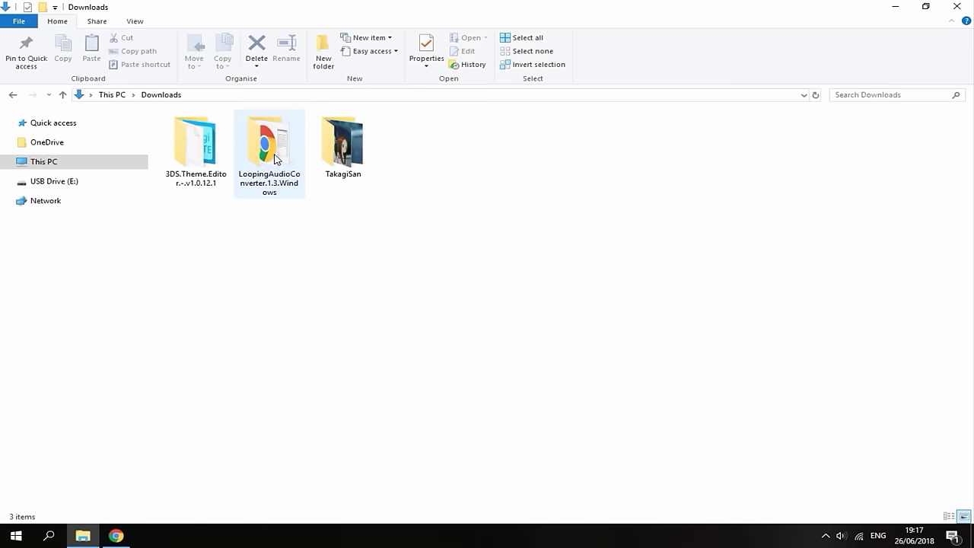
double_click(270, 140)
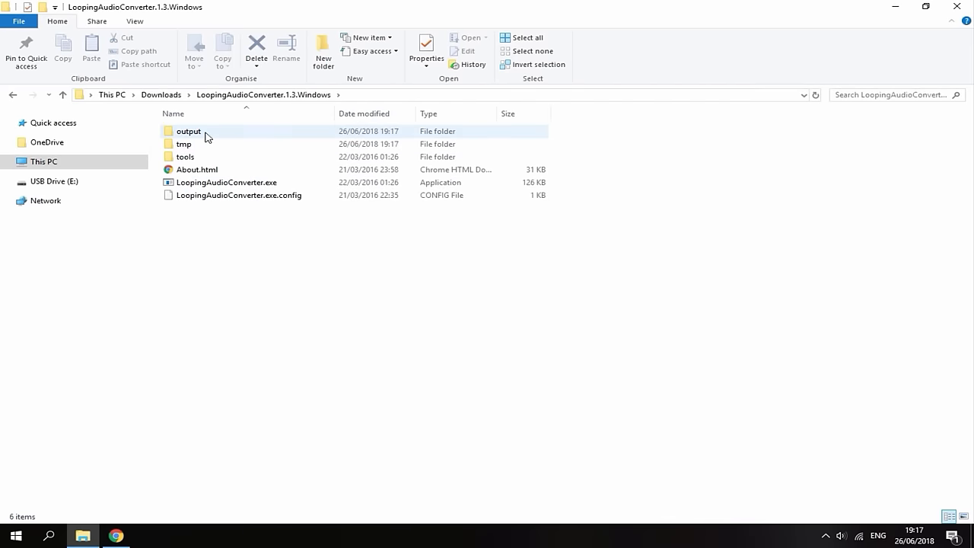
double_click(188, 130)
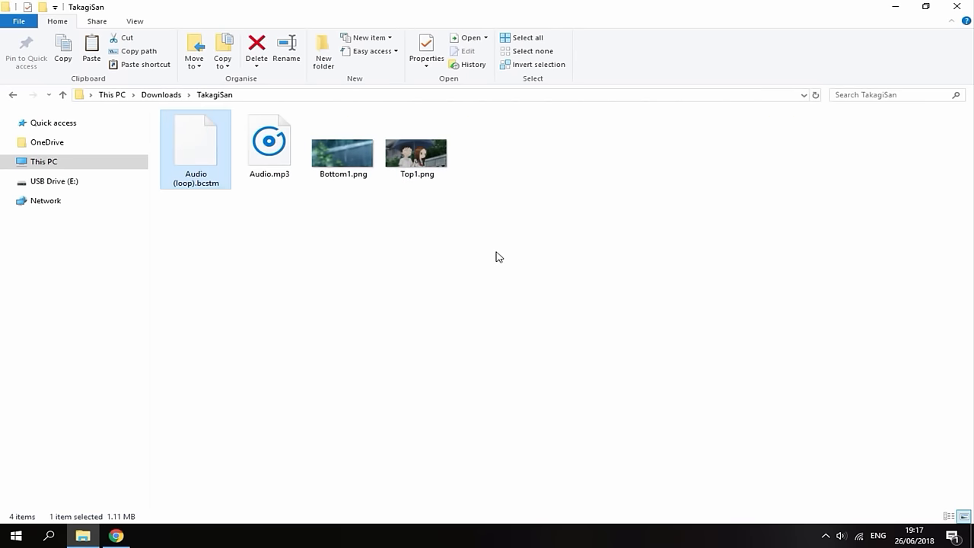
right_click(195, 144)
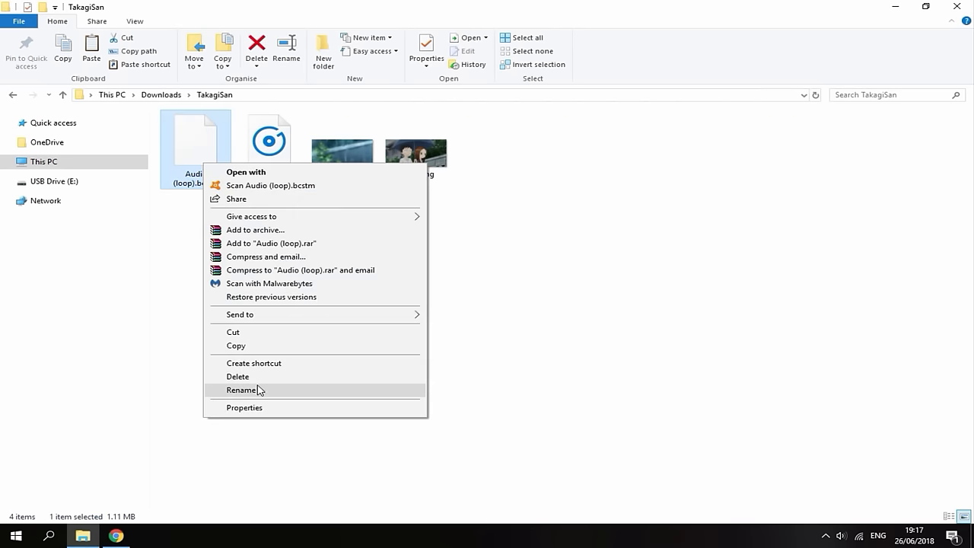
click(241, 390)
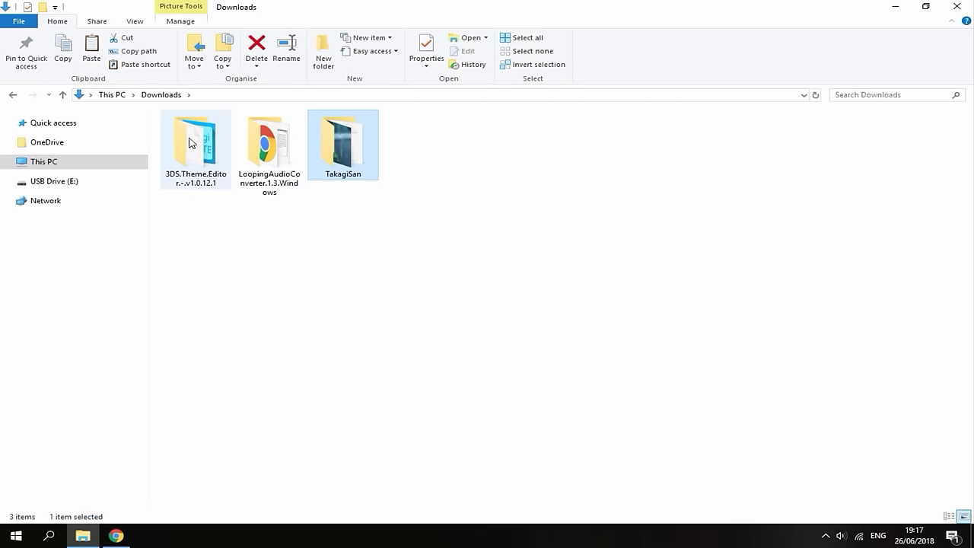
Launch ThemeEditor.WPF.exe and import Top1.png as the top screen background
double_click(195, 137)
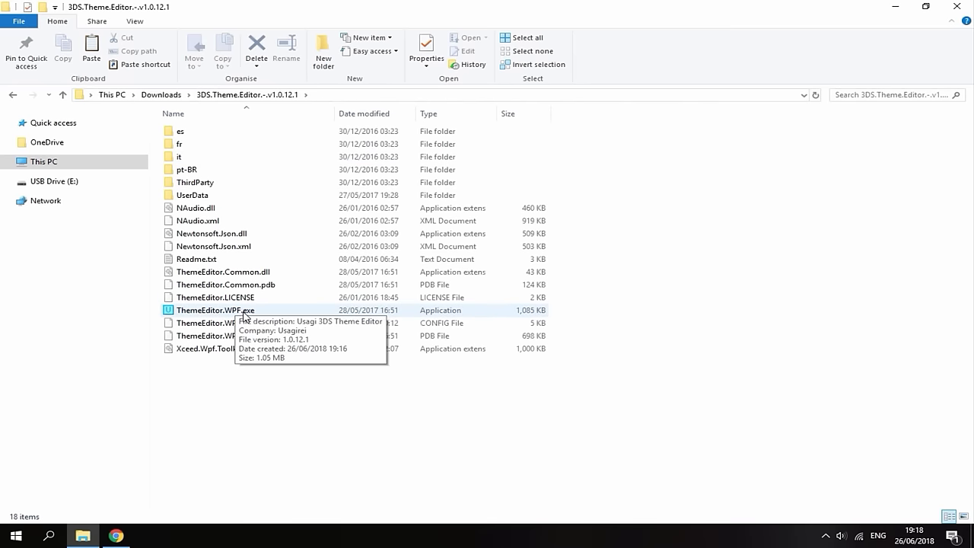
double_click(214, 310)
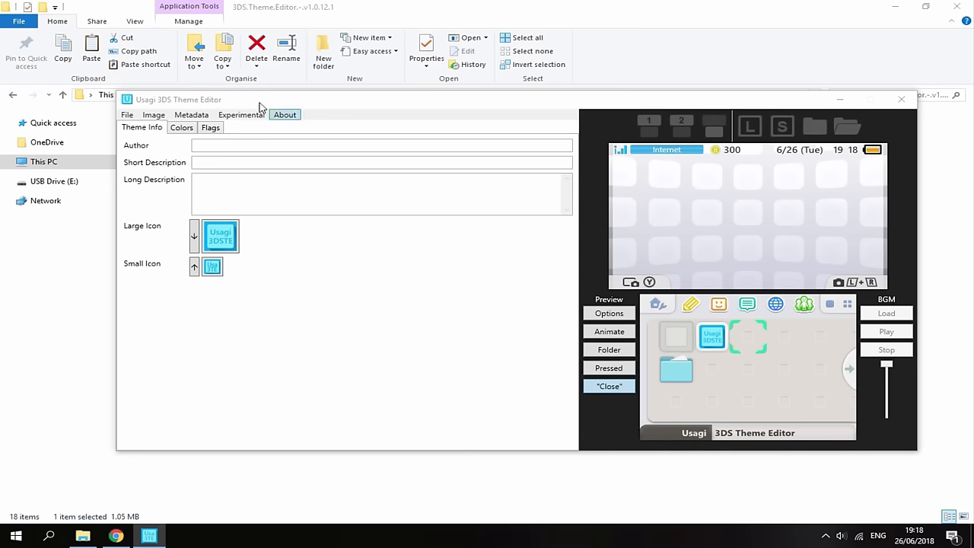
click(153, 115)
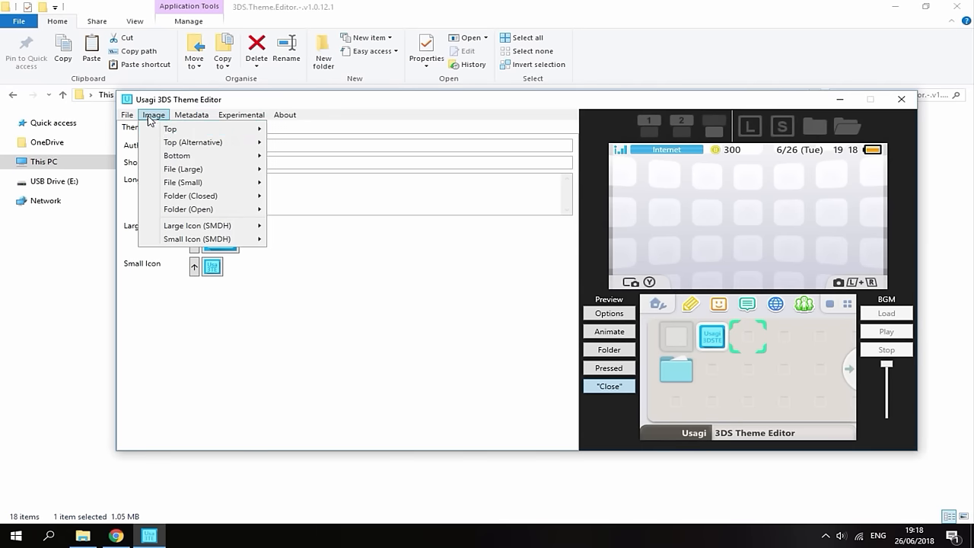
mouse_move(198, 128)
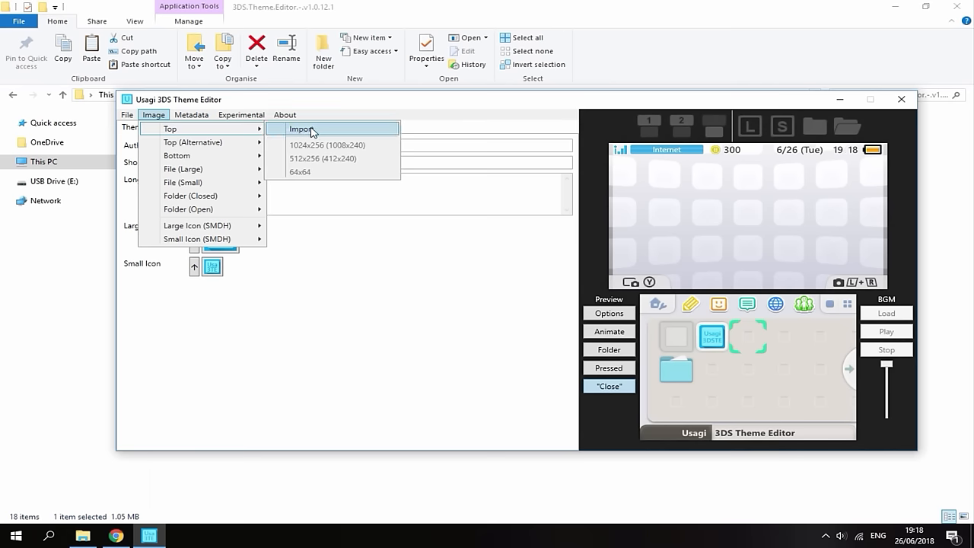
click(301, 128)
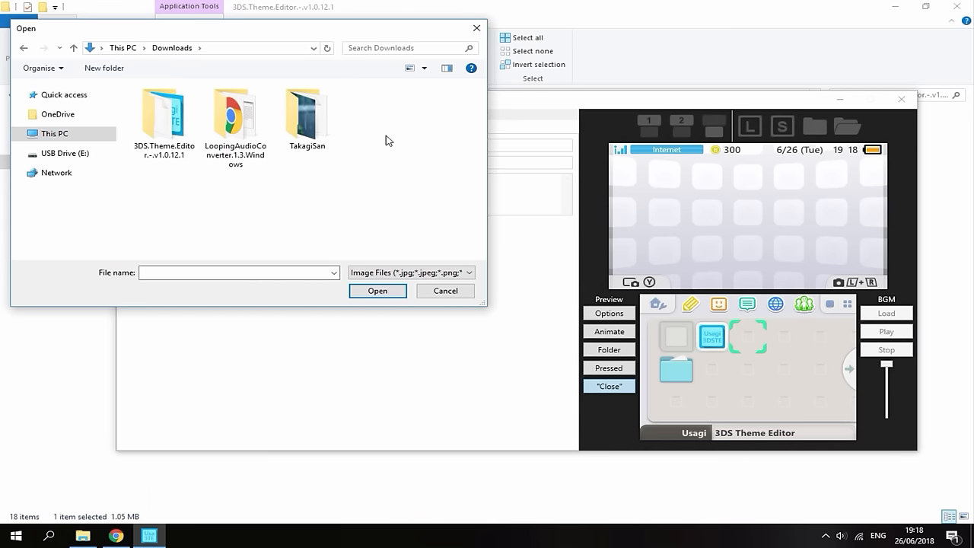
click(306, 114)
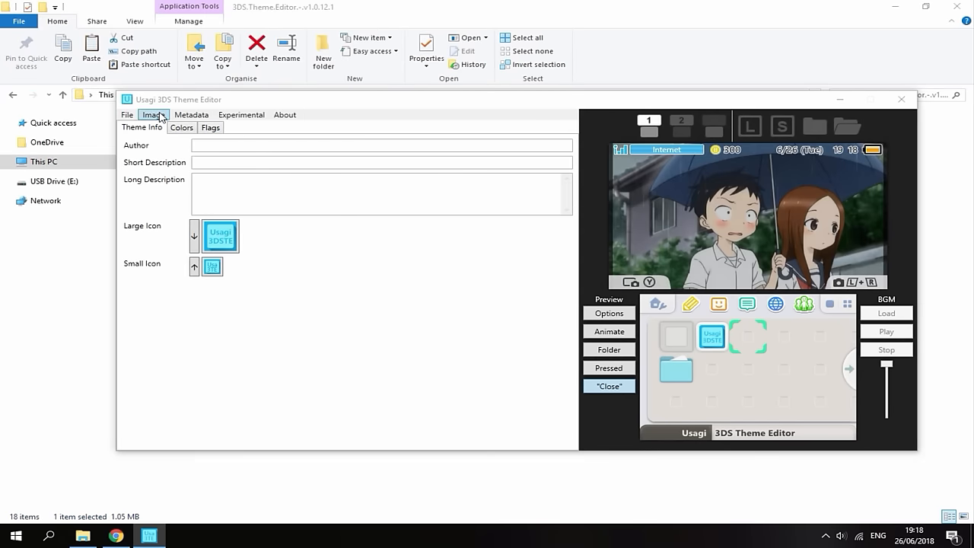
Import Bottom1.png as the bottom screen background
click(153, 114)
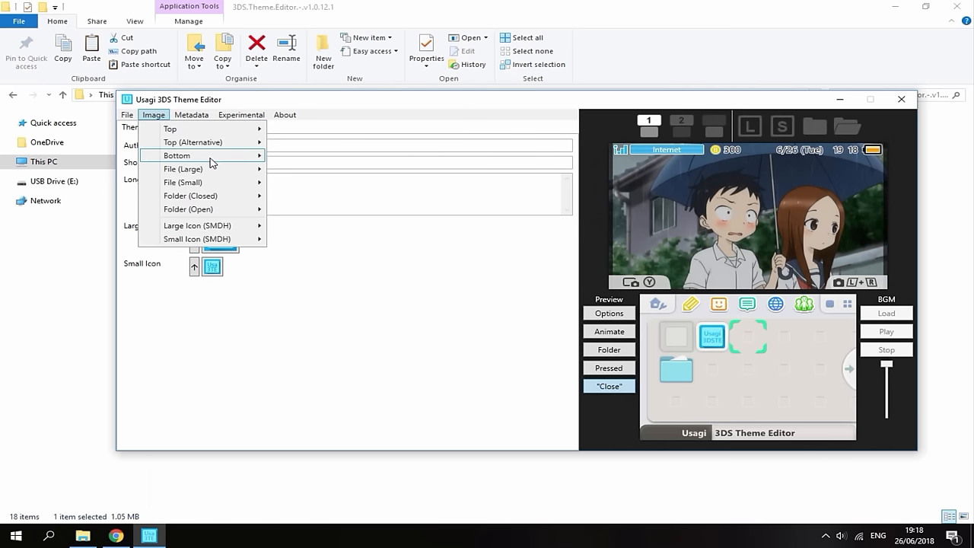
click(176, 155)
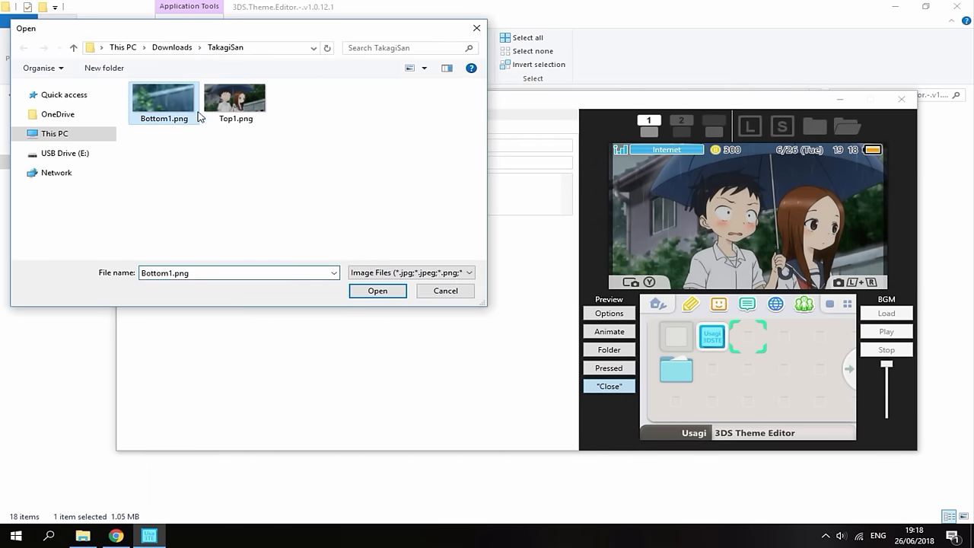
click(377, 291)
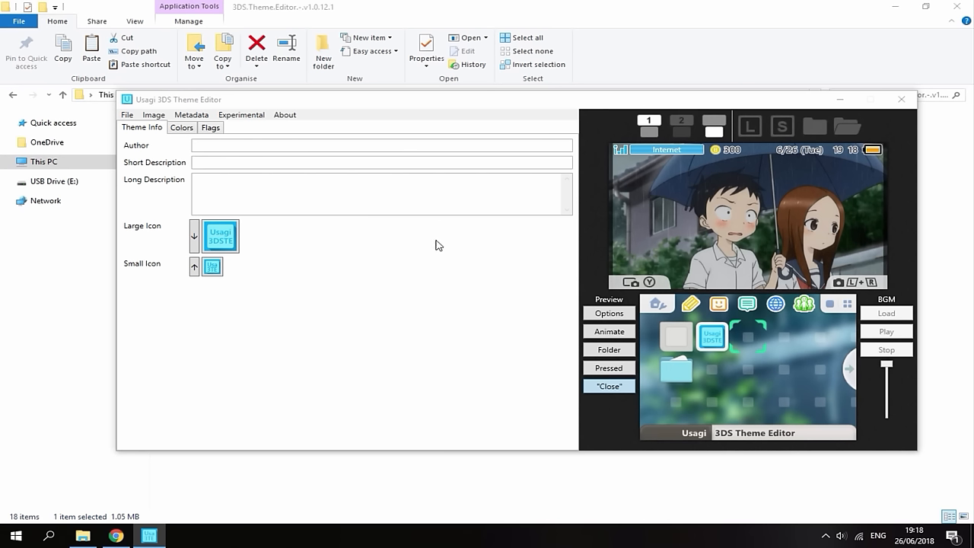
mouse_move(220, 144)
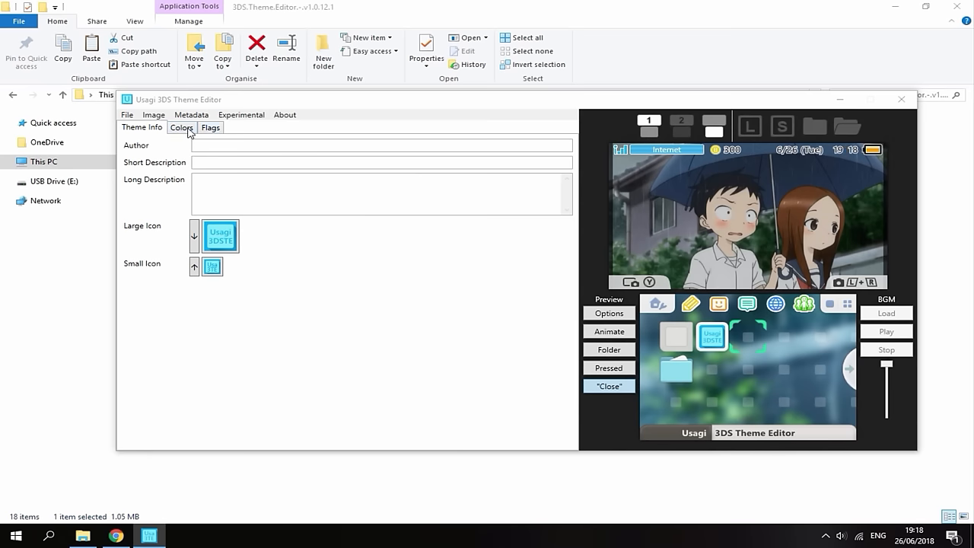
On the Flags tab, toggle the 3D File Color flag and enable File Texture
click(182, 127)
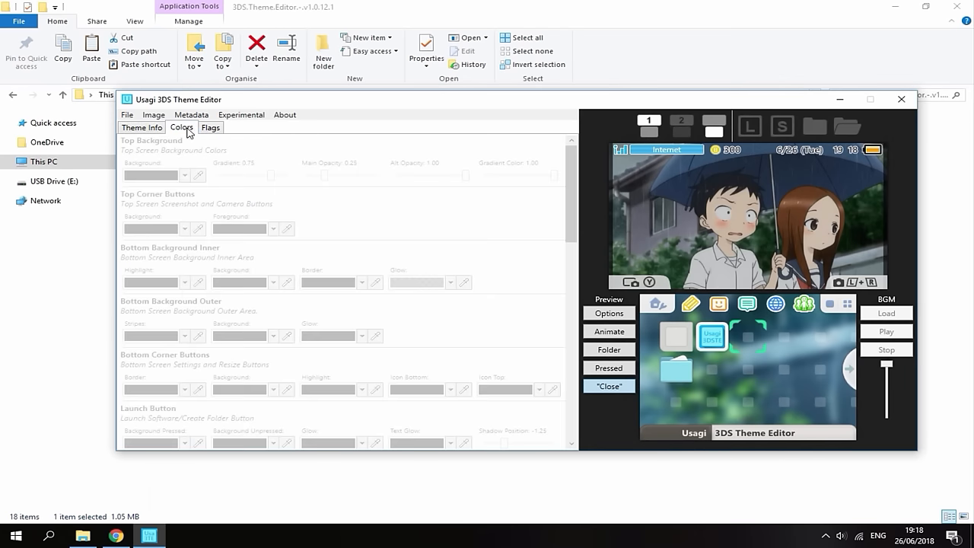
mouse_move(194, 134)
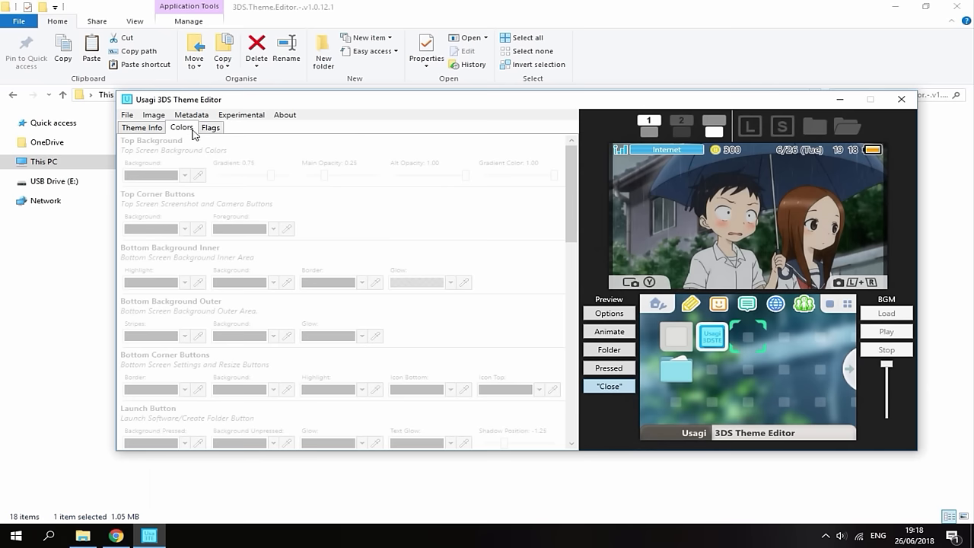
scroll(down, 3)
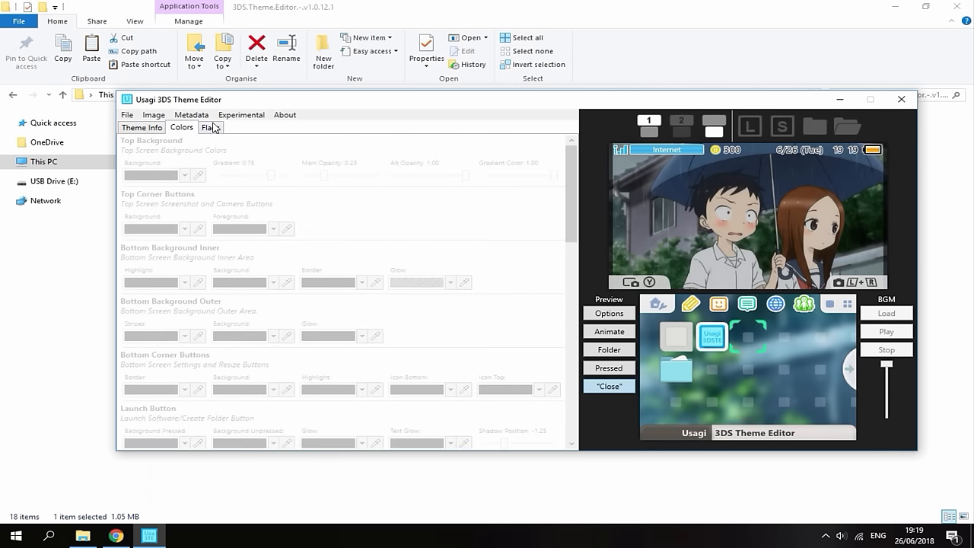
click(210, 127)
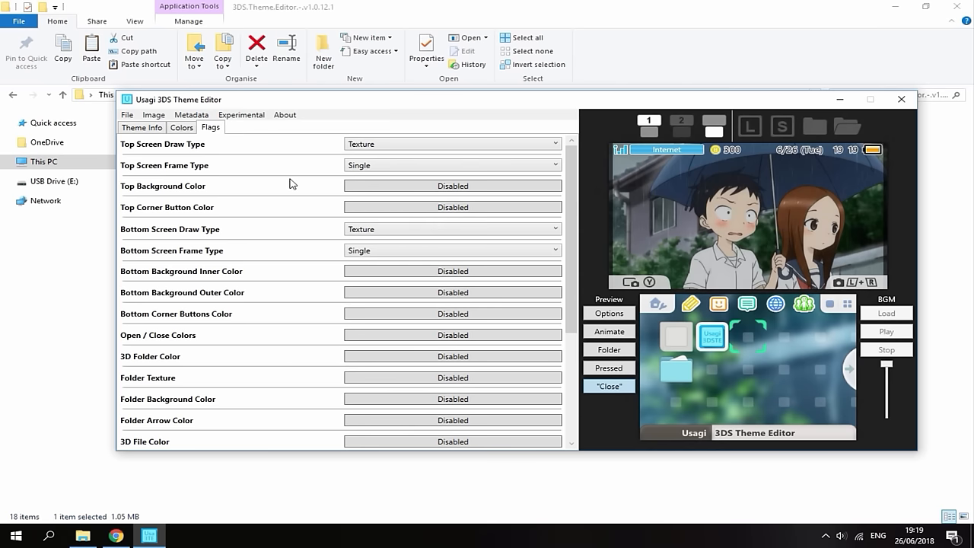
scroll(down, 3)
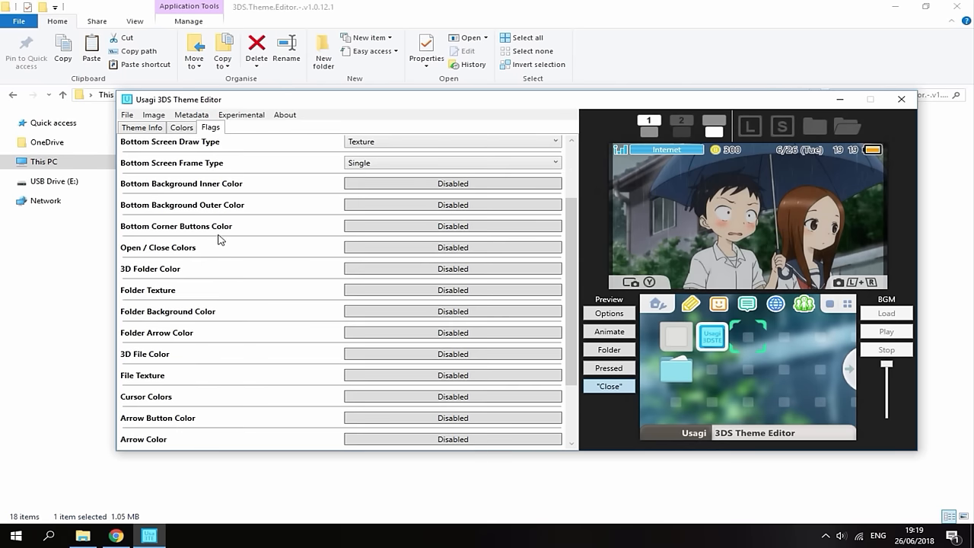
scroll(down, 3)
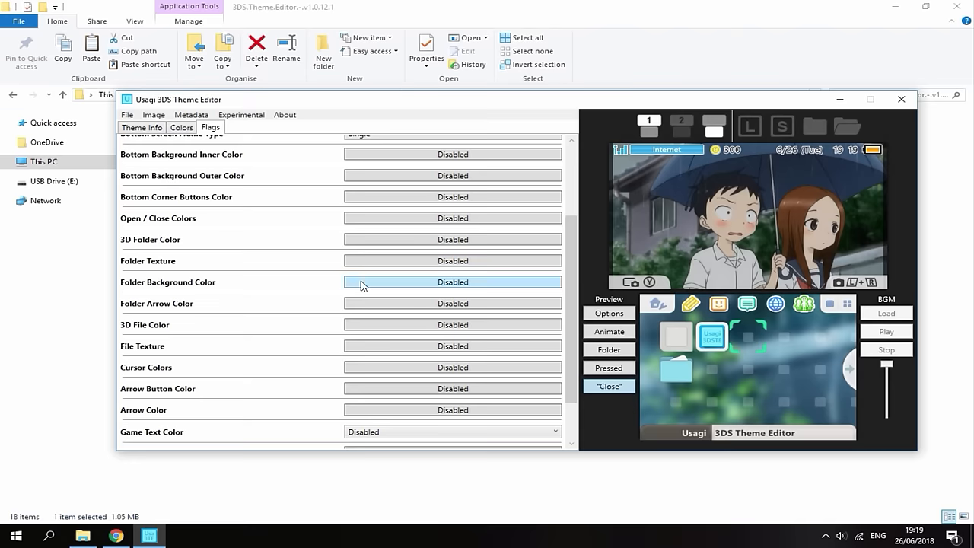
click(451, 295)
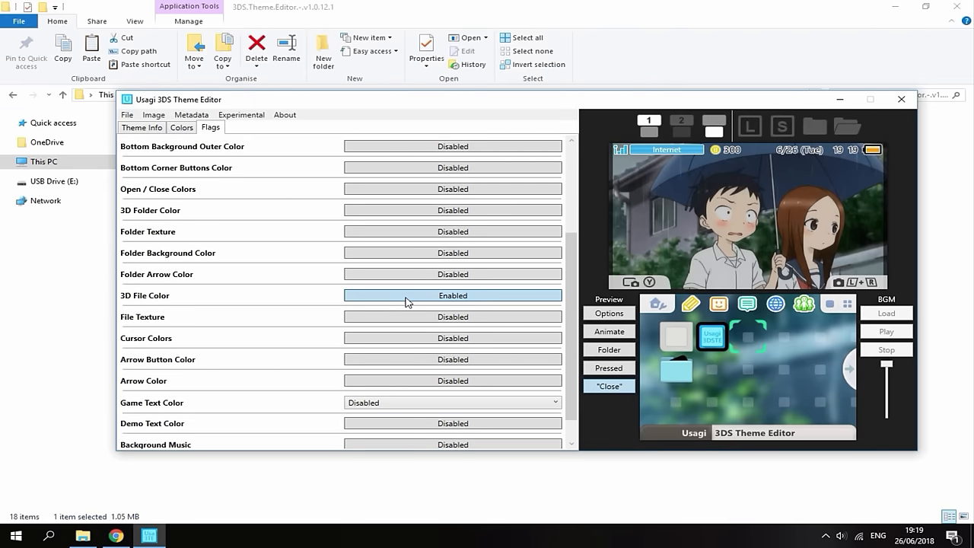
click(453, 316)
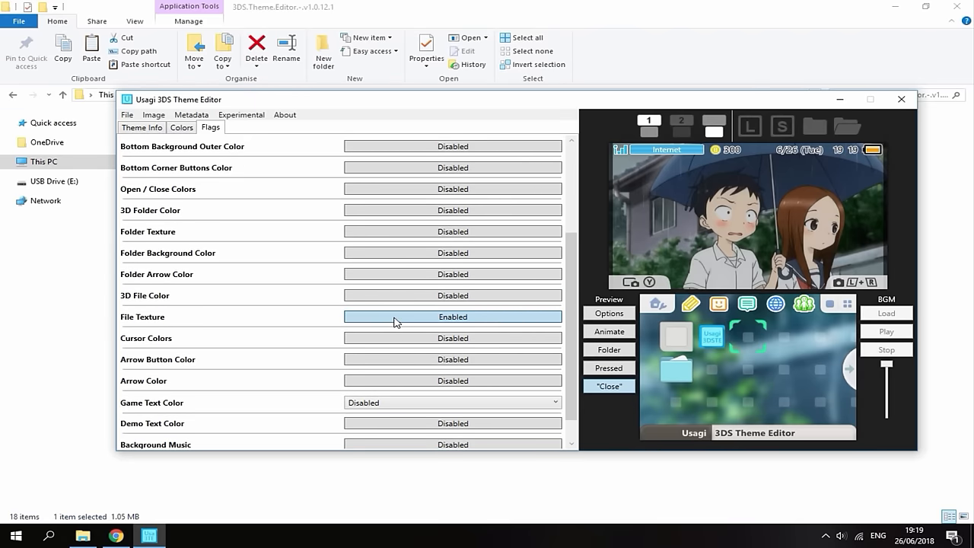
mouse_move(374, 333)
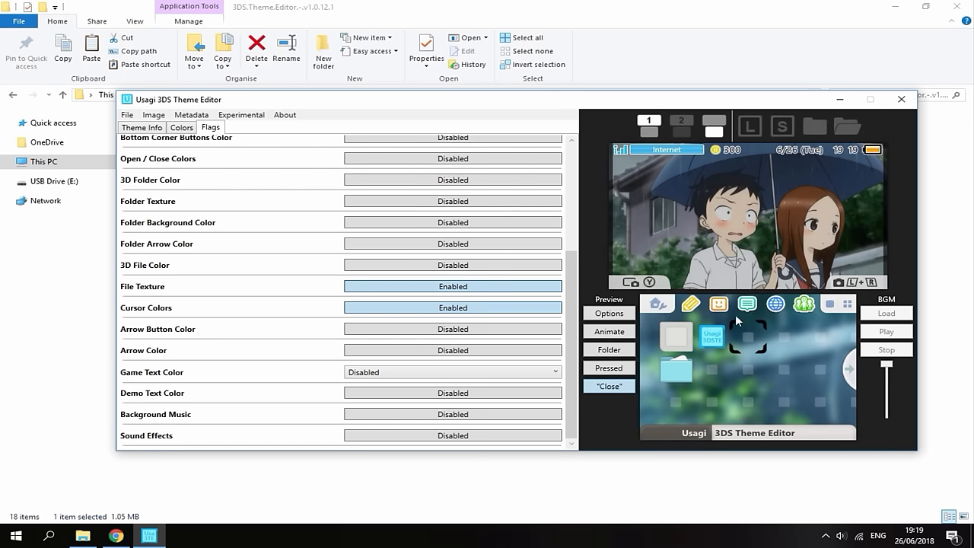
On the Colors tab, give the cursor shading and glow the blue-grey palette swatch
click(181, 127)
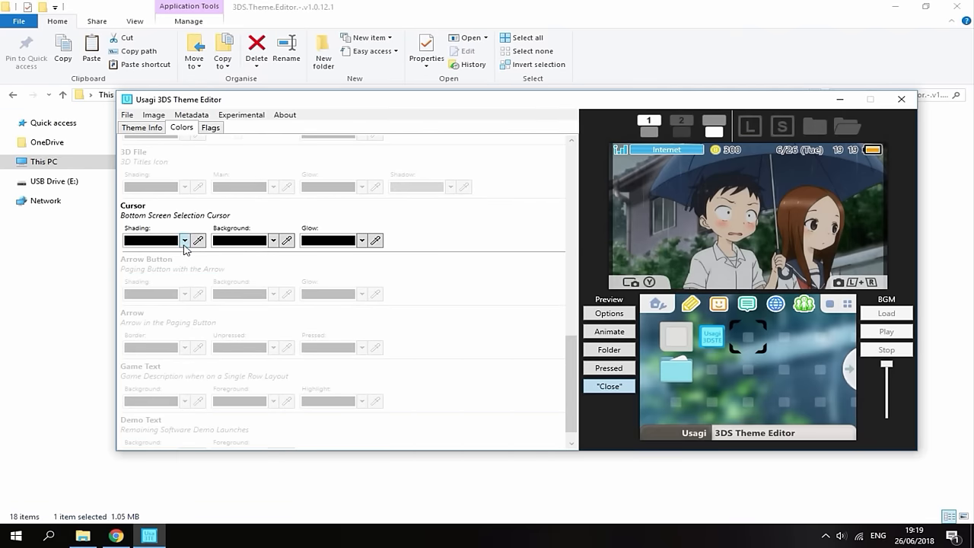
click(183, 240)
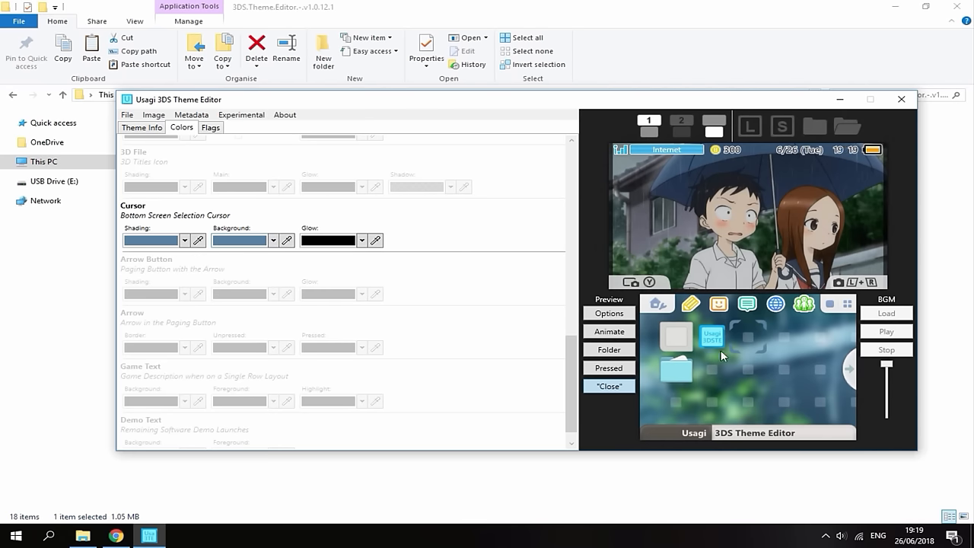
click(360, 240)
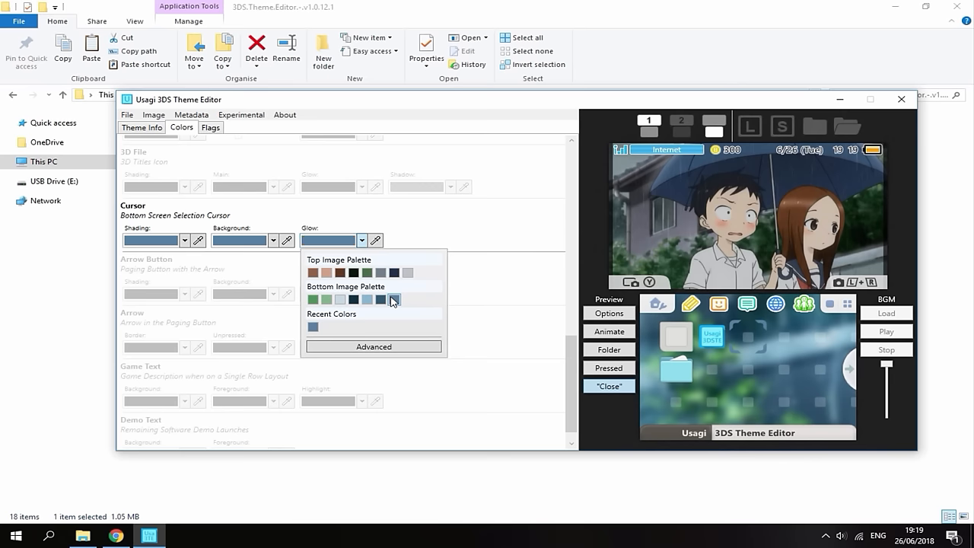
click(392, 300)
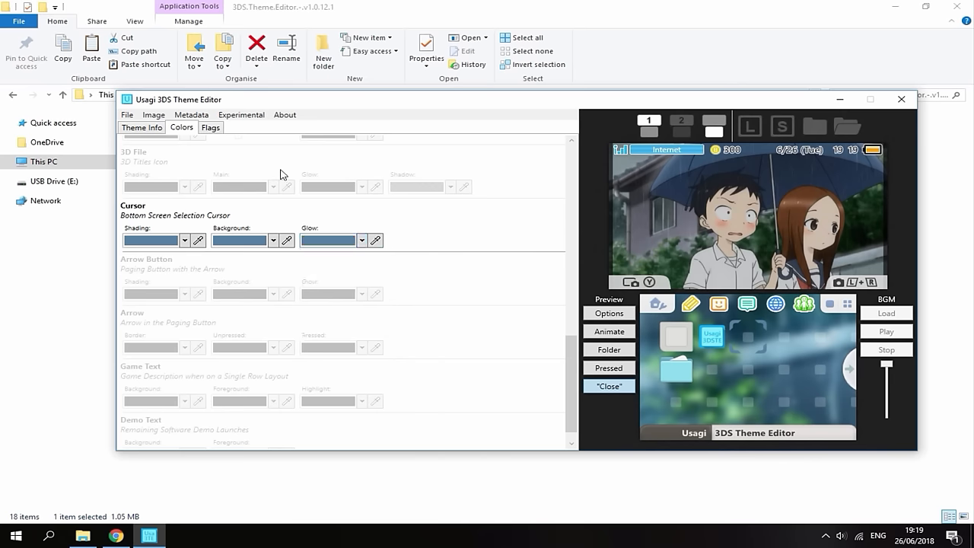
Enable the Background Music and Arrow Button Color flags and give the arrow glow a grey
click(211, 127)
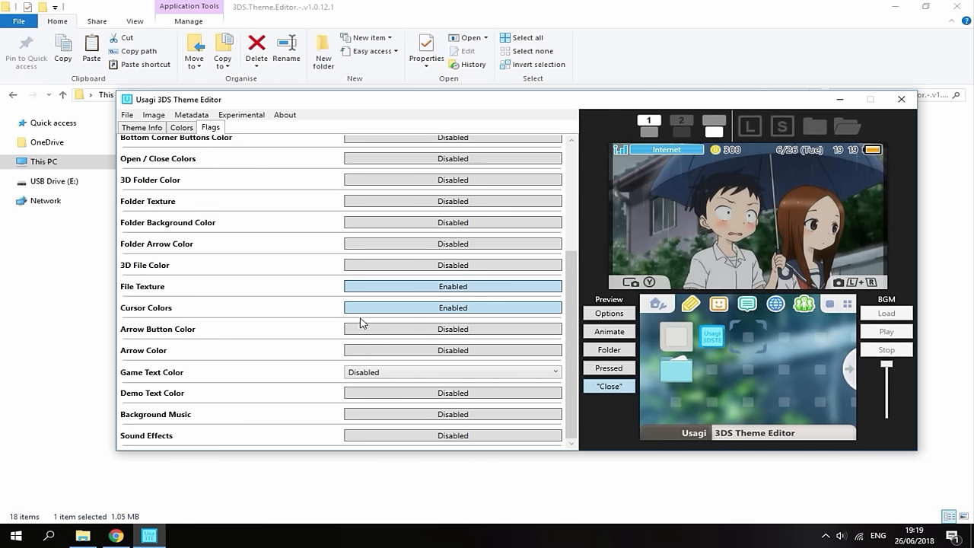
mouse_move(299, 268)
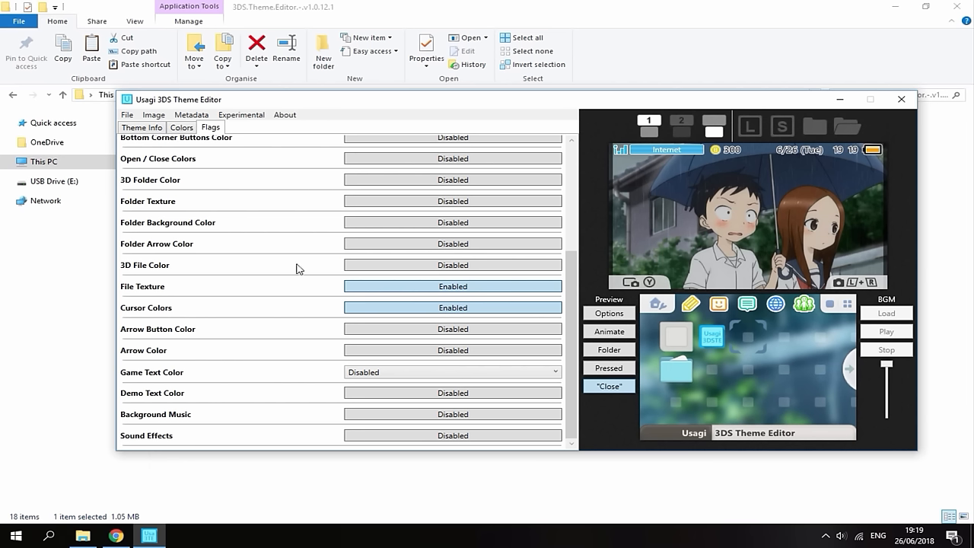
mouse_move(397, 201)
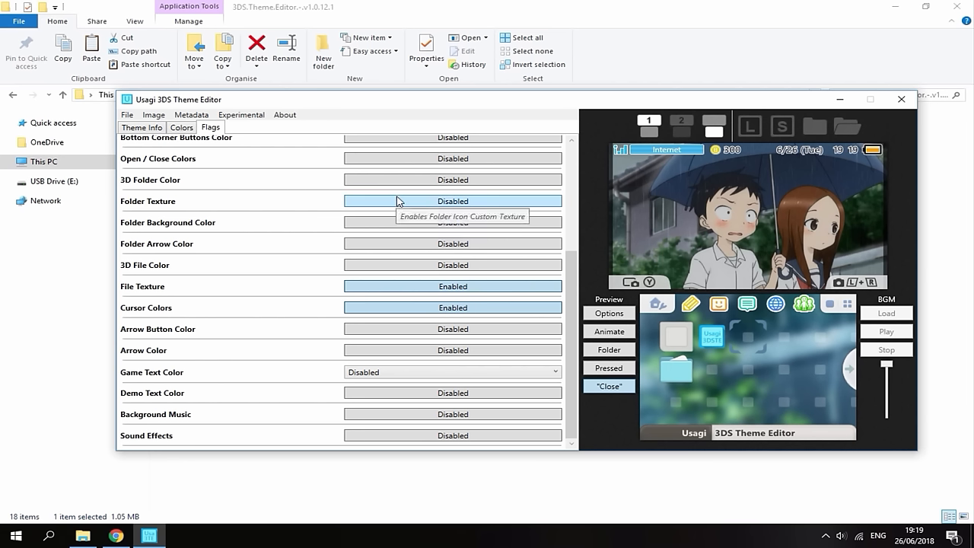
mouse_move(377, 422)
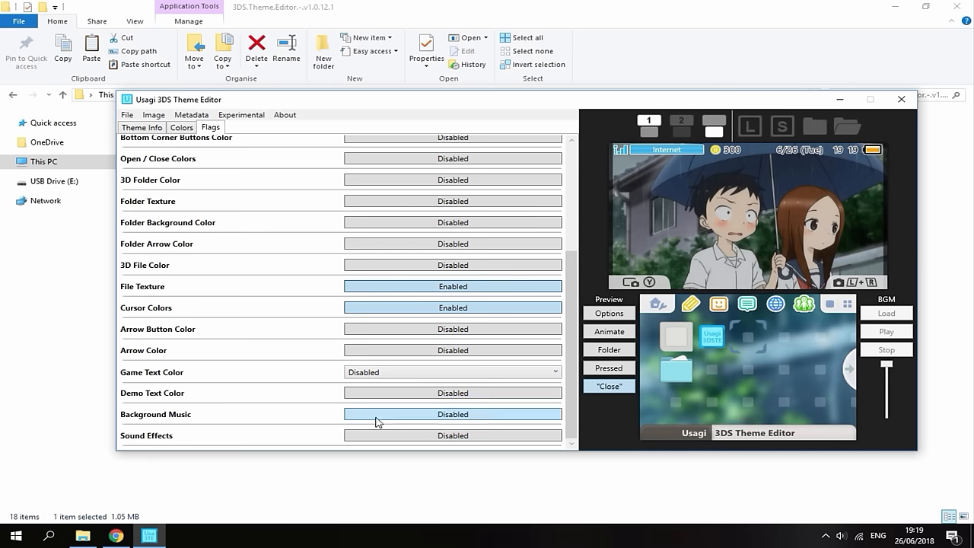
click(453, 413)
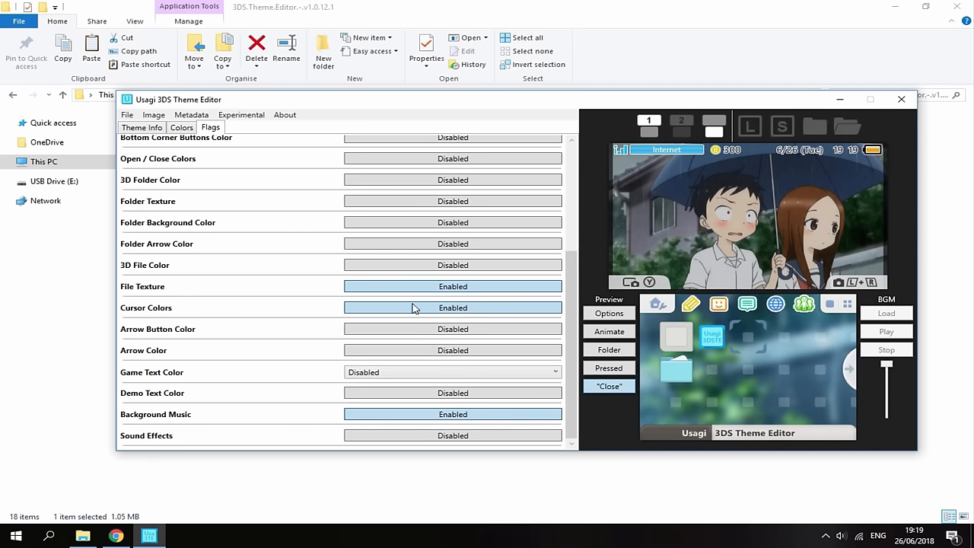
click(453, 328)
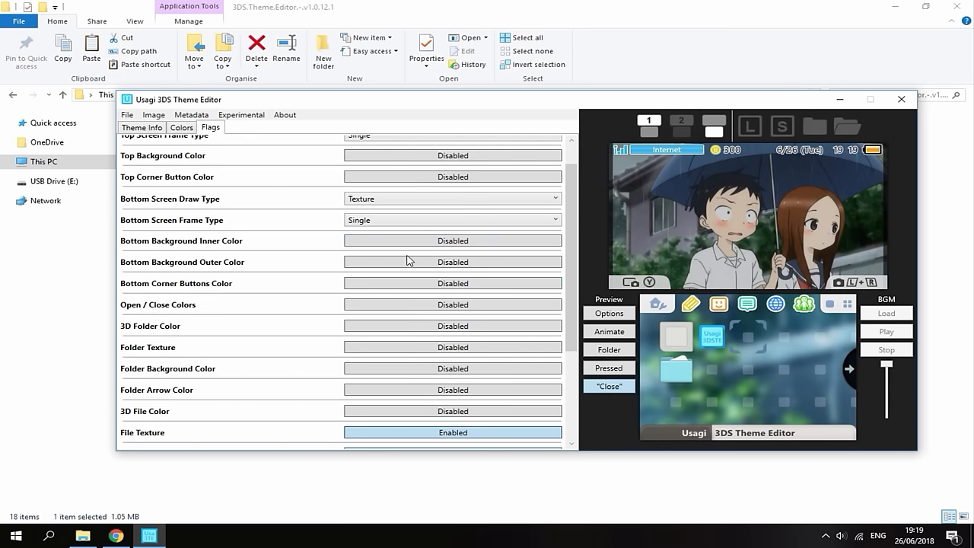
mouse_move(418, 262)
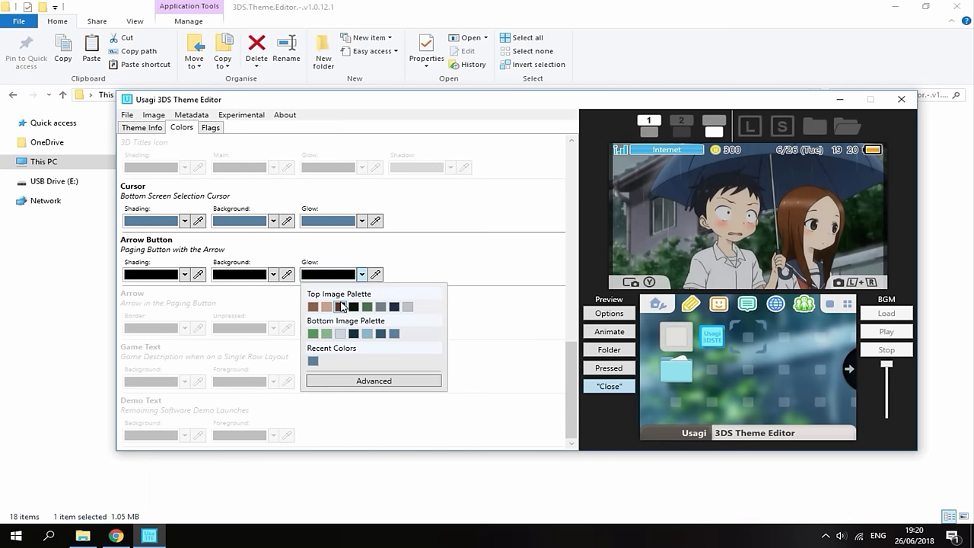
click(343, 305)
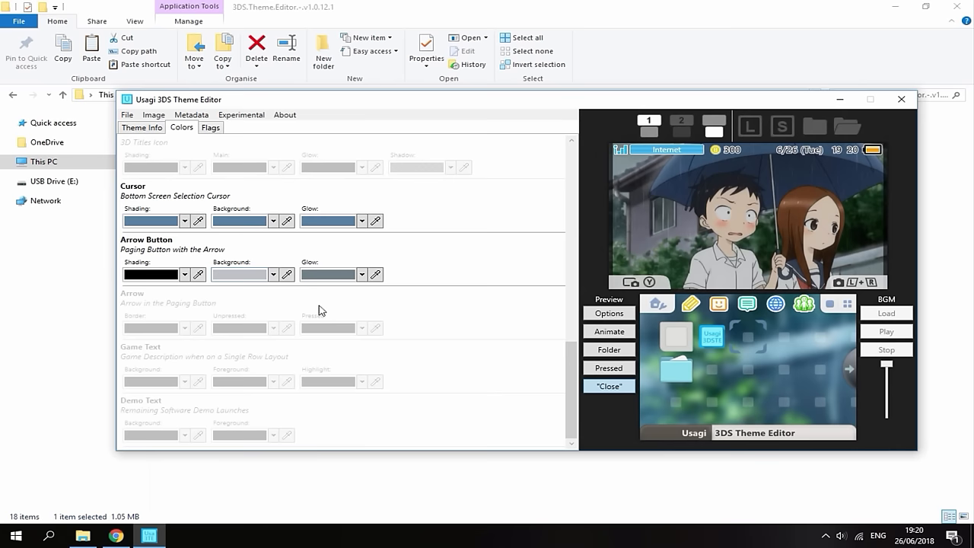
click(141, 127)
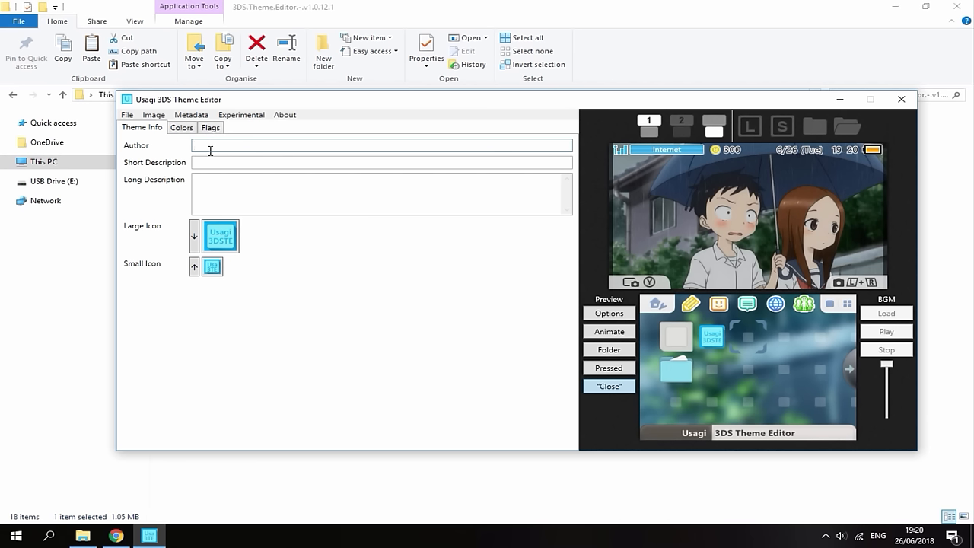
Enter author Tech James and short description 'Takagi-San Theme'
text(Tecg)
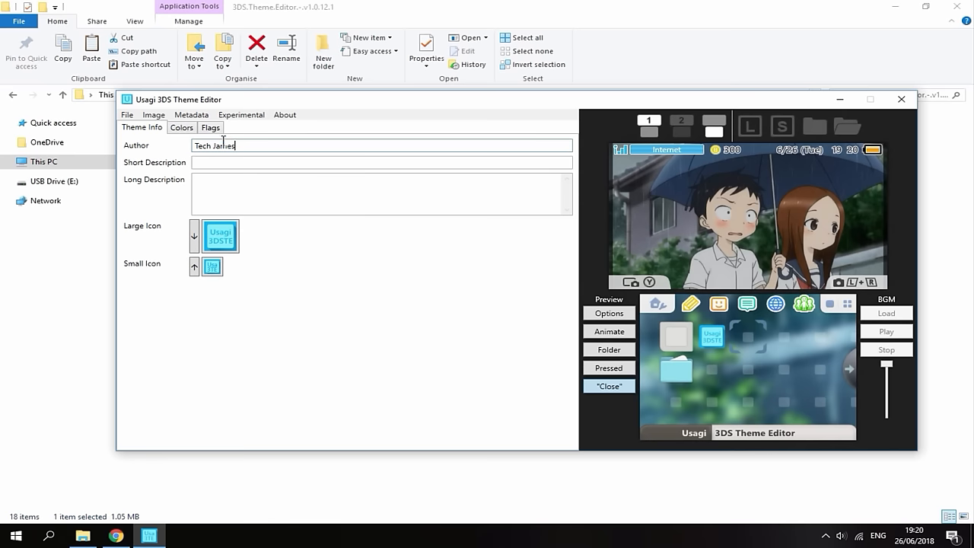
click(243, 162)
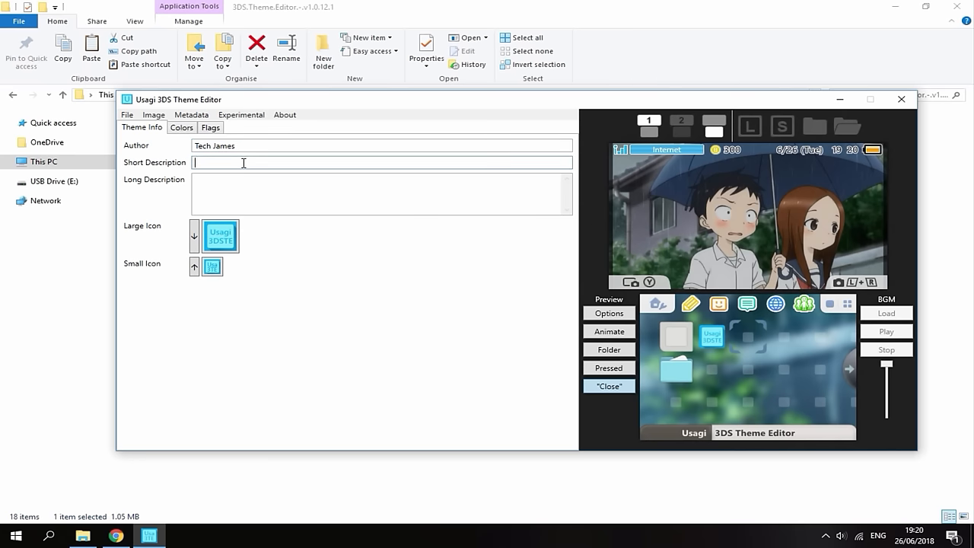
text(Takagi-San Theme)
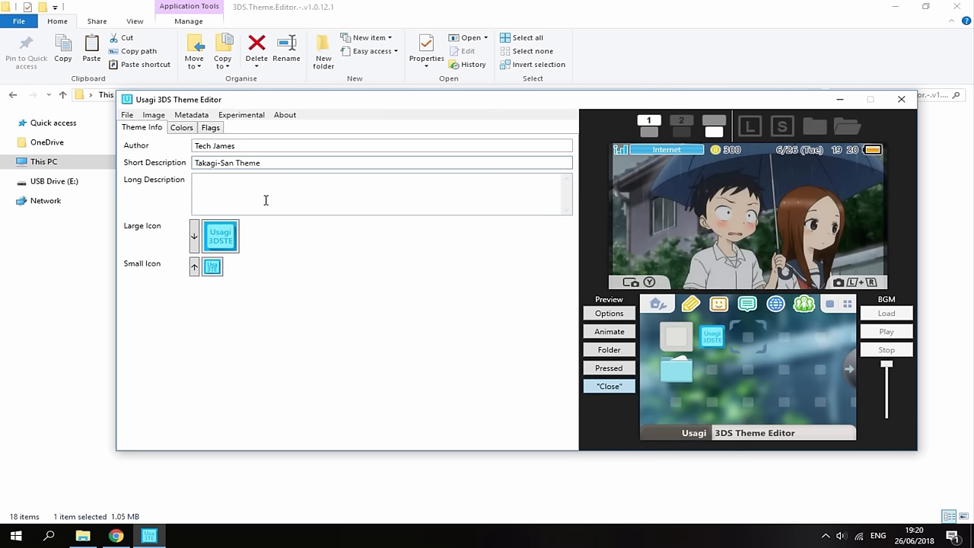
Set the long description to 'Takagi-San Theme Made By Tech James'
triple_click(227, 162)
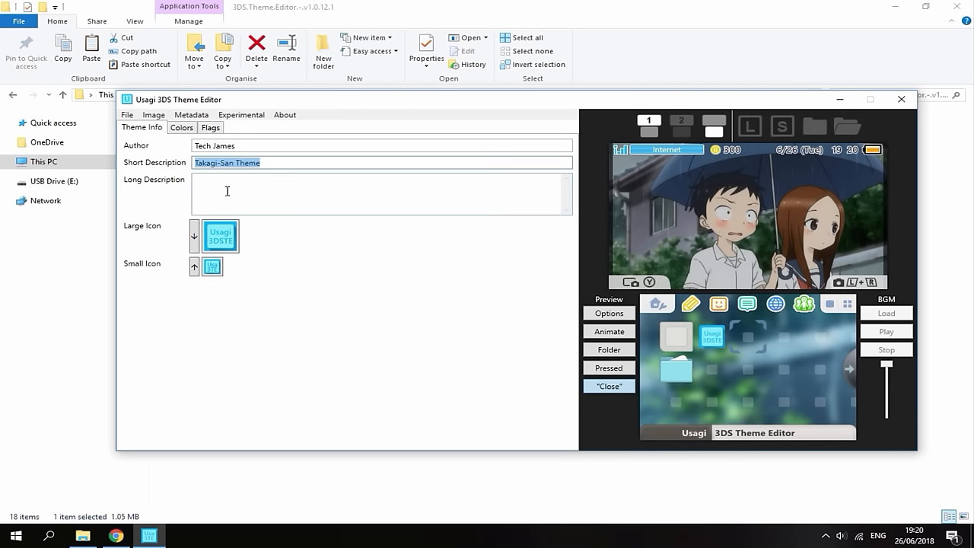
text(Takagi-San Theme)
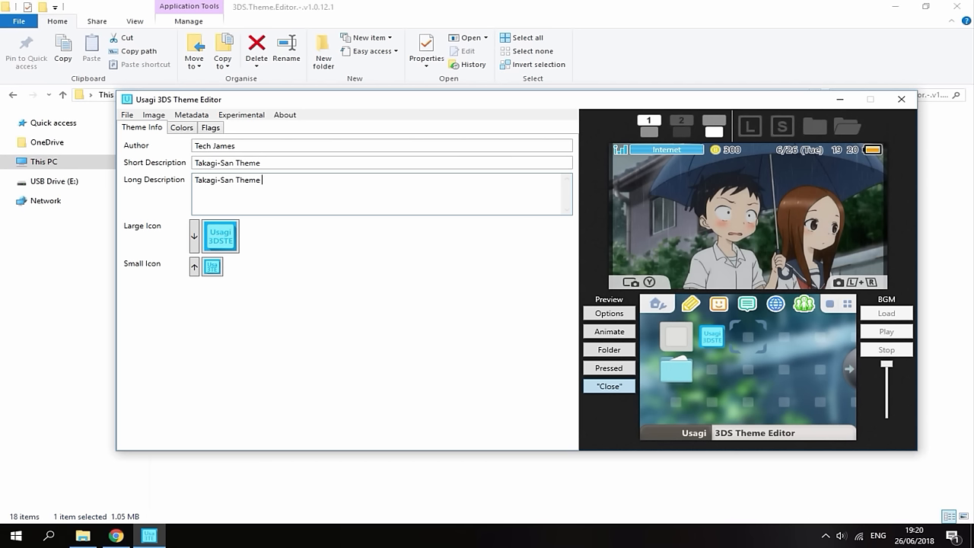
text(Made By T)
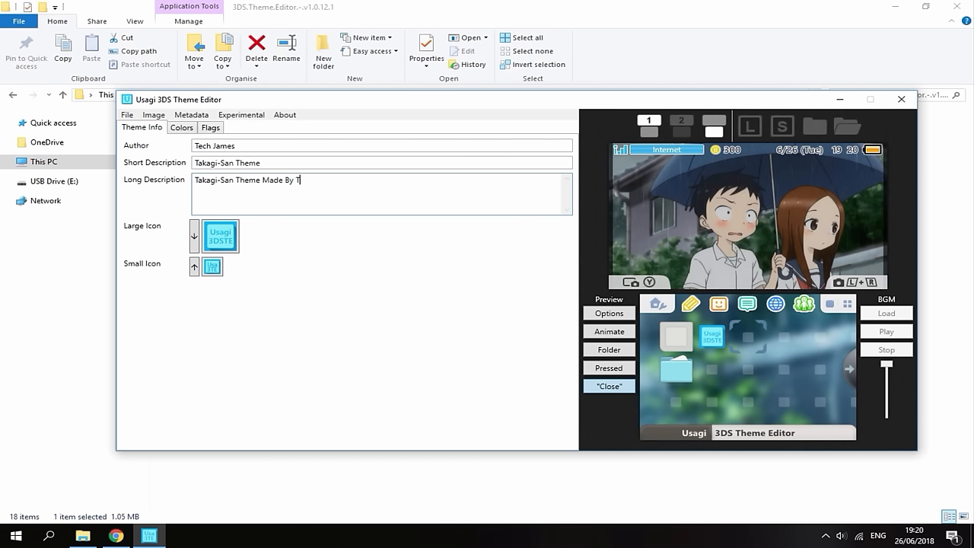
text(ech James)
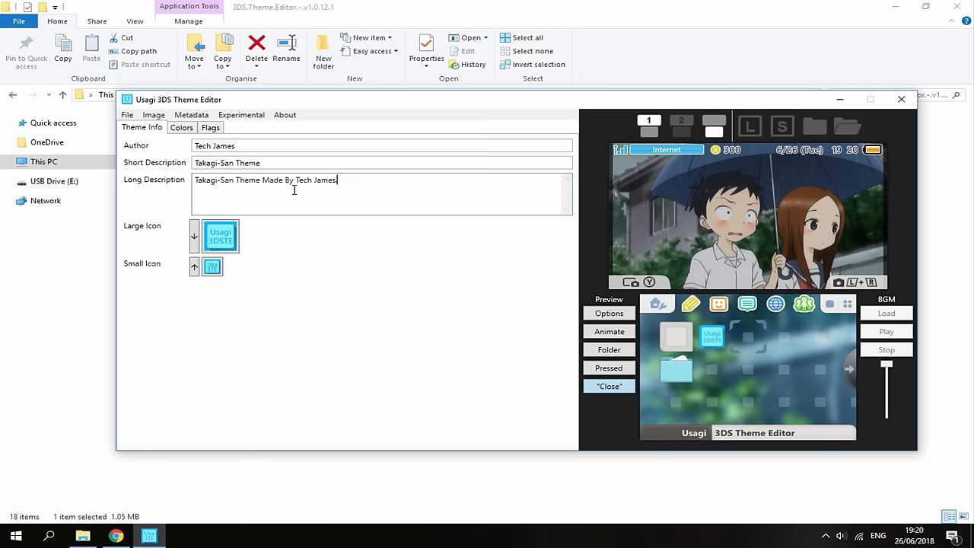
Save the theme as body_lz.bin in Downloads\TakagiSan and dismiss the confirmation
click(127, 114)
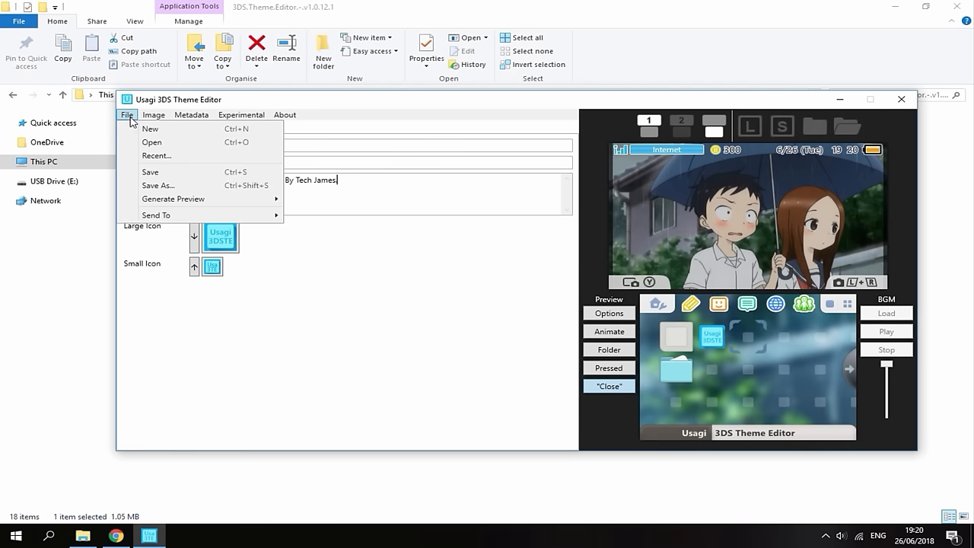
click(157, 185)
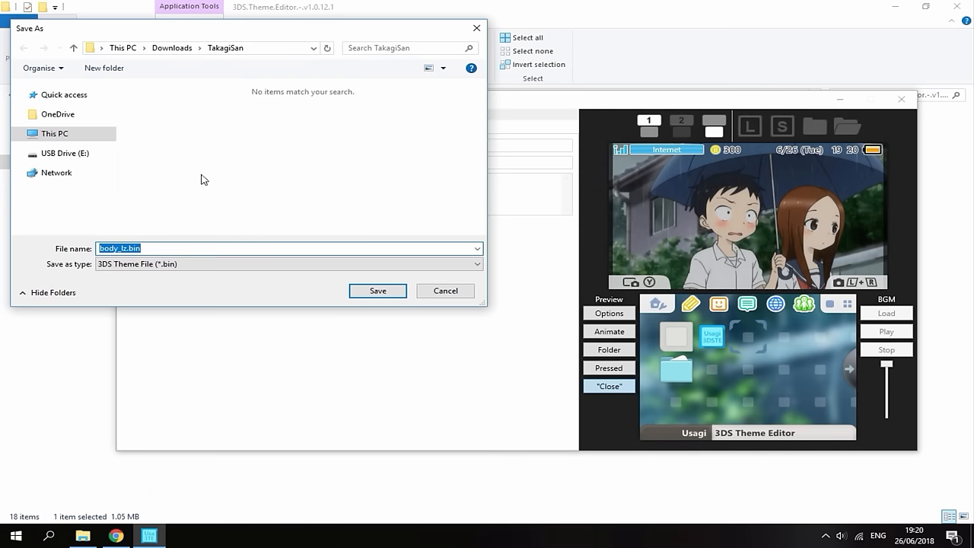
mouse_move(159, 66)
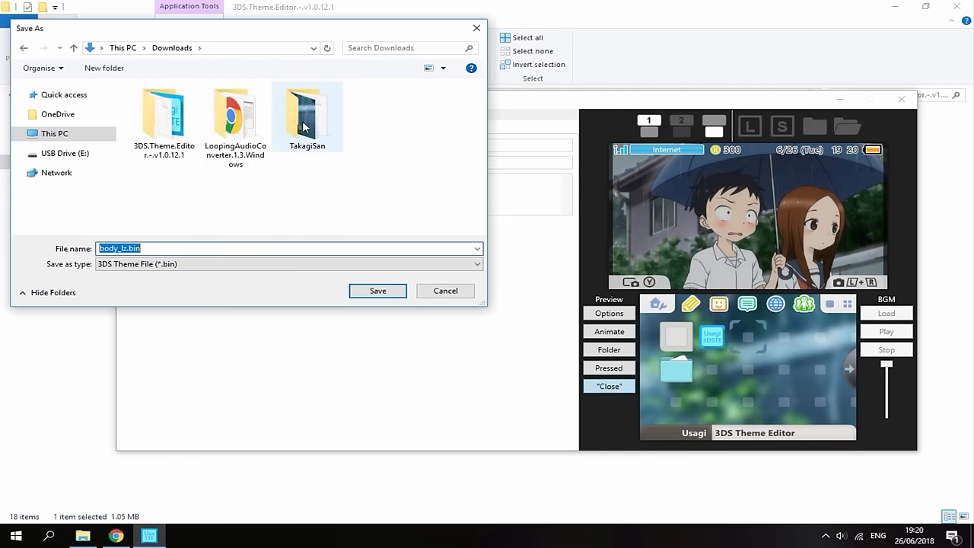
double_click(307, 107)
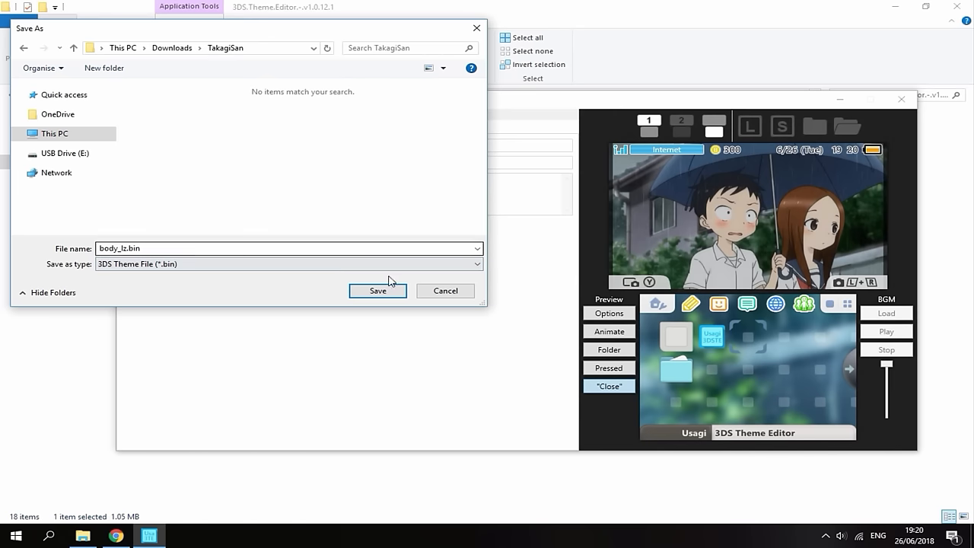
click(131, 249)
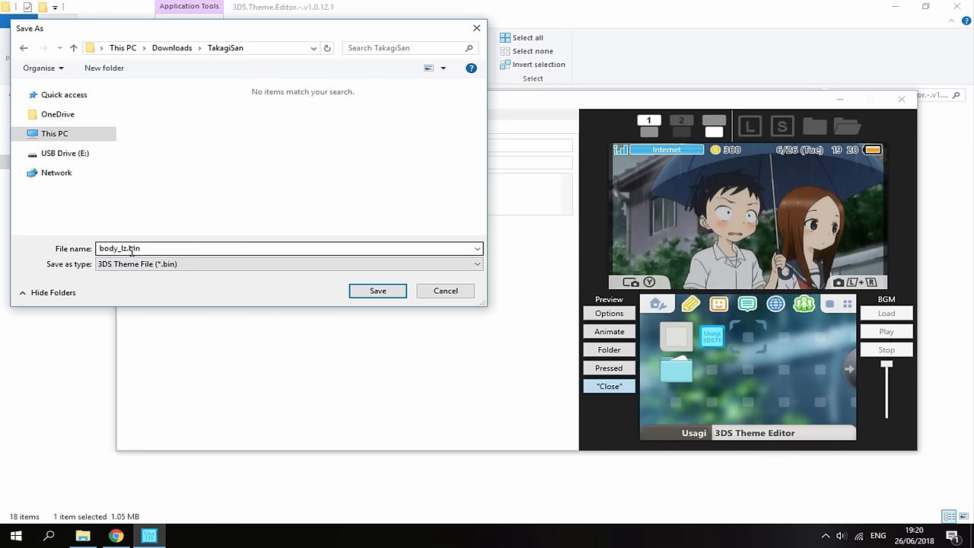
click(377, 291)
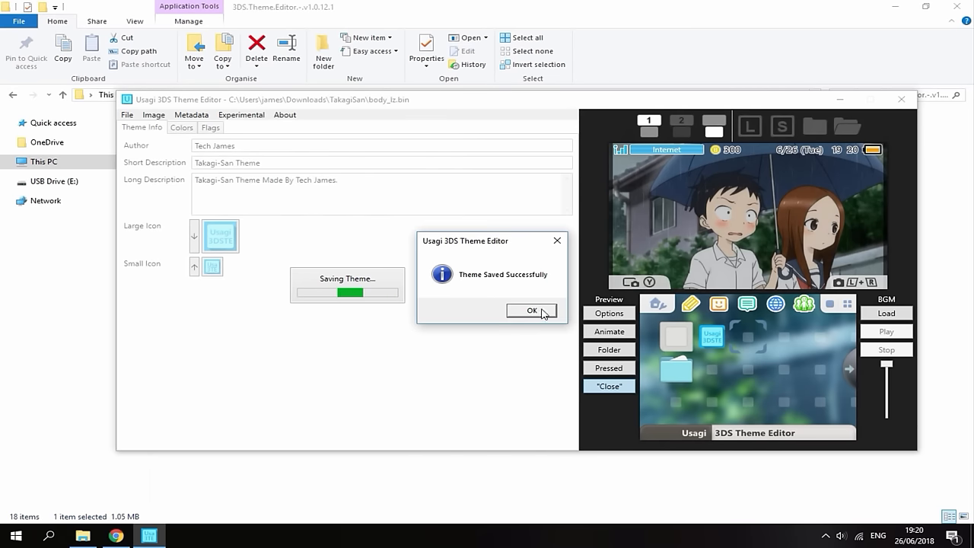
click(531, 311)
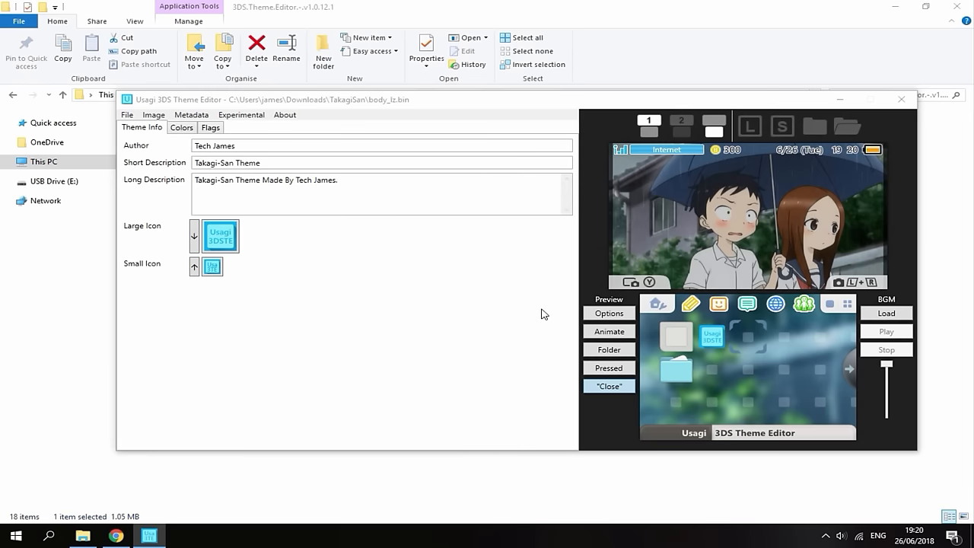
mouse_move(539, 314)
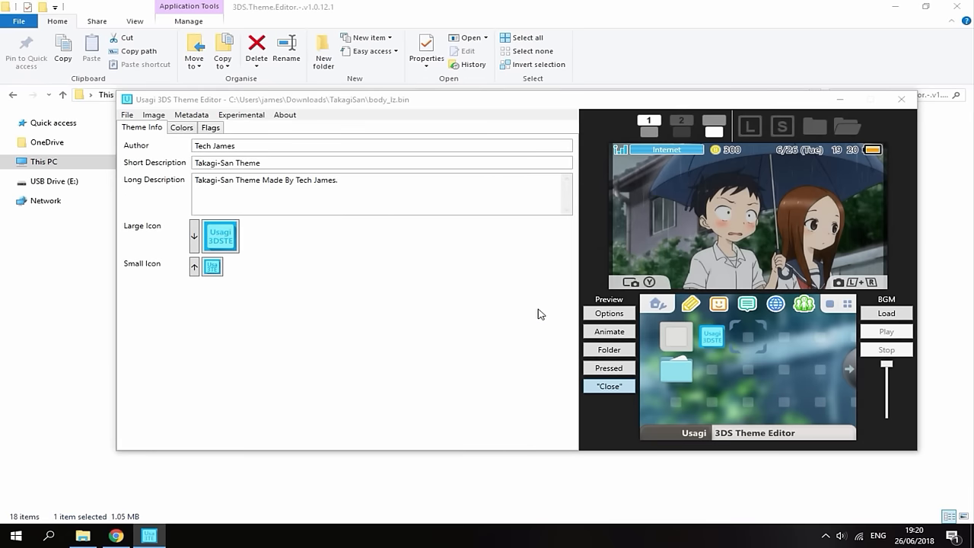
mouse_move(878, 309)
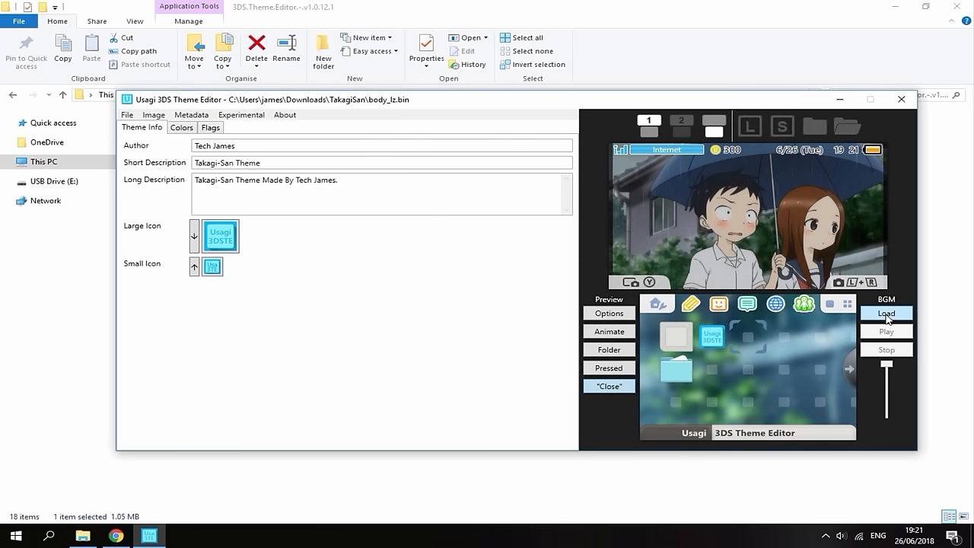
mouse_move(879, 296)
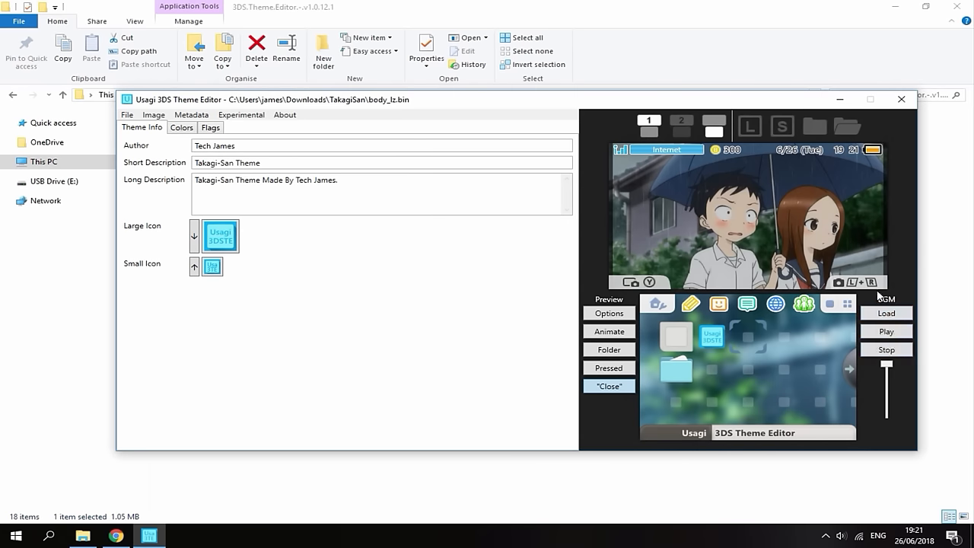
mouse_move(471, 304)
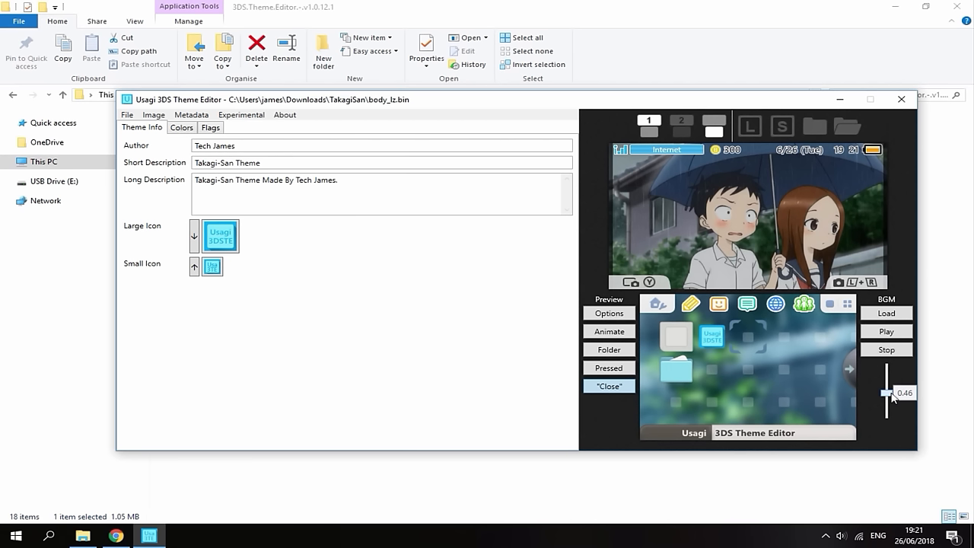
Play and pause the background music, then set preview volume to about 0.49
click(885, 331)
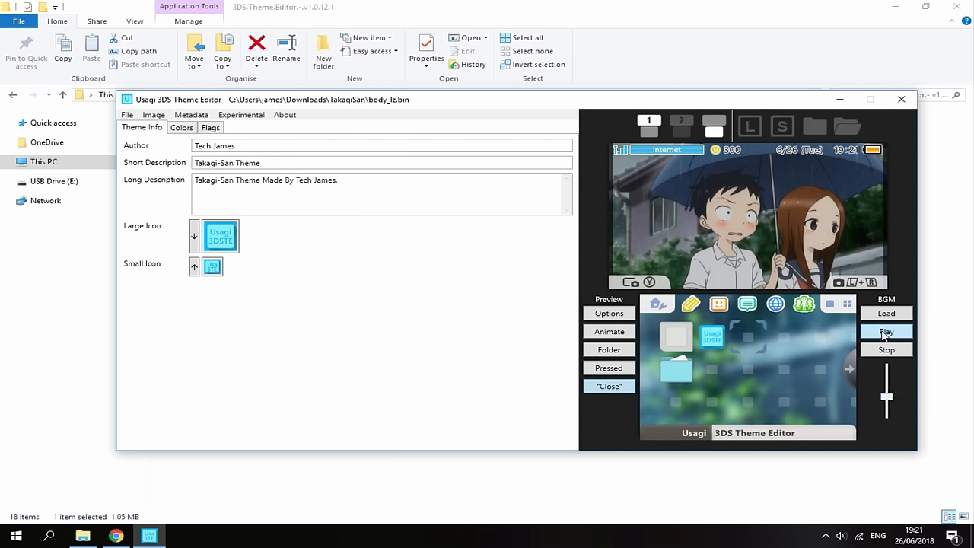
click(885, 331)
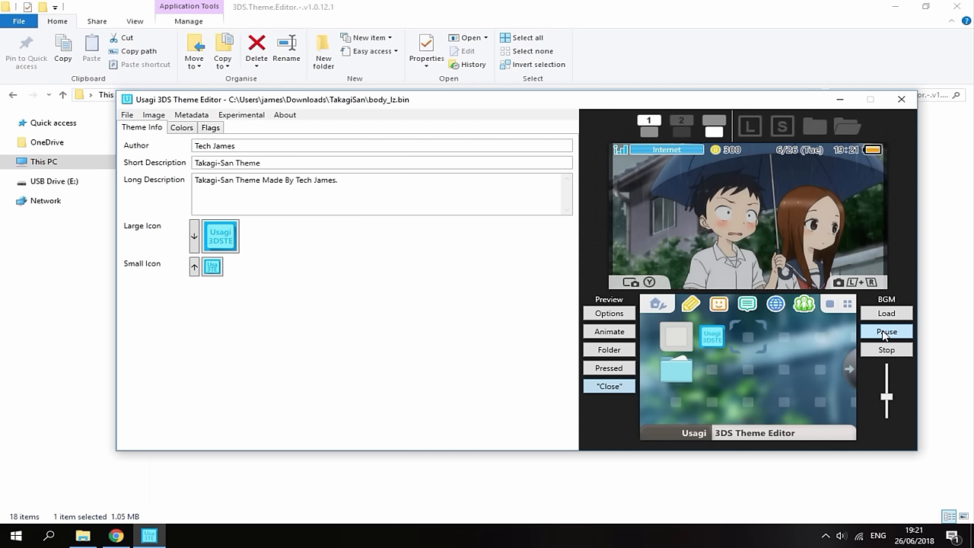
click(885, 331)
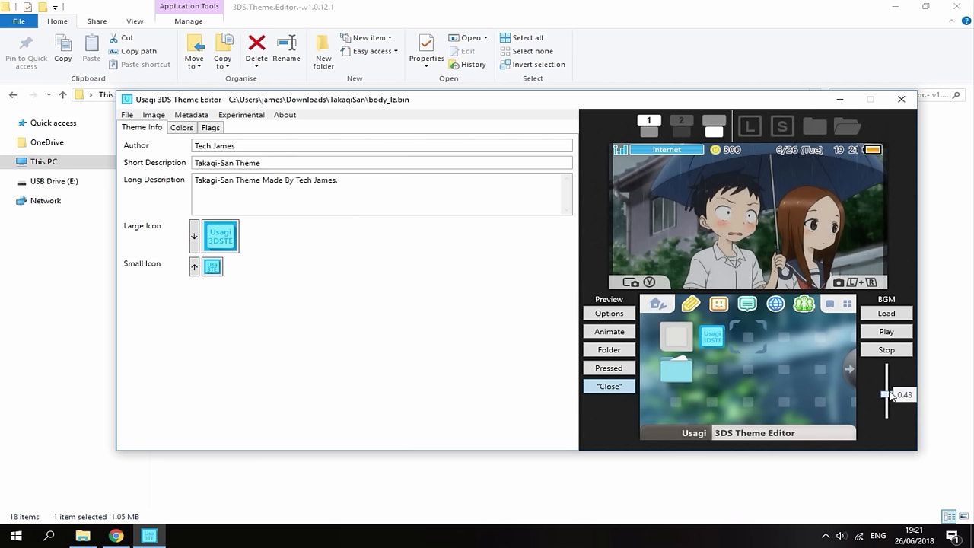
drag(887, 394, 887, 390)
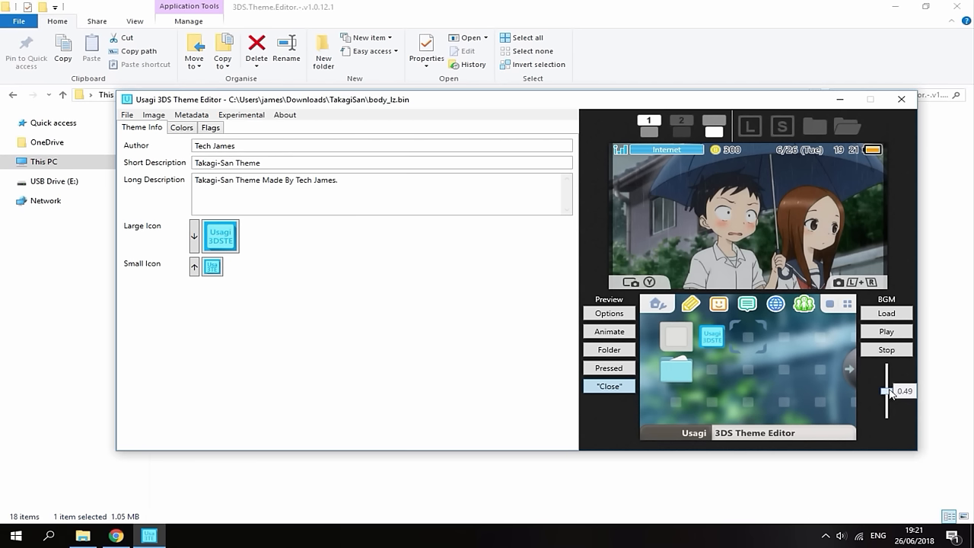
drag(886, 391, 886, 384)
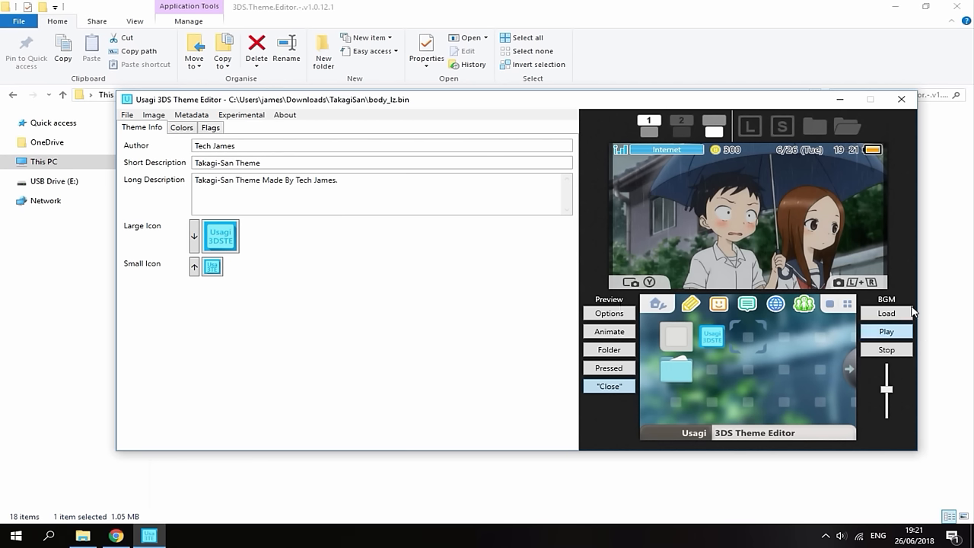
Re-save the finished theme to body_lz.bin, dismiss the message, and close the editor
click(127, 114)
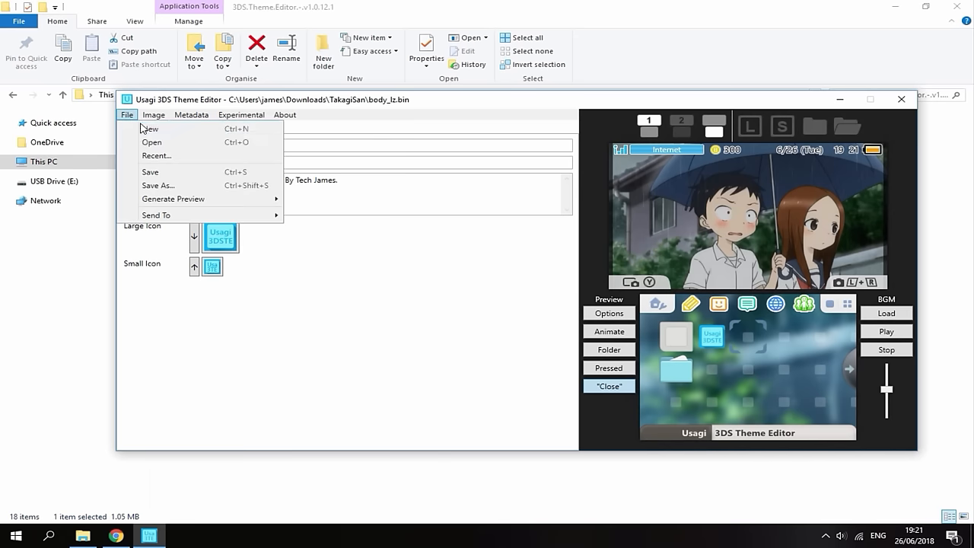
click(150, 171)
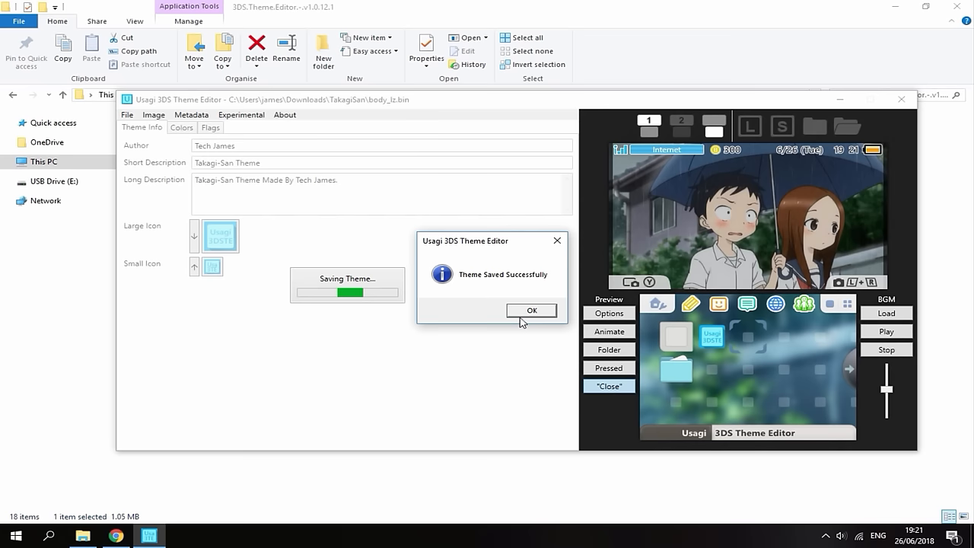
click(531, 310)
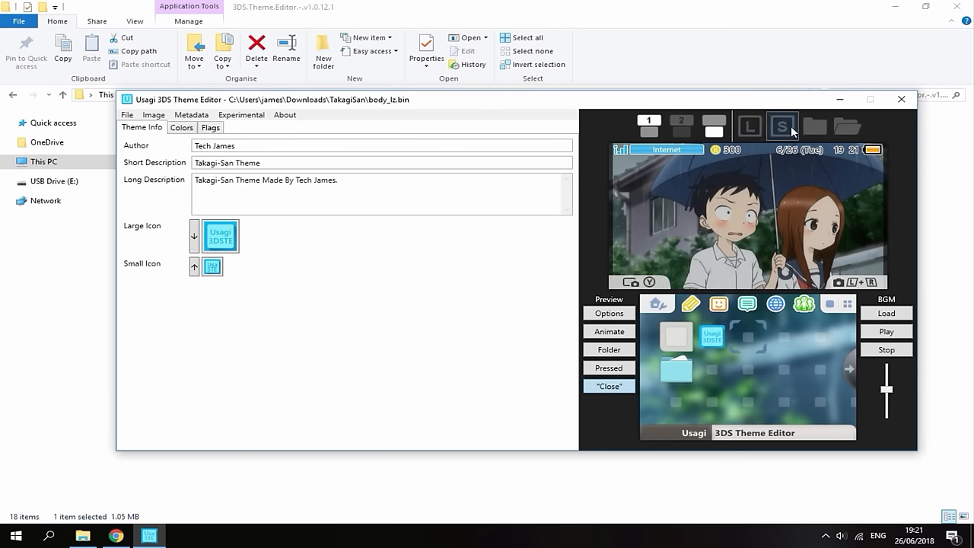
mouse_move(711, 337)
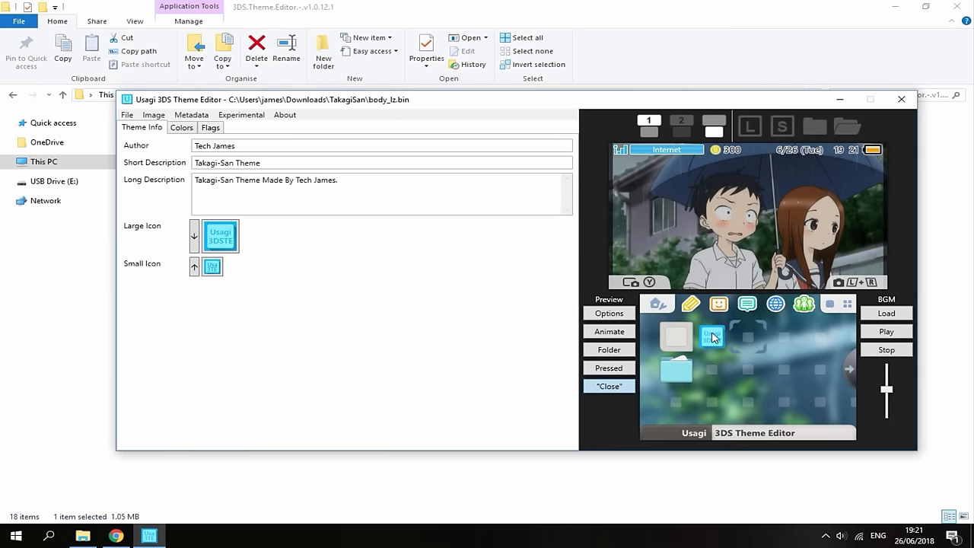
click(711, 338)
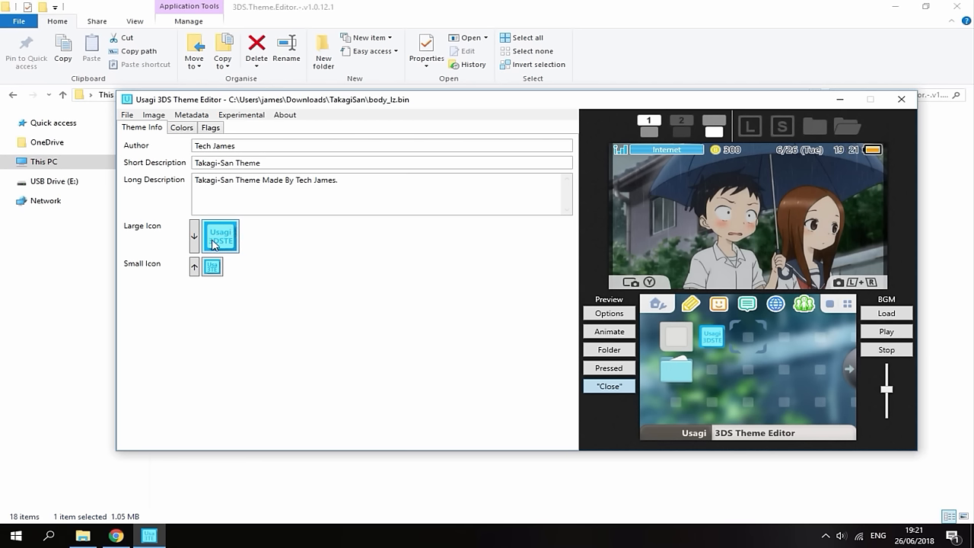
mouse_move(420, 255)
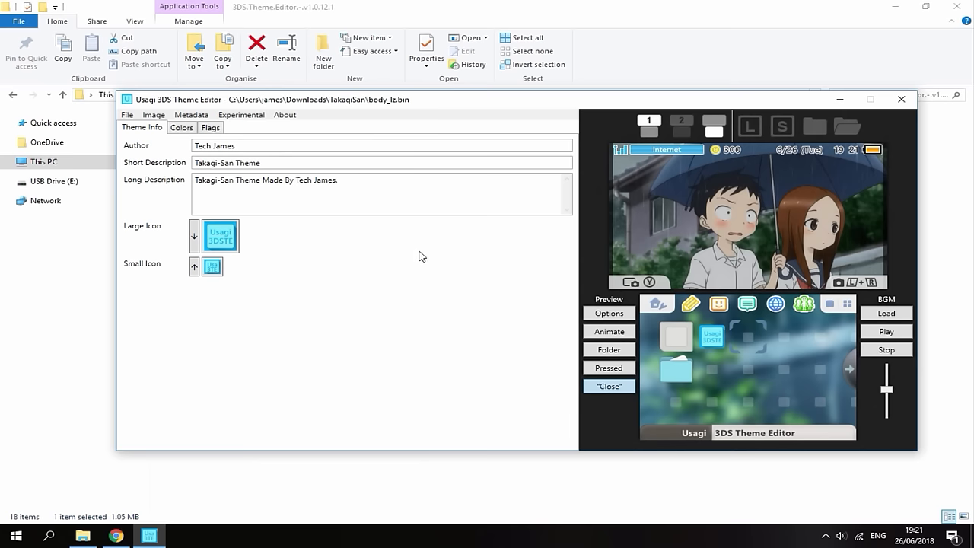
mouse_move(283, 134)
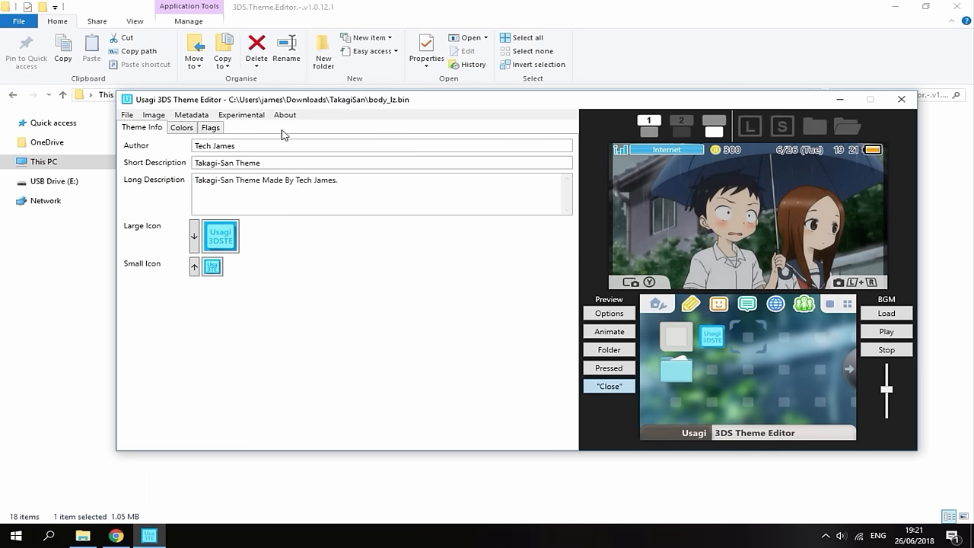
click(900, 100)
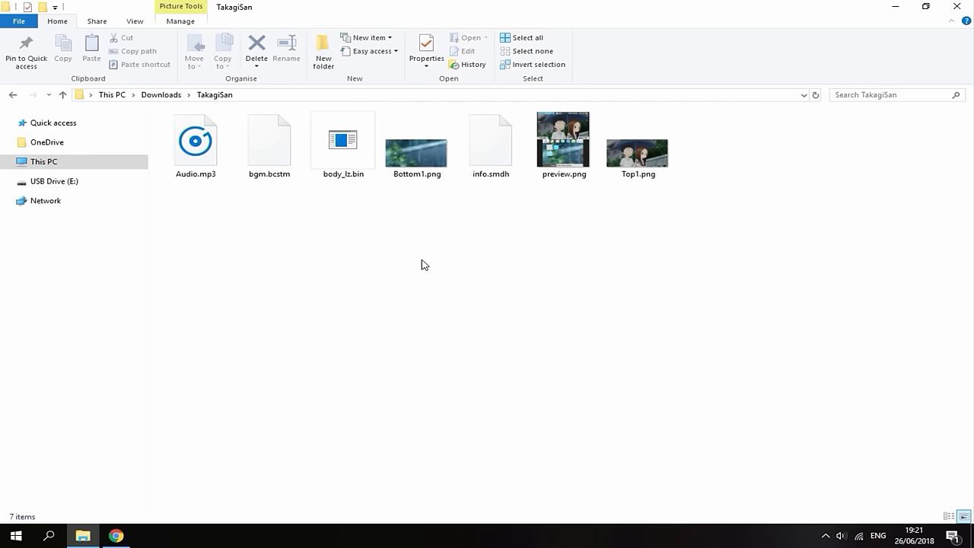
mouse_move(394, 238)
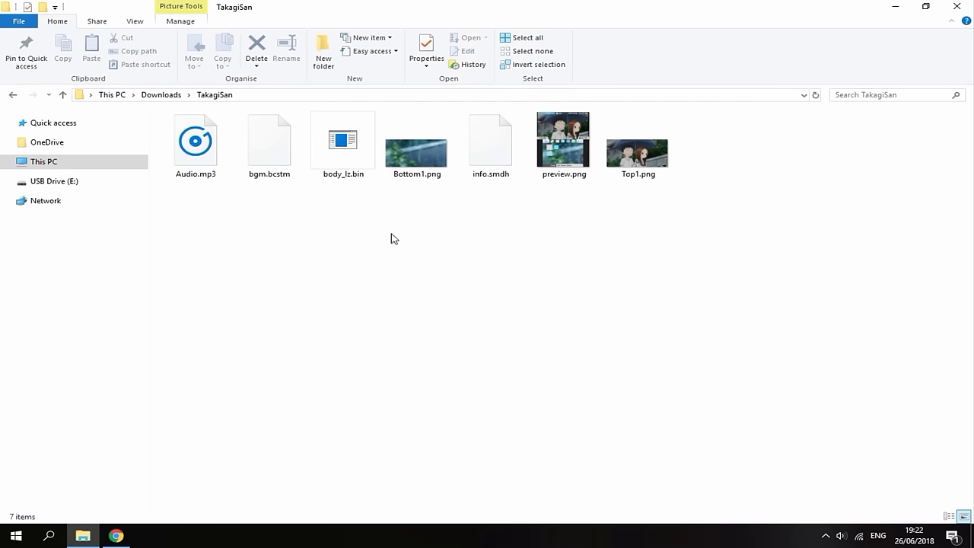
mouse_move(426, 237)
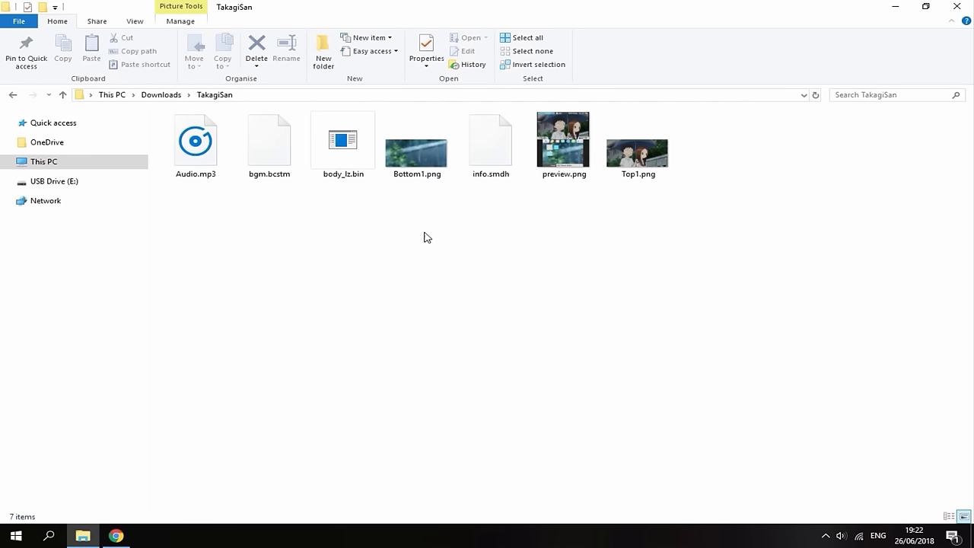
Move Audio.mp3, Bottom1.png and Top1.png from TakagiSan into Downloads
click(416, 141)
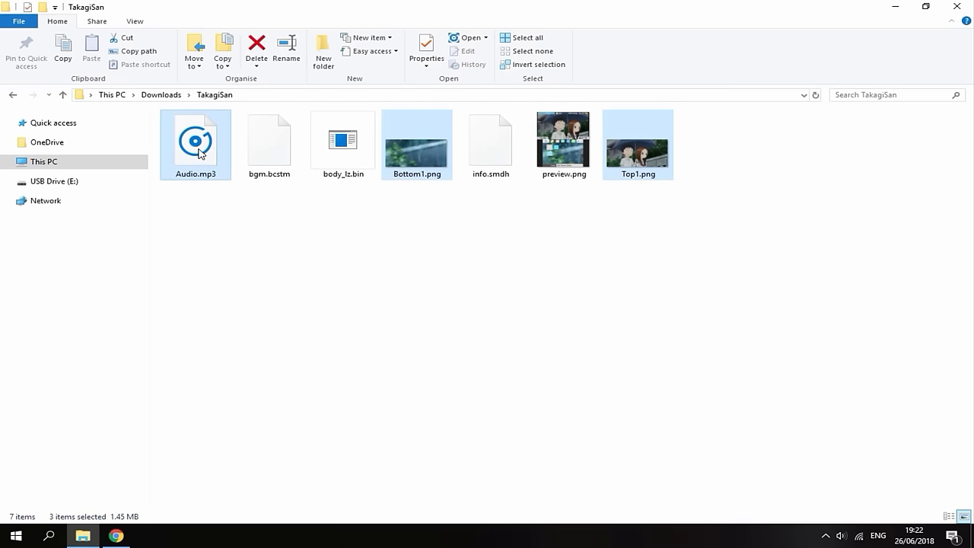
drag(196, 145, 159, 94)
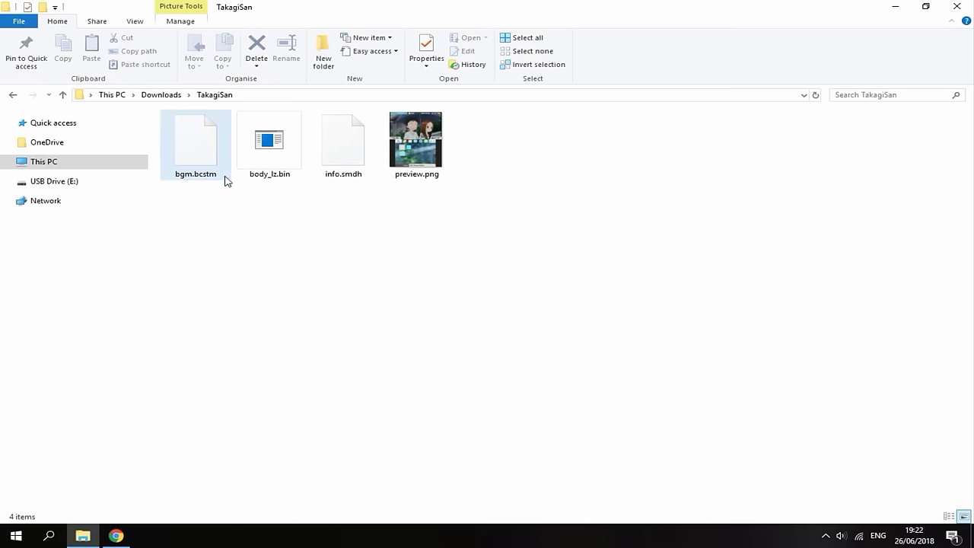
mouse_move(201, 184)
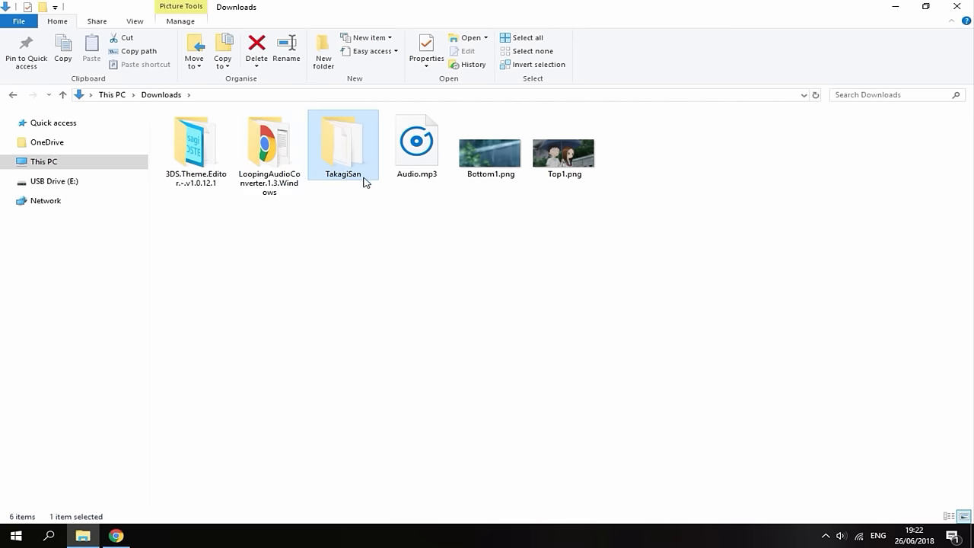
Copy TakagiSan into USB Drive (E:)\Themes and verify its four theme files
click(8, 181)
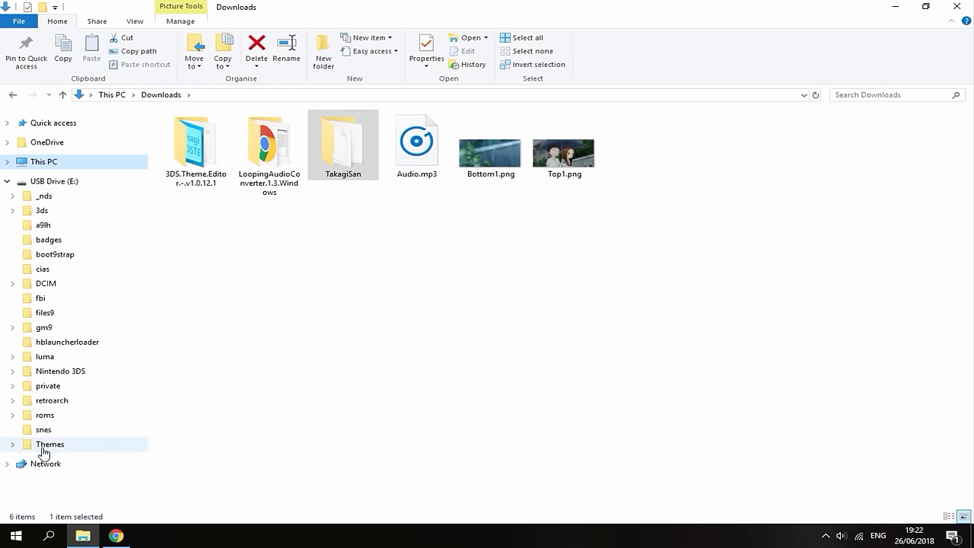
click(11, 444)
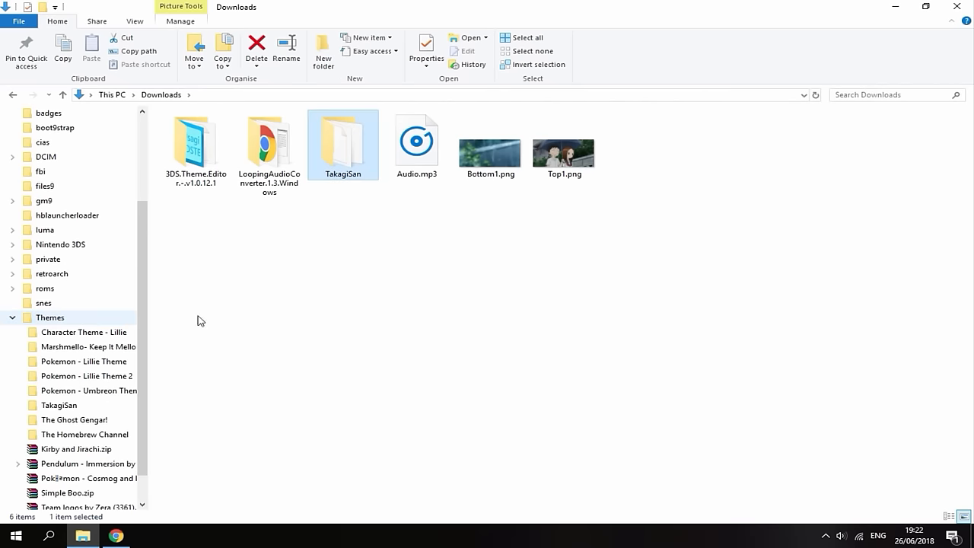
mouse_move(67, 326)
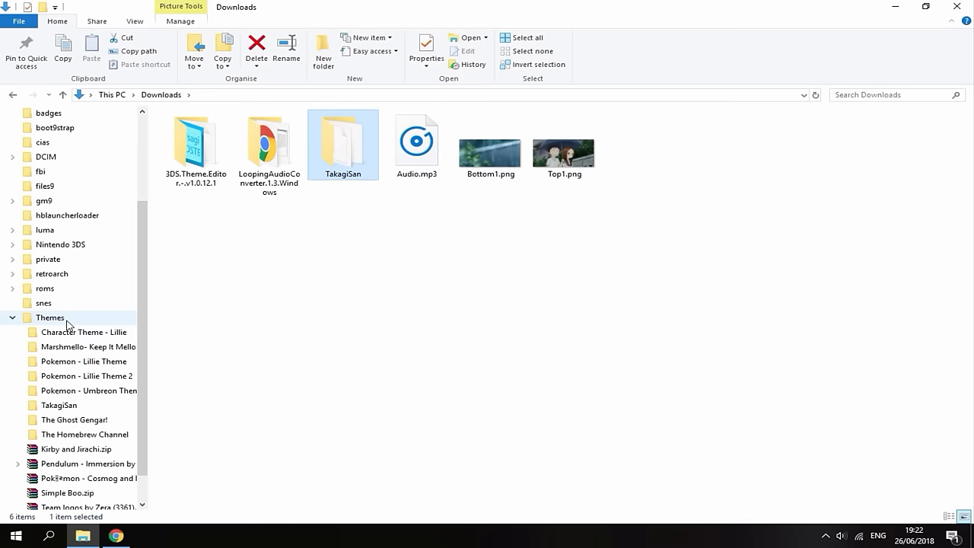
click(50, 317)
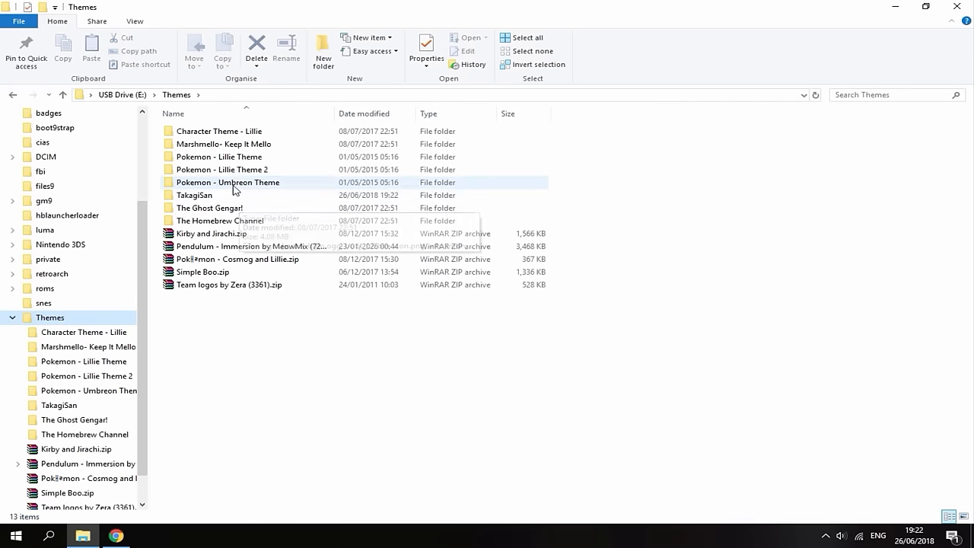
click(194, 194)
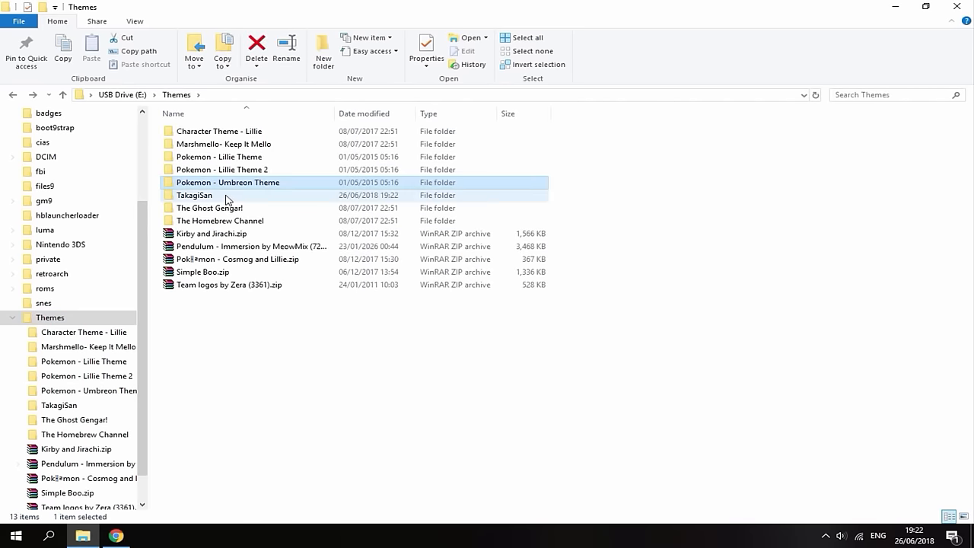
double_click(194, 195)
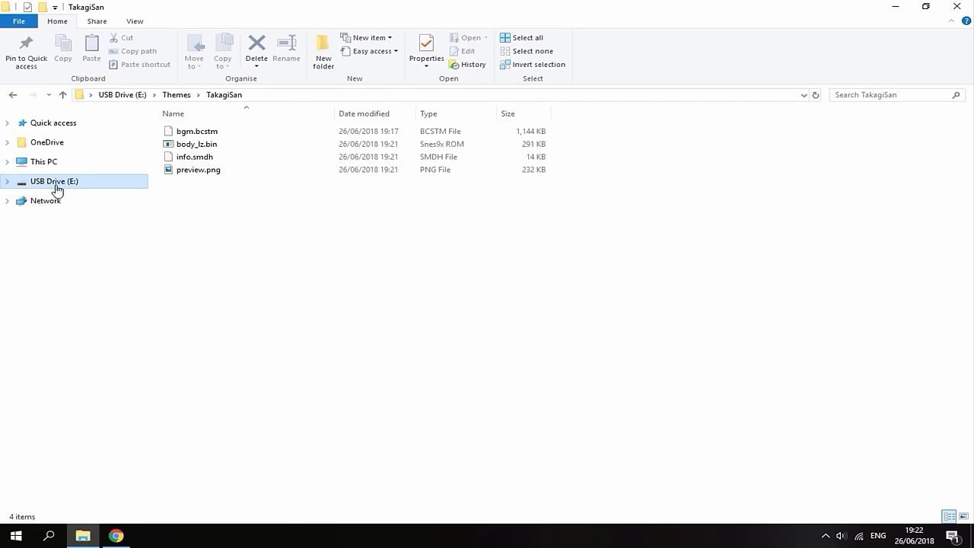
click(54, 181)
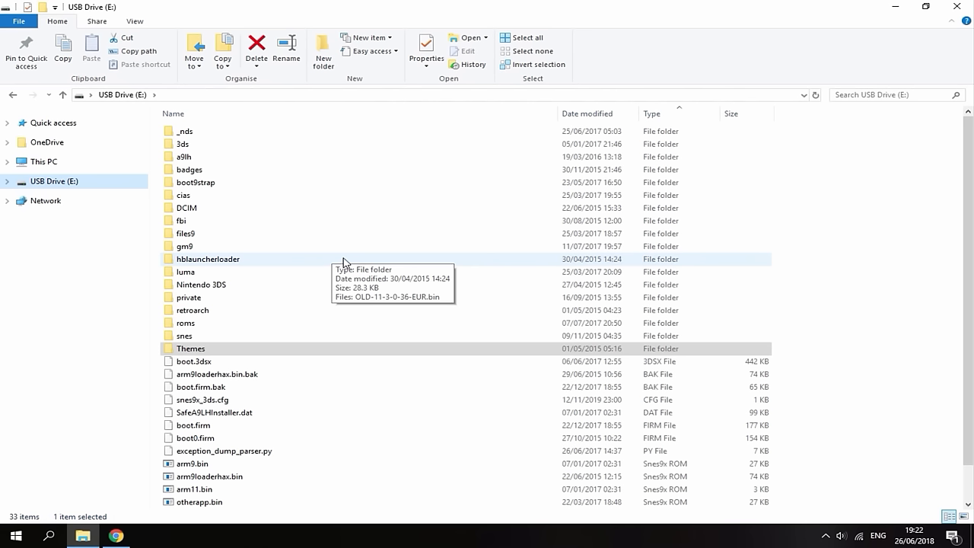